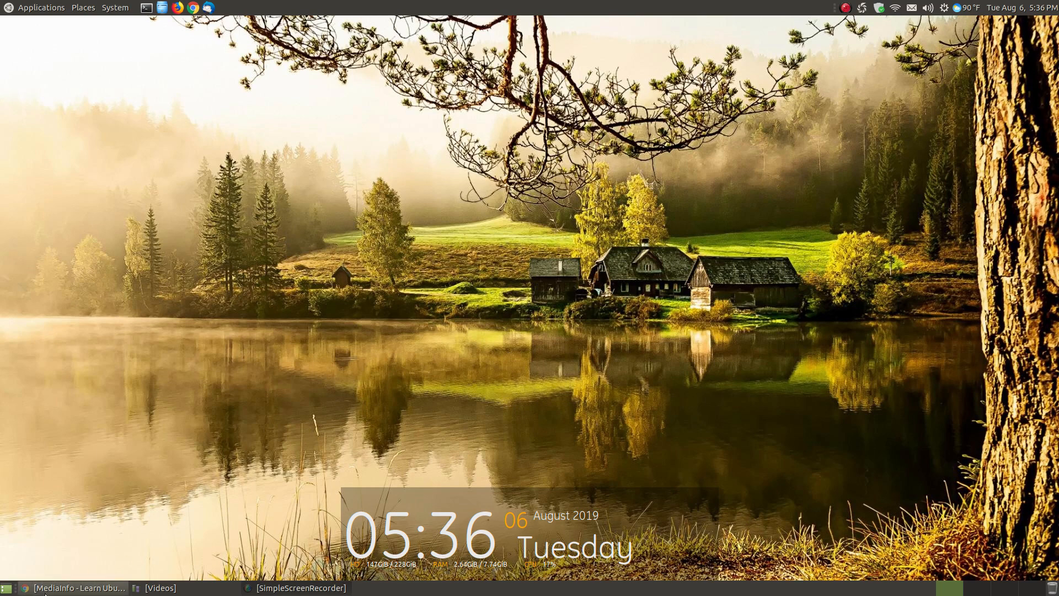
- Restore the Chrome window and scroll up through the MediaInfo tutorial page
left_click(77, 588)
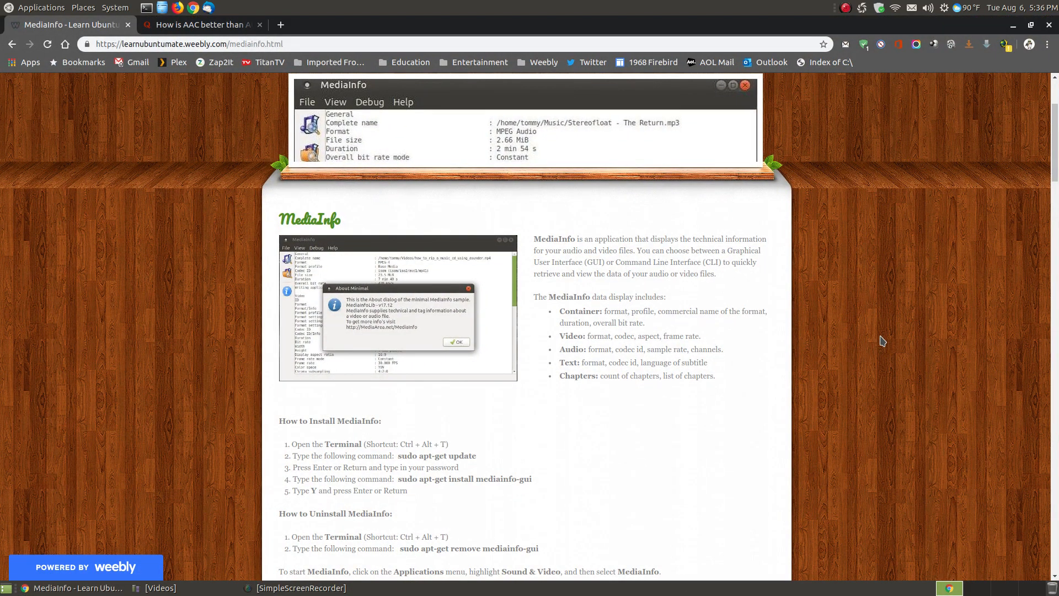
mouse_move(872, 332)
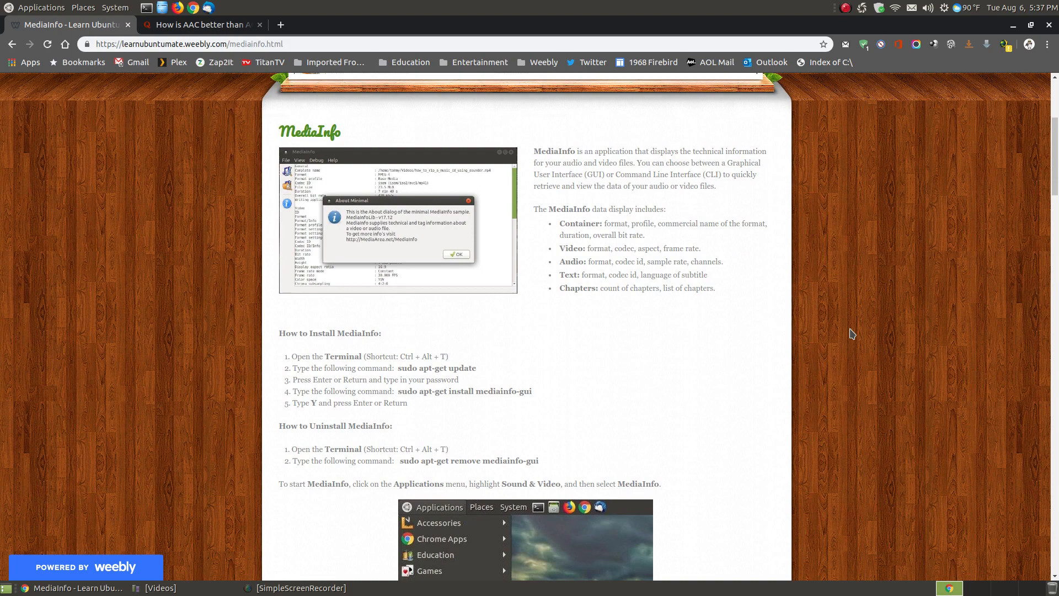
scroll("up", 3)
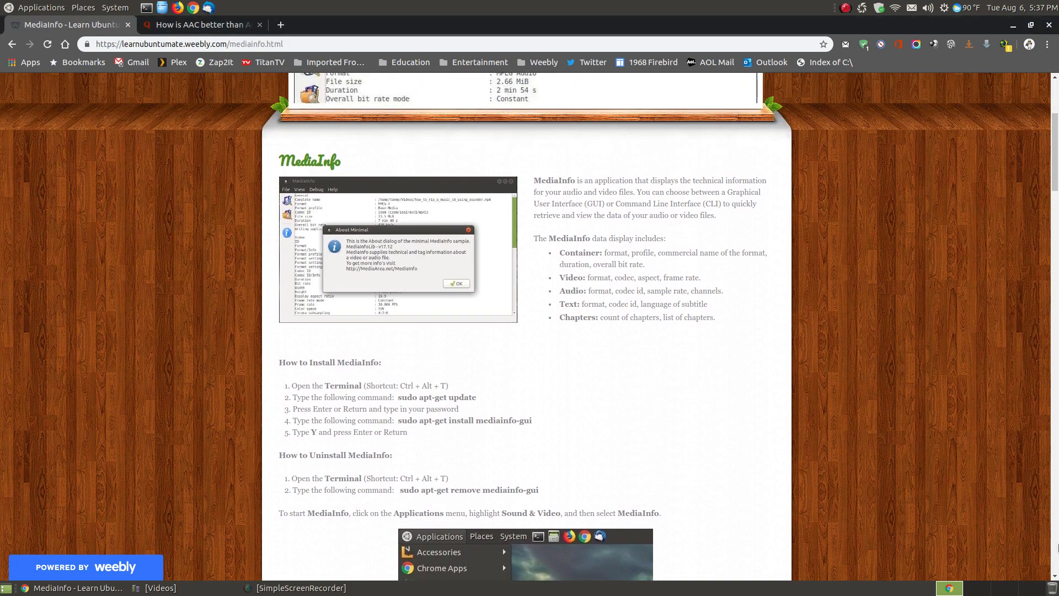
mouse_move(457, 277)
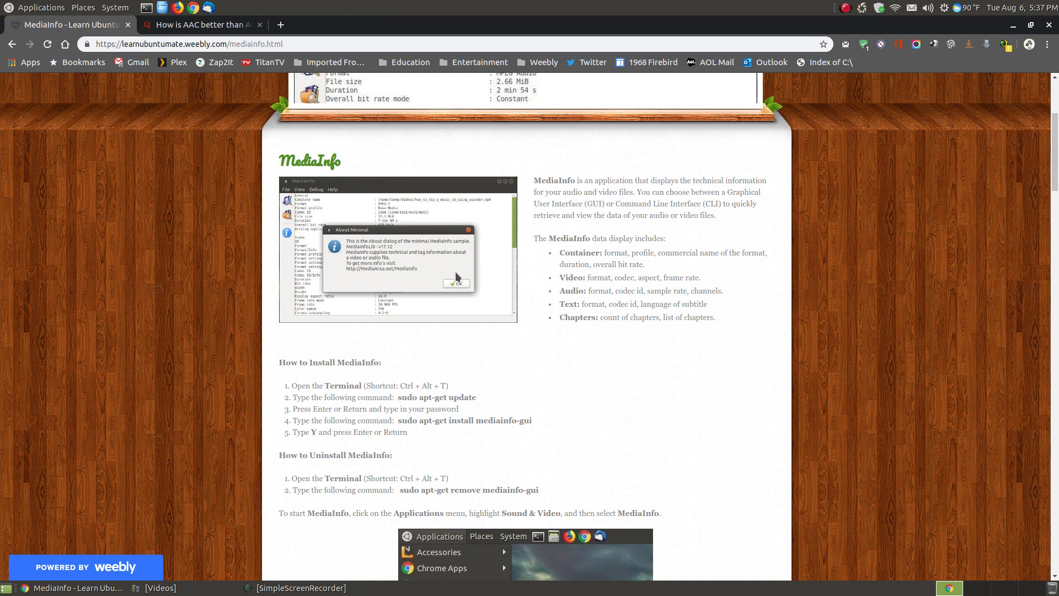
mouse_move(375, 257)
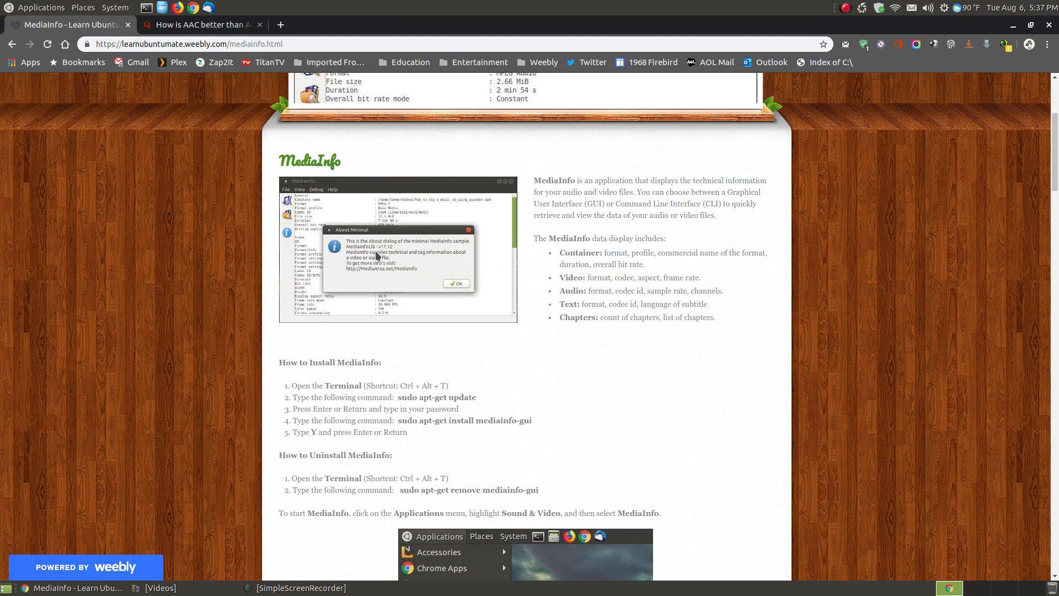
mouse_move(383, 256)
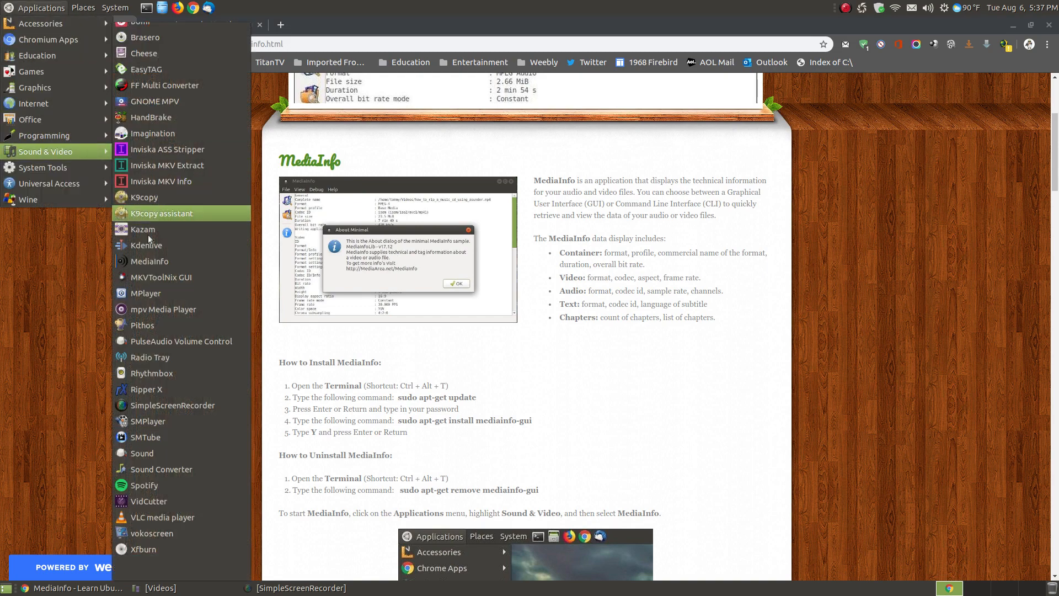
mouse_move(160, 357)
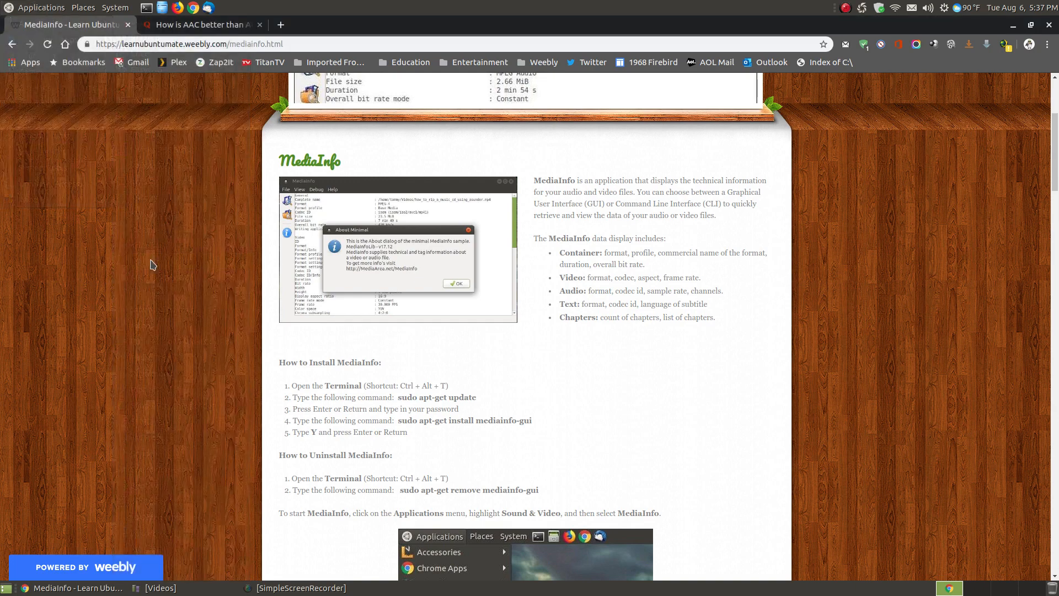
left_click(427, 182)
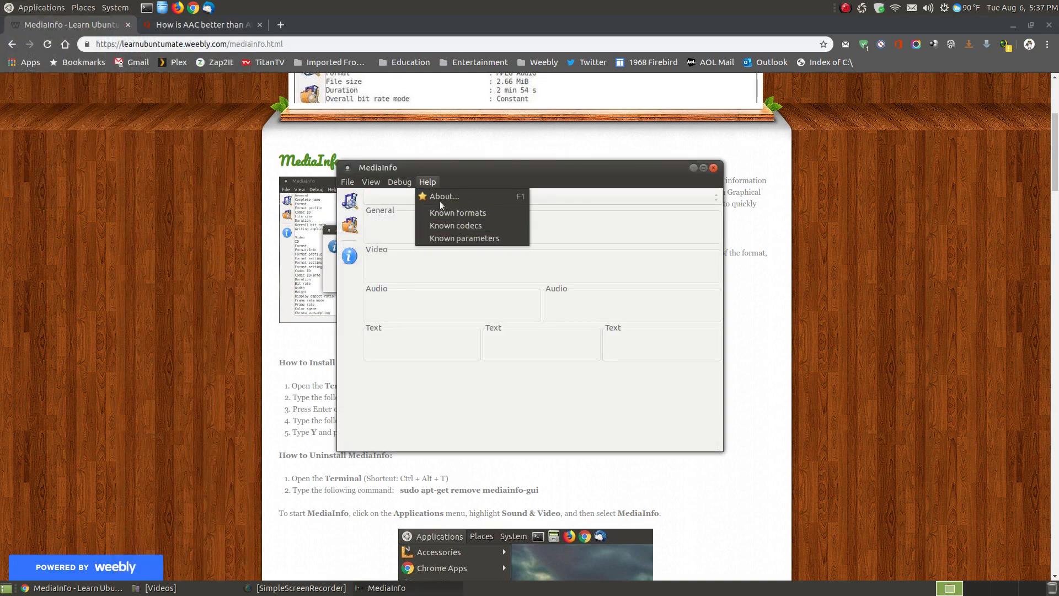
left_click(444, 196)
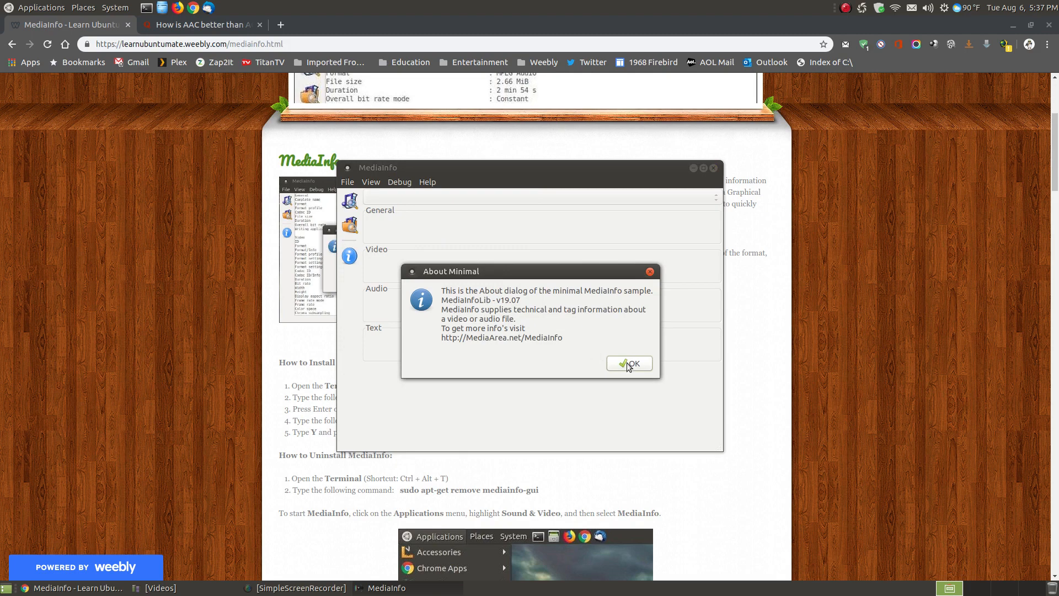
left_click(628, 364)
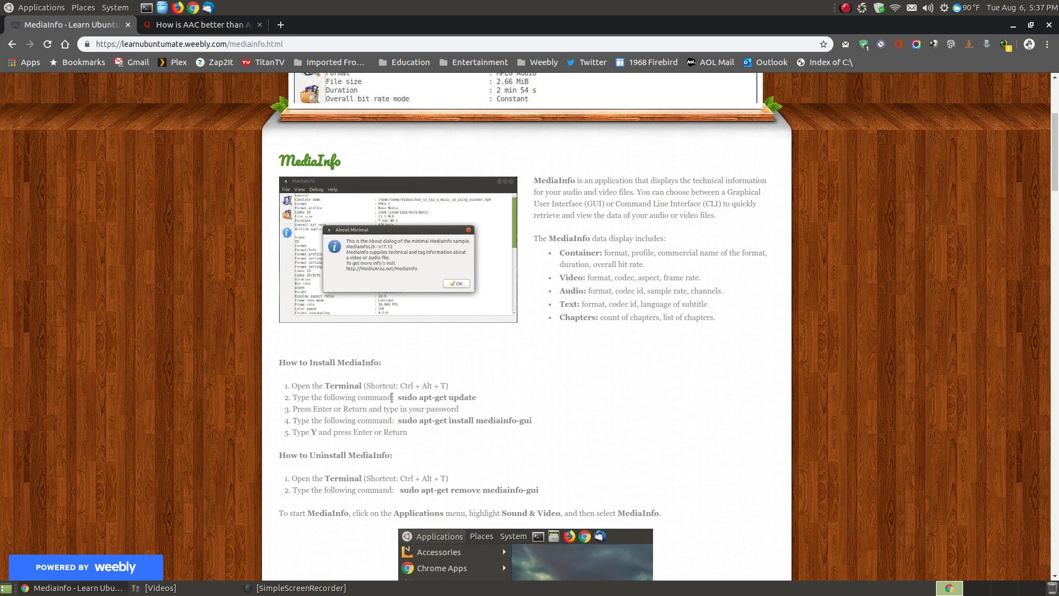
mouse_move(349, 385)
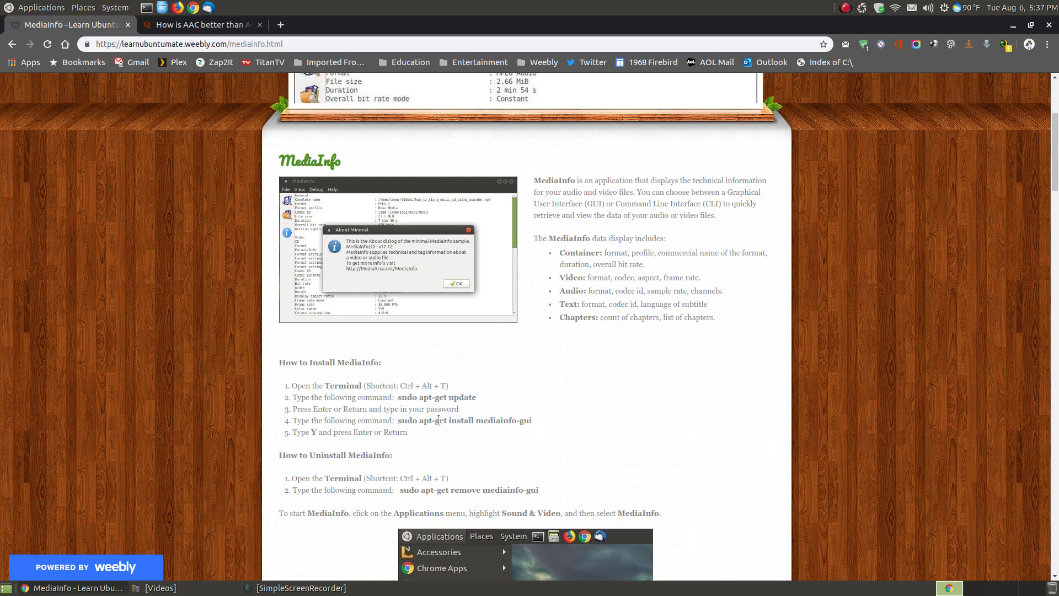
mouse_move(519, 431)
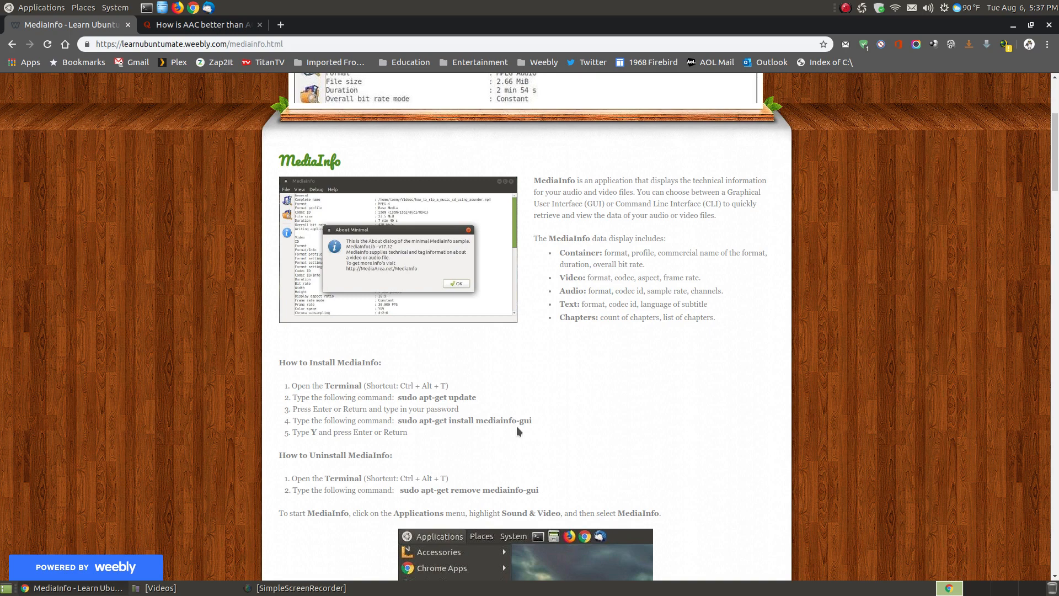
mouse_move(533, 427)
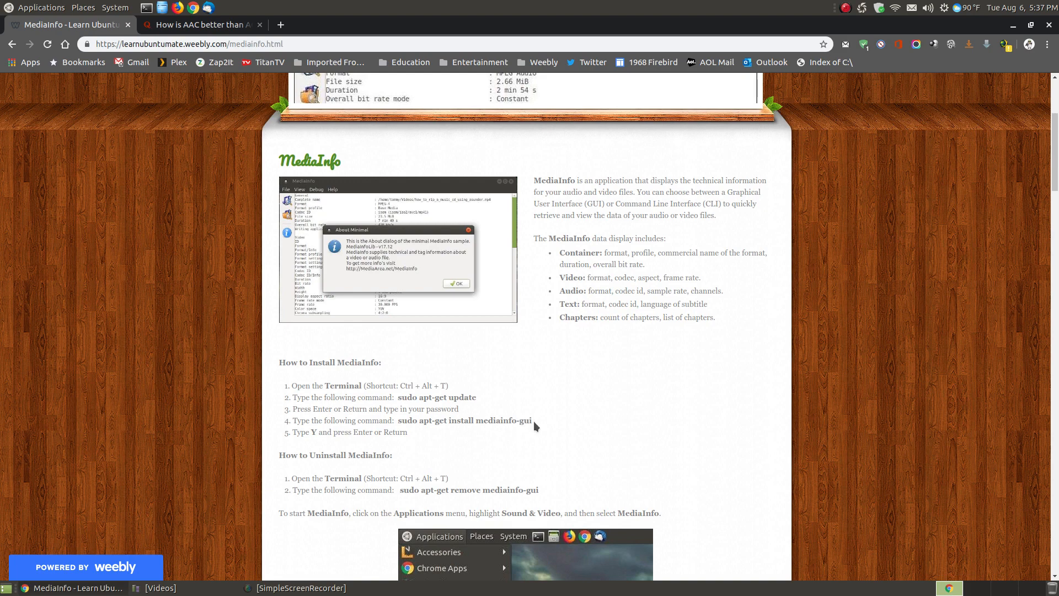
mouse_move(451, 373)
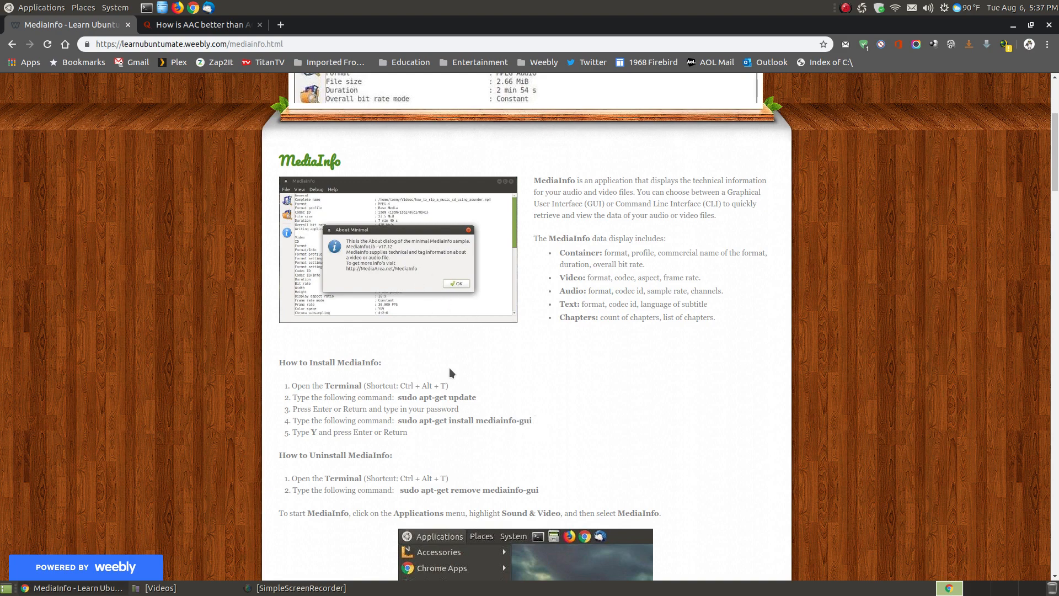
mouse_move(517, 421)
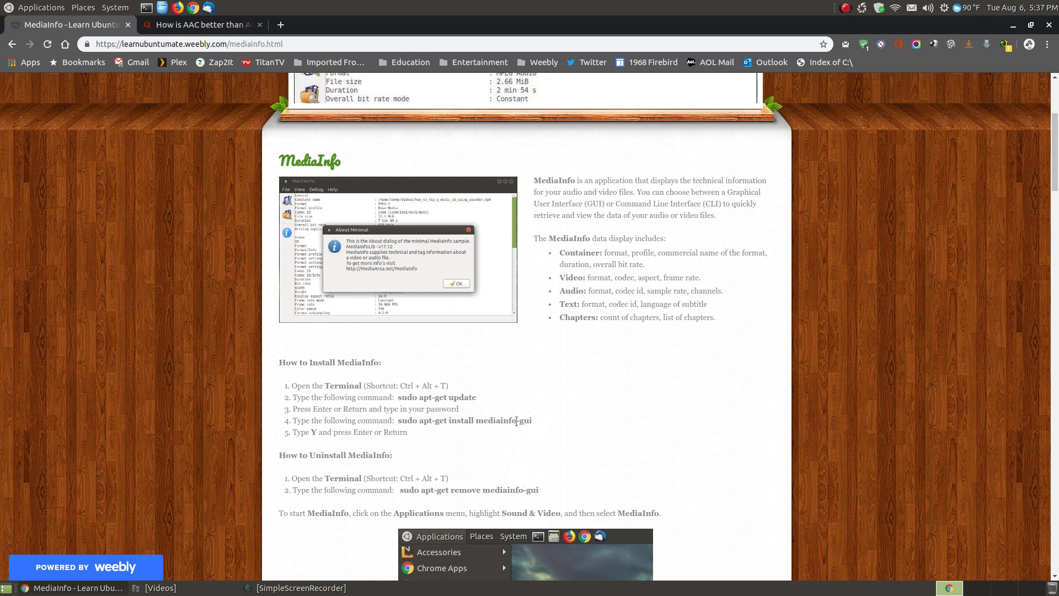
mouse_move(539, 442)
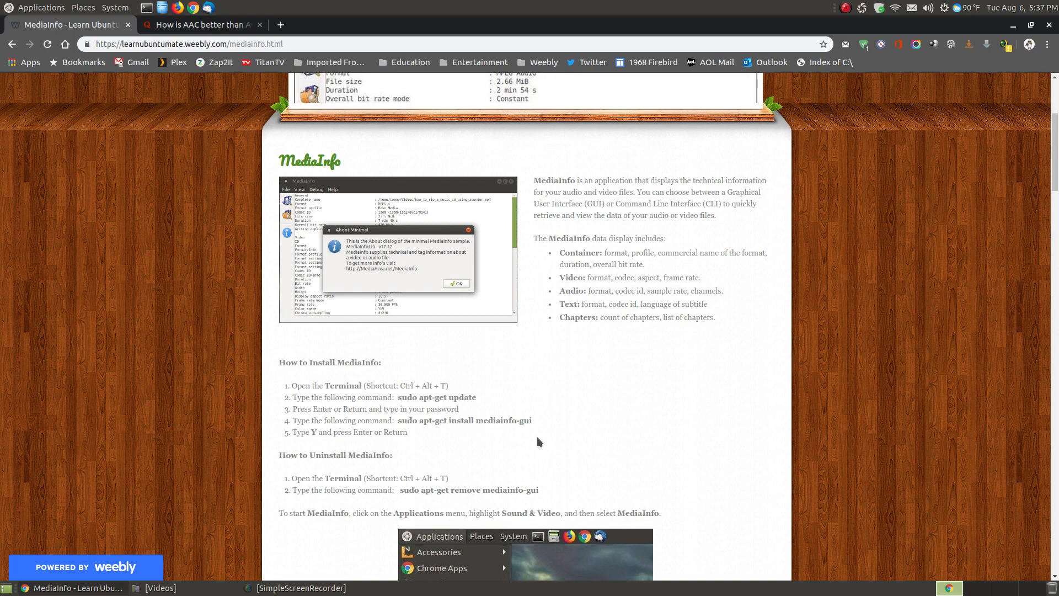
mouse_move(660, 387)
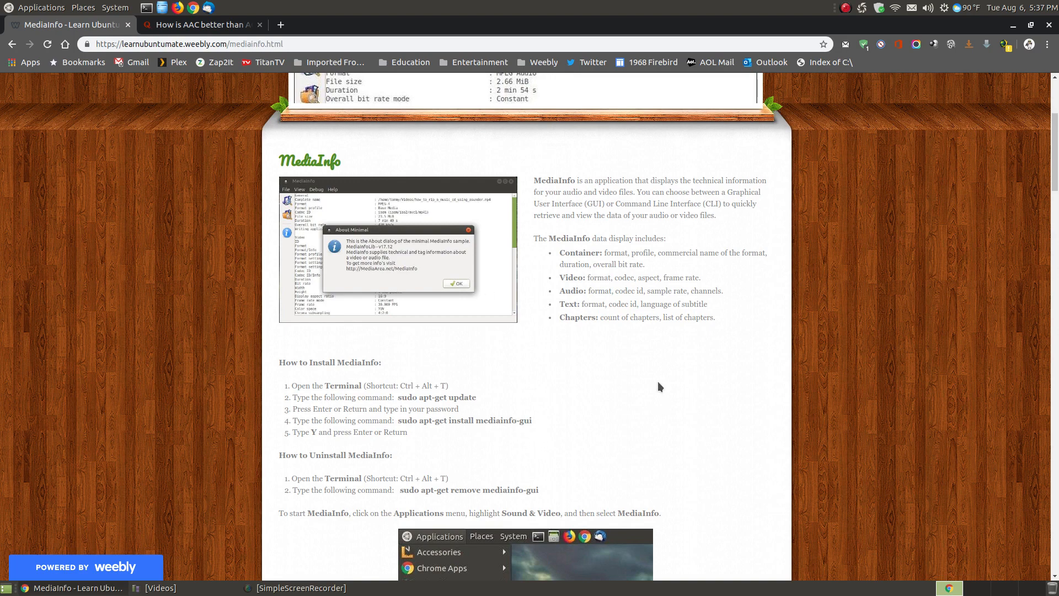
scroll("down", 3)
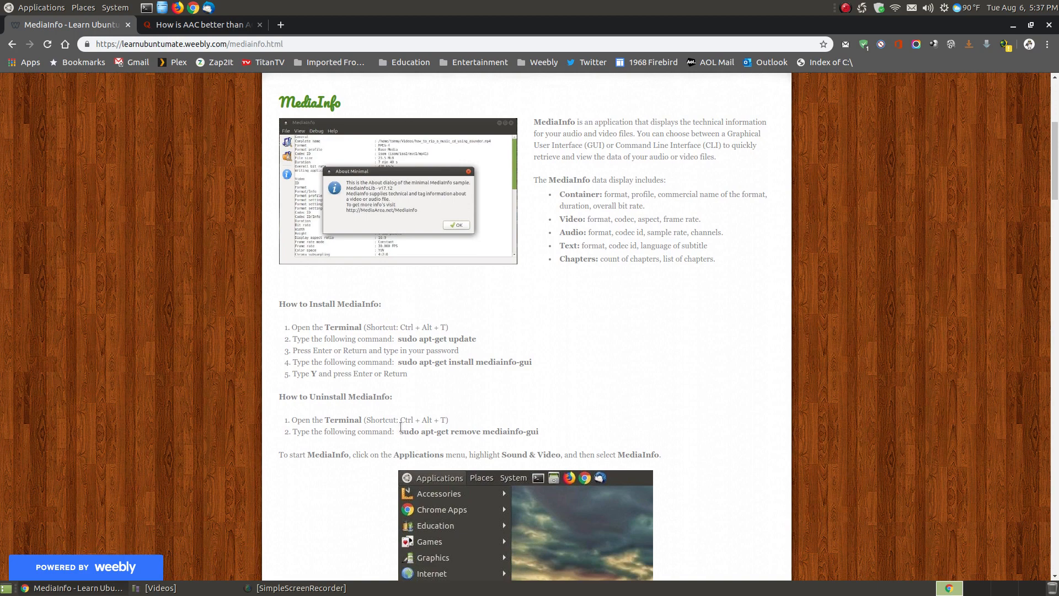
mouse_move(530, 441)
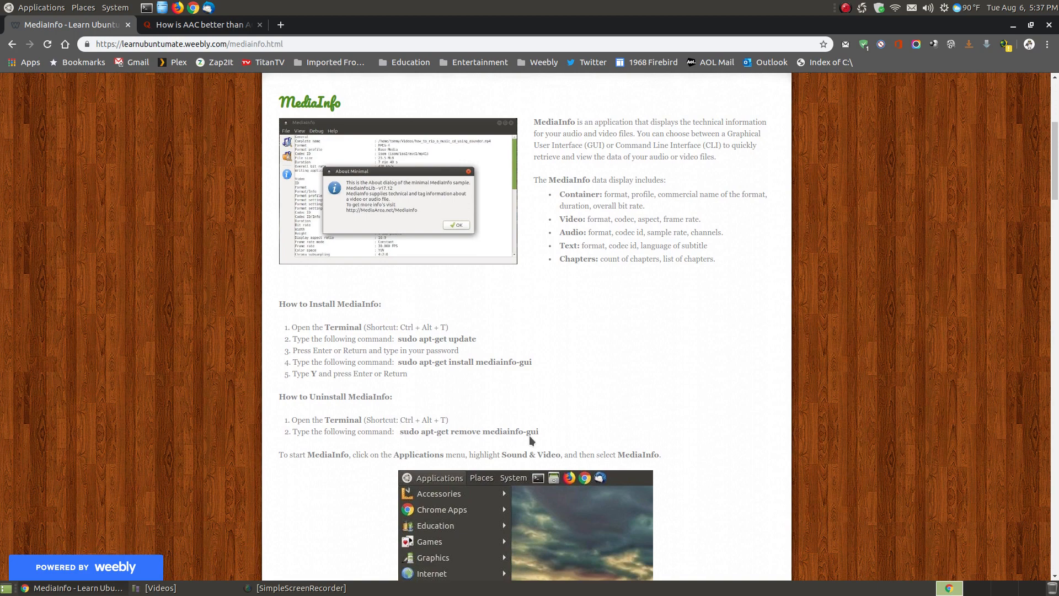
mouse_move(525, 344)
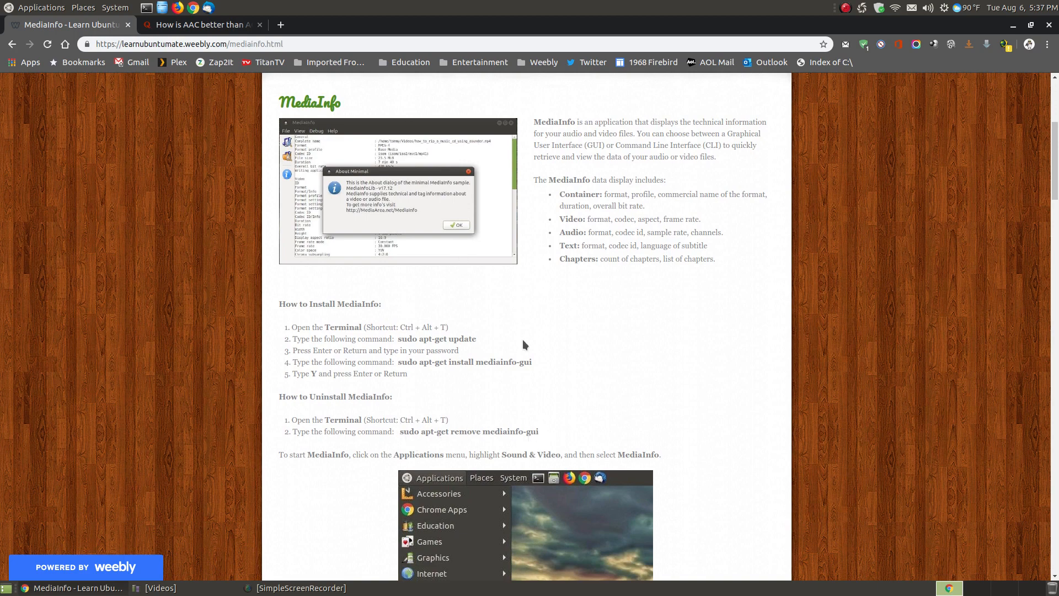
mouse_move(439, 268)
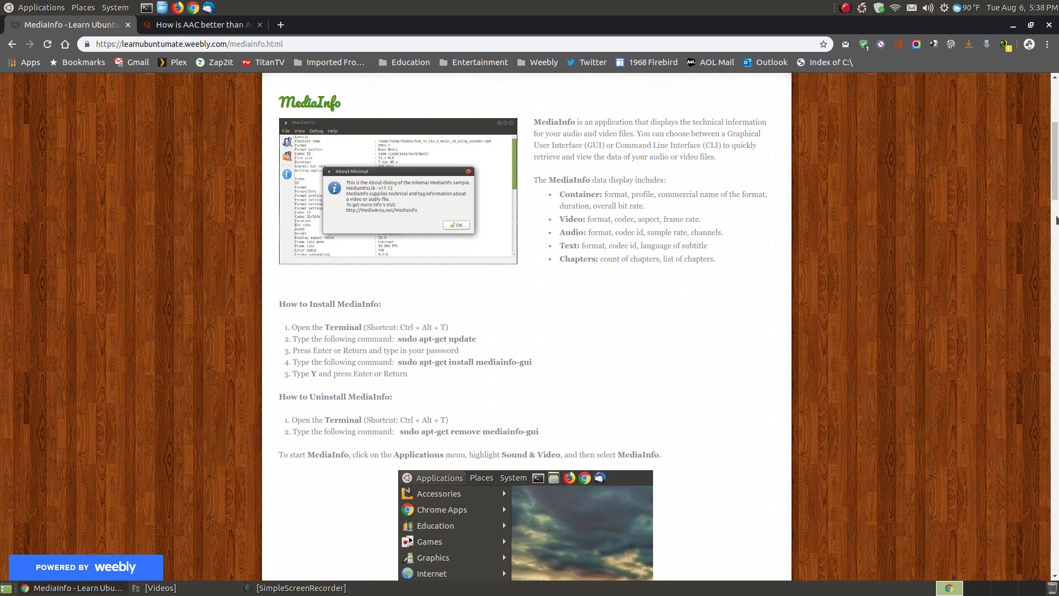
- Scroll to the article's closing paragraphs, then back up toward the install instructions
scroll("down", 3)
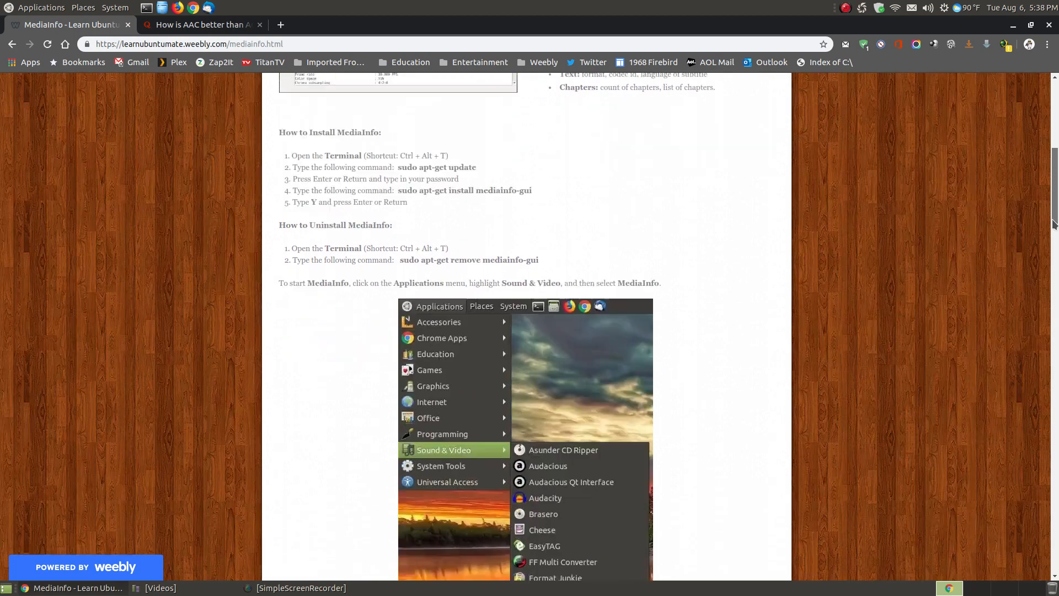
scroll("down", 3)
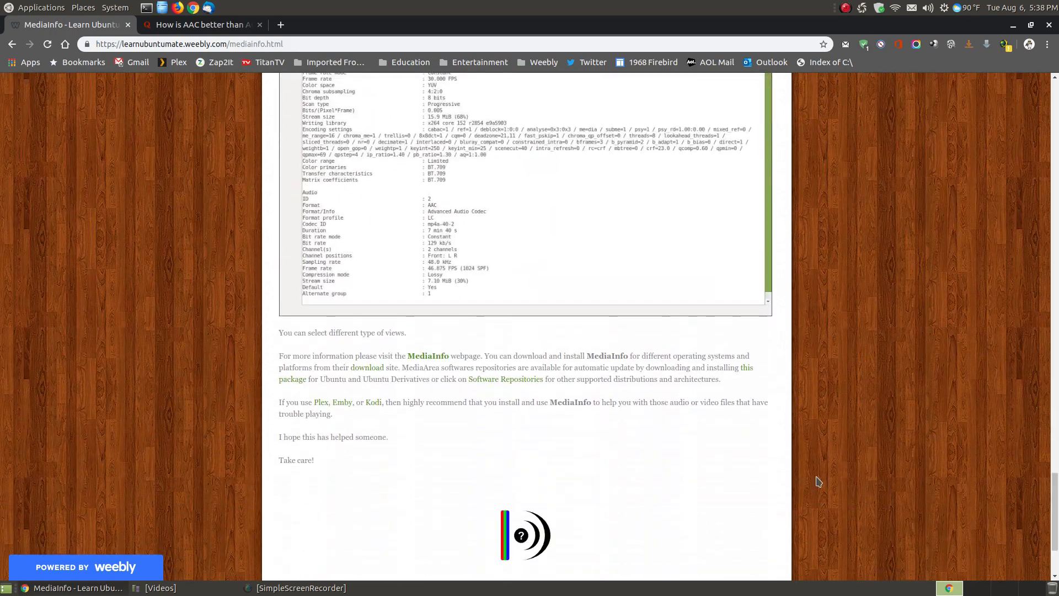
mouse_move(367, 367)
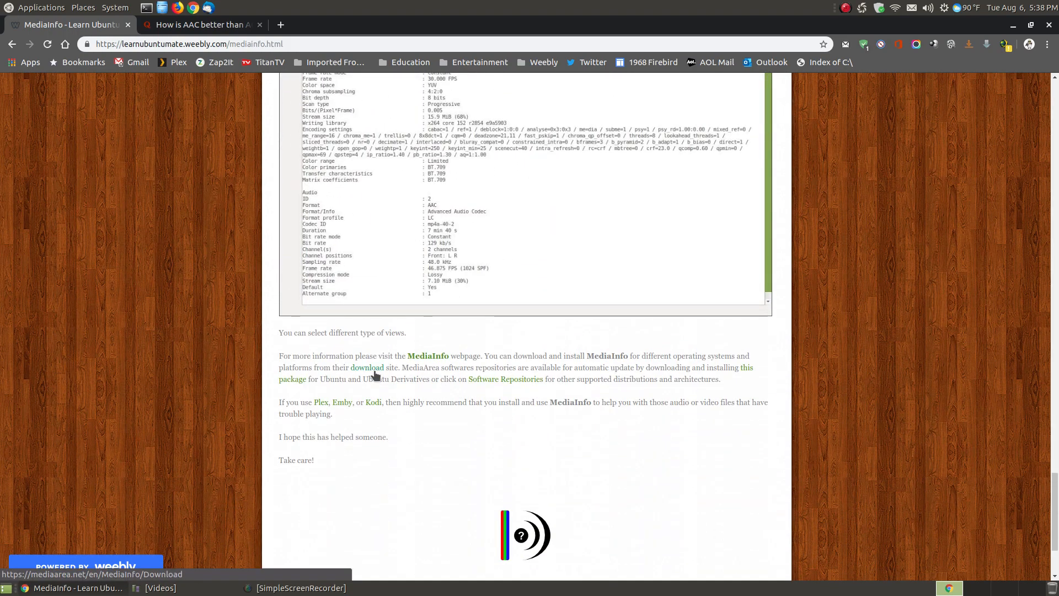
mouse_move(458, 368)
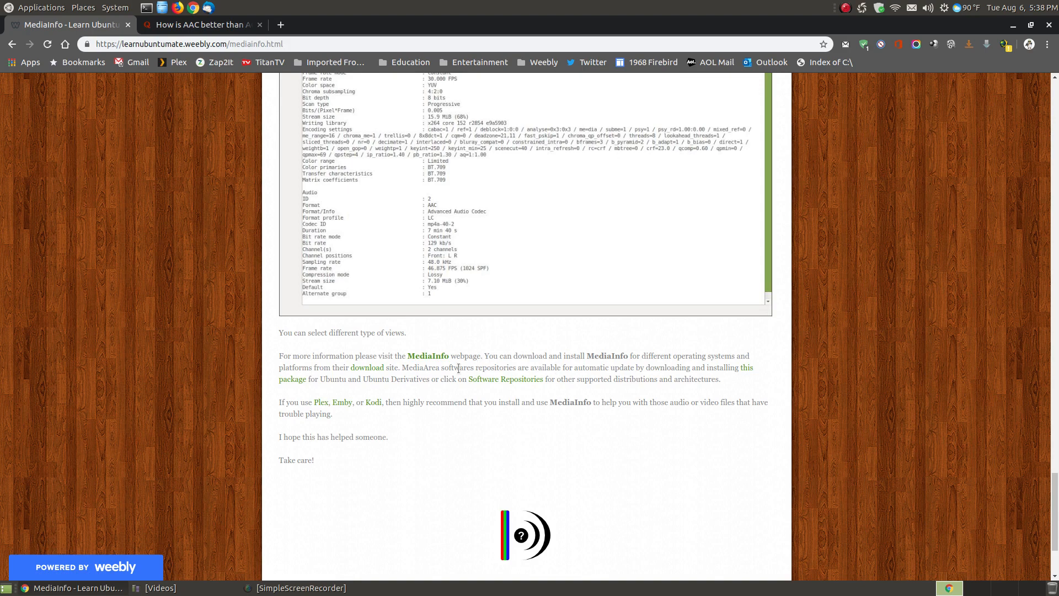
mouse_move(746, 367)
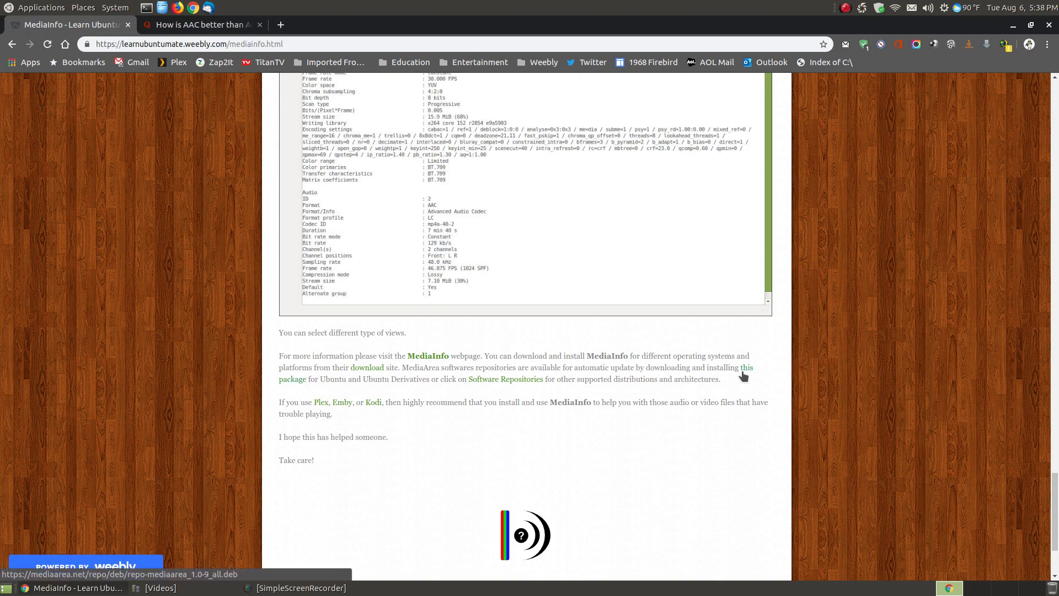
scroll("down", 3)
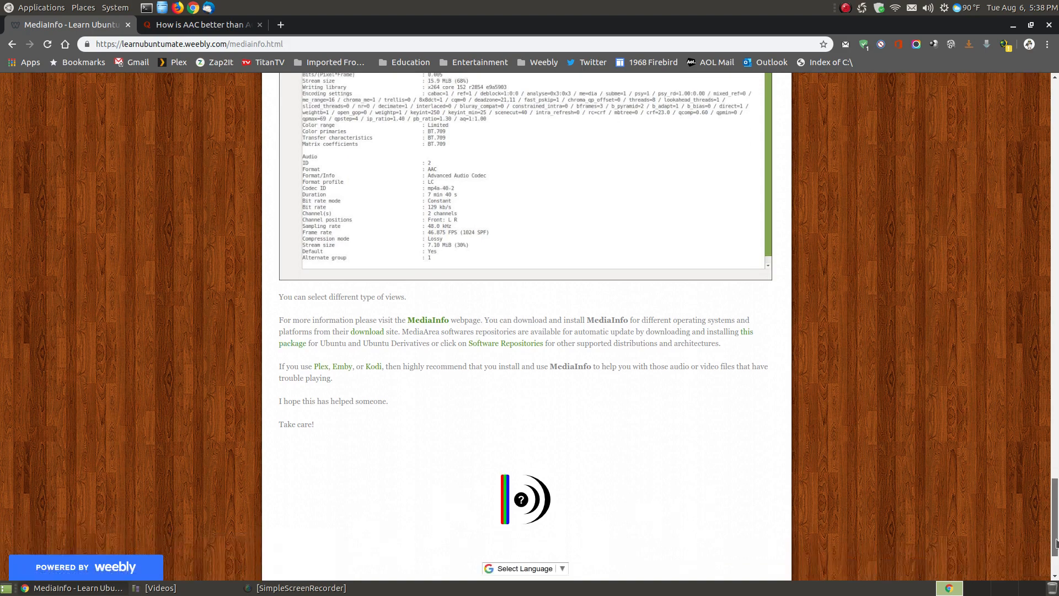
scroll("up", 3)
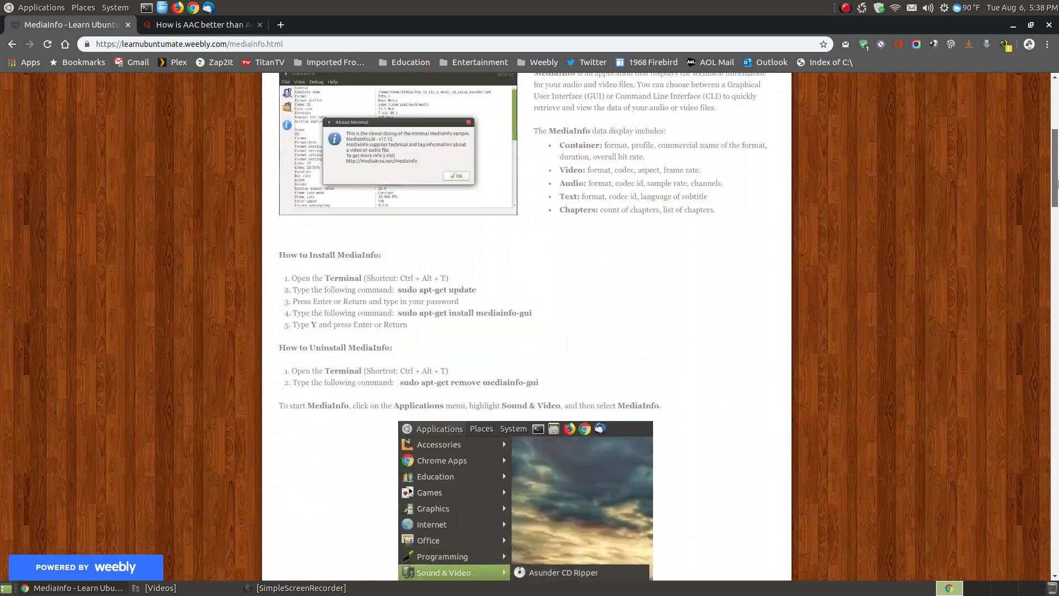
scroll("up", 3)
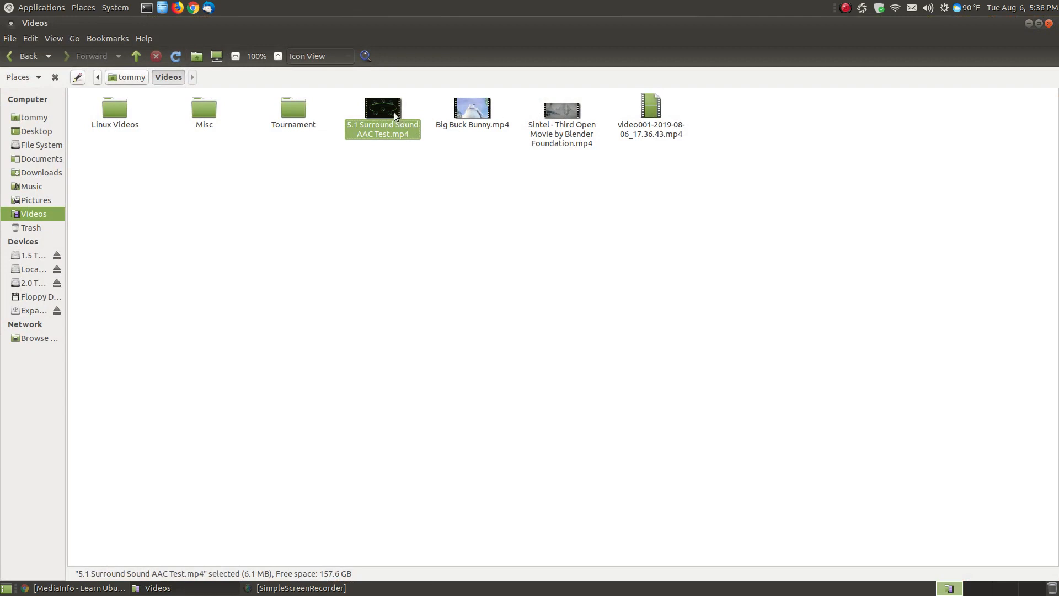
mouse_move(382, 159)
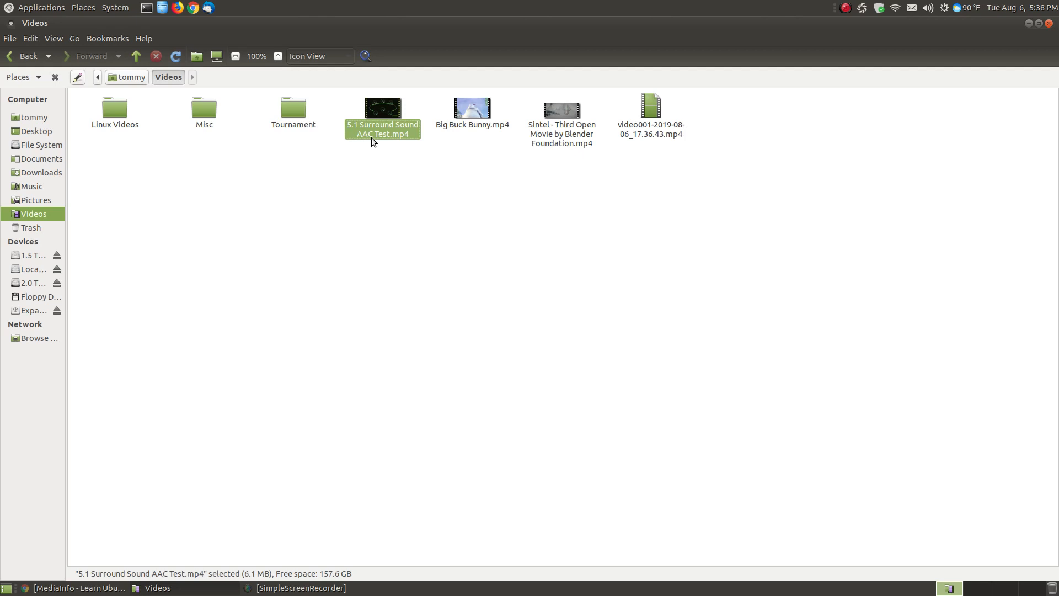
mouse_move(383, 127)
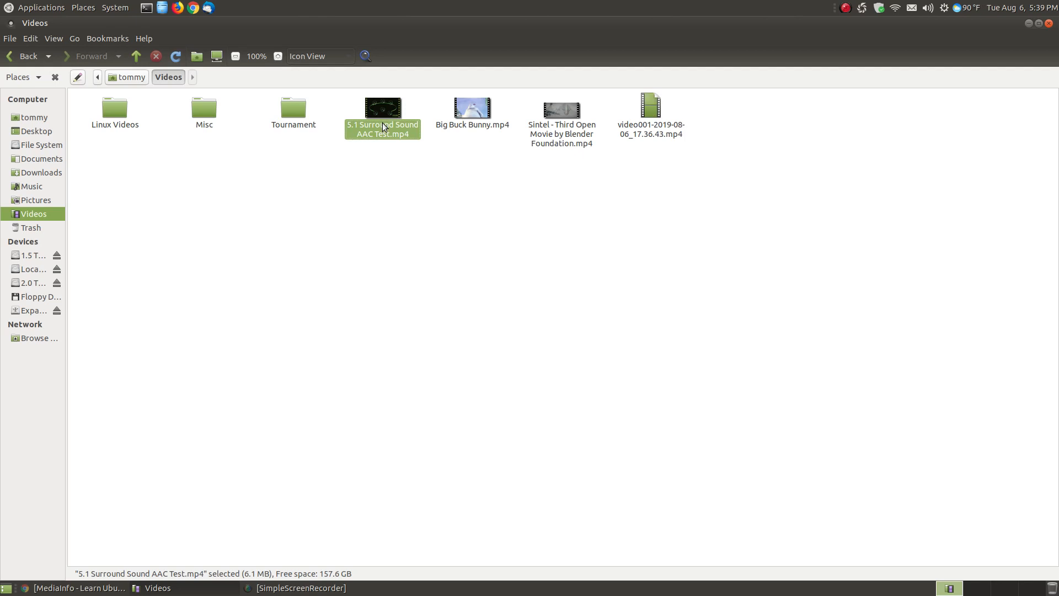
mouse_move(383, 138)
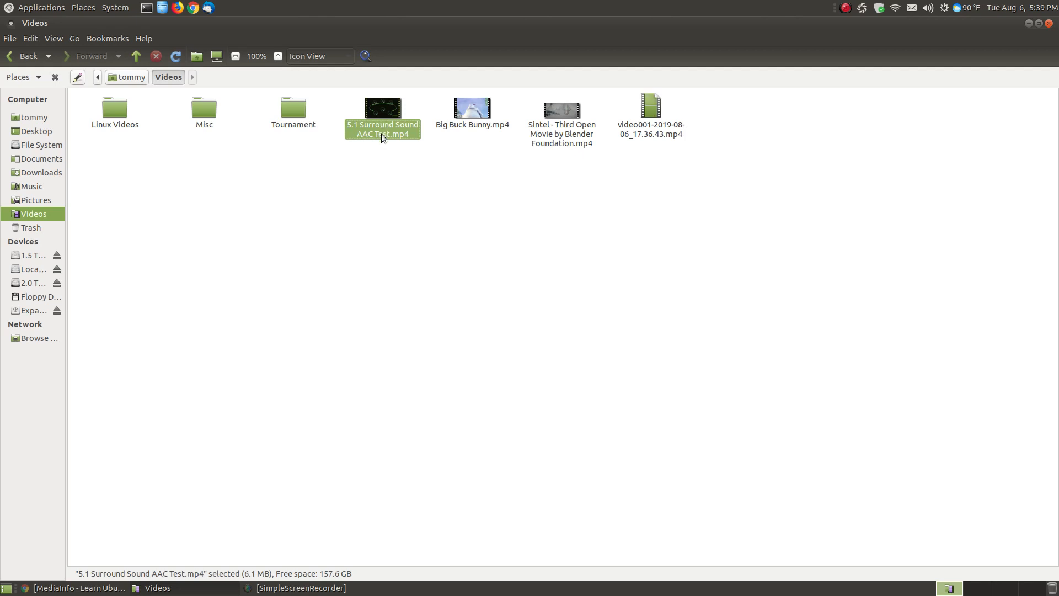
mouse_move(352, 140)
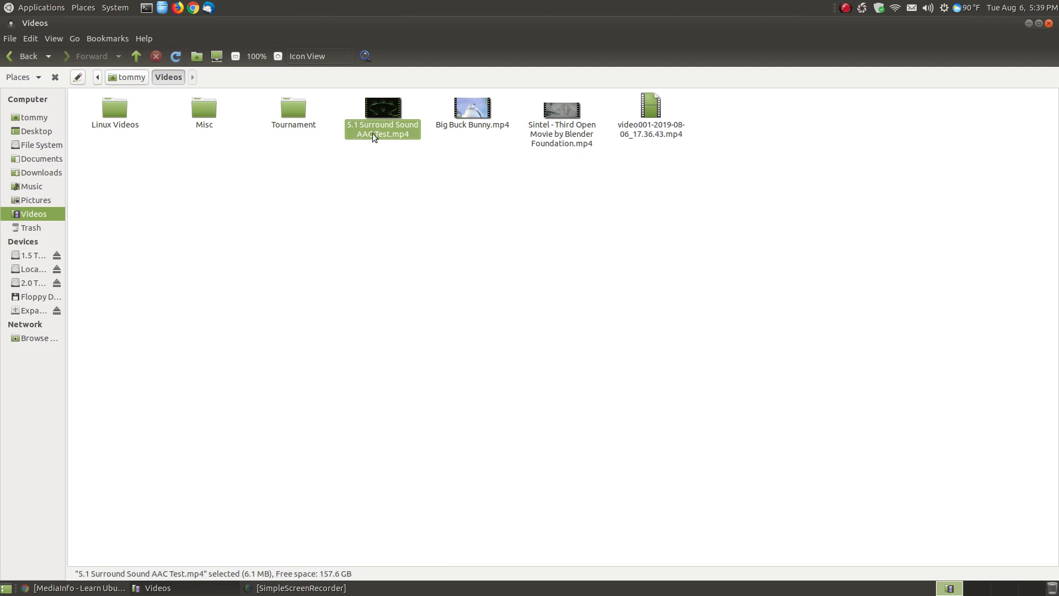
mouse_move(389, 132)
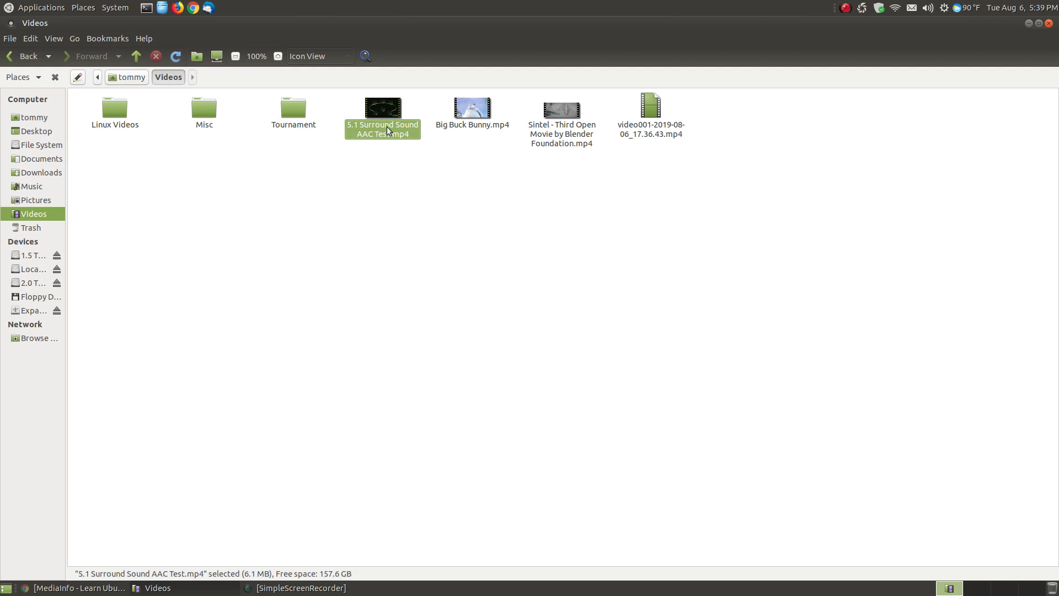
- Open 5.1 Surround Sound AAC Test.mp4 with MediaInfo via its context menu
right_click(383, 112)
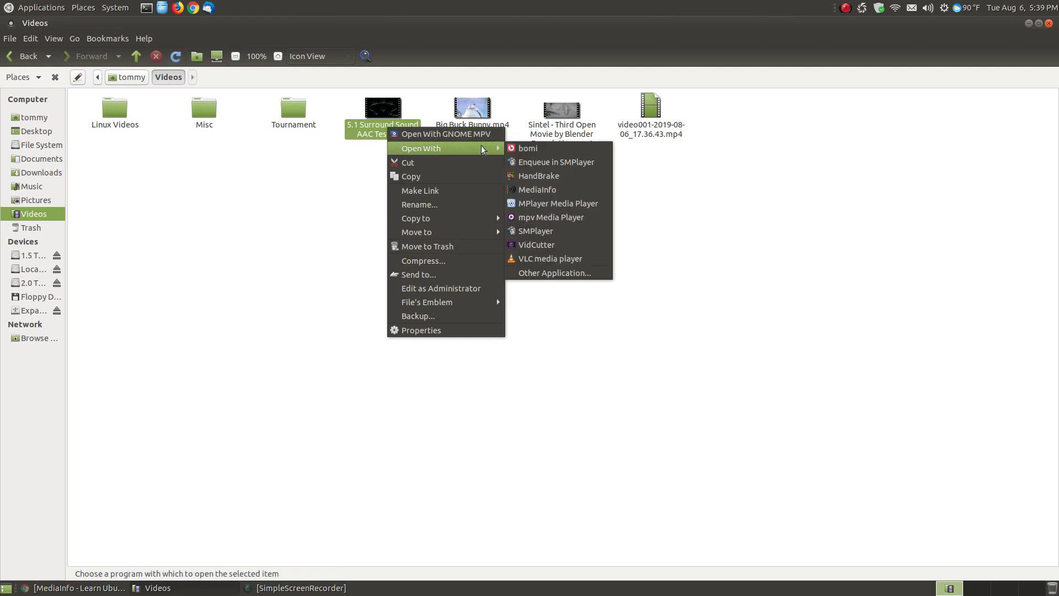
mouse_move(559, 190)
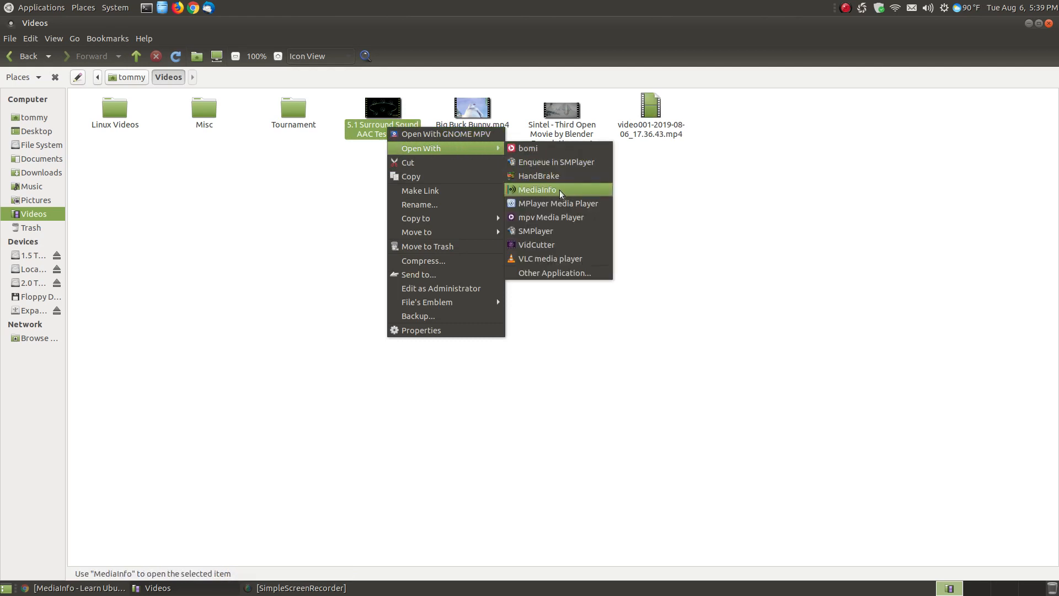
mouse_move(473, 150)
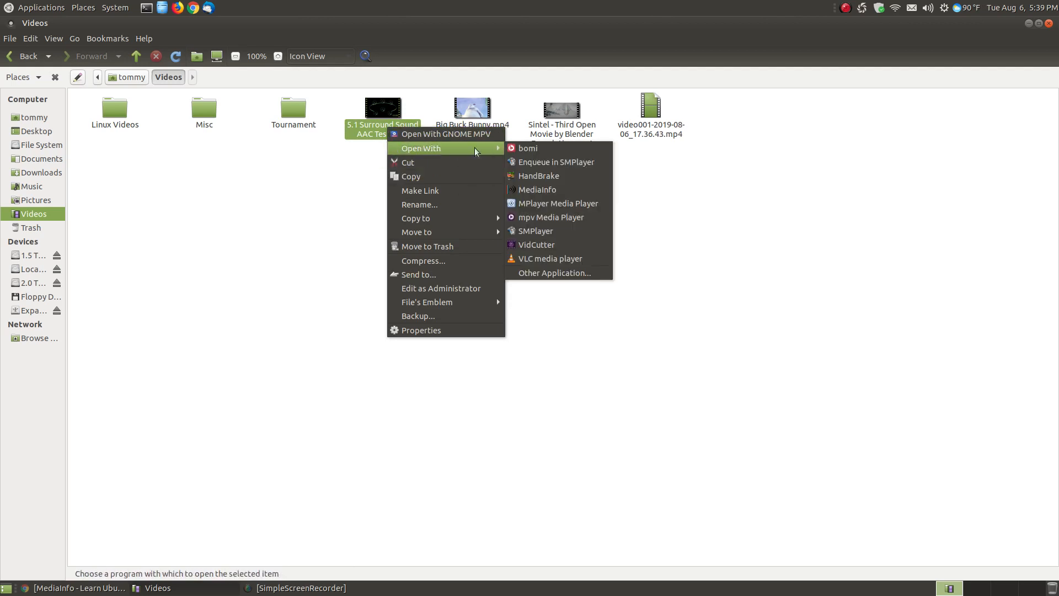
mouse_move(537, 189)
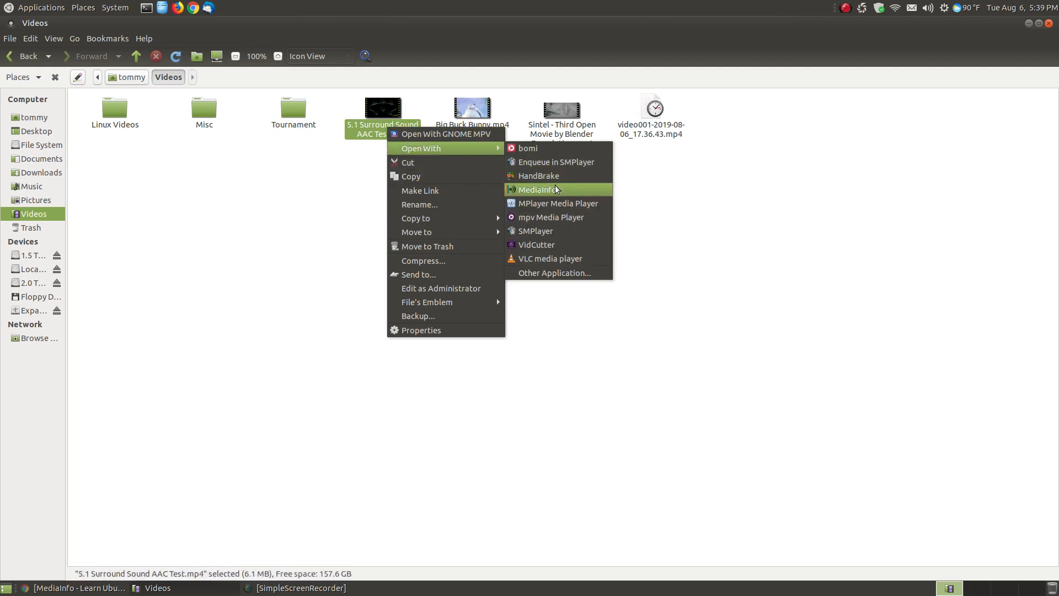
mouse_move(533, 210)
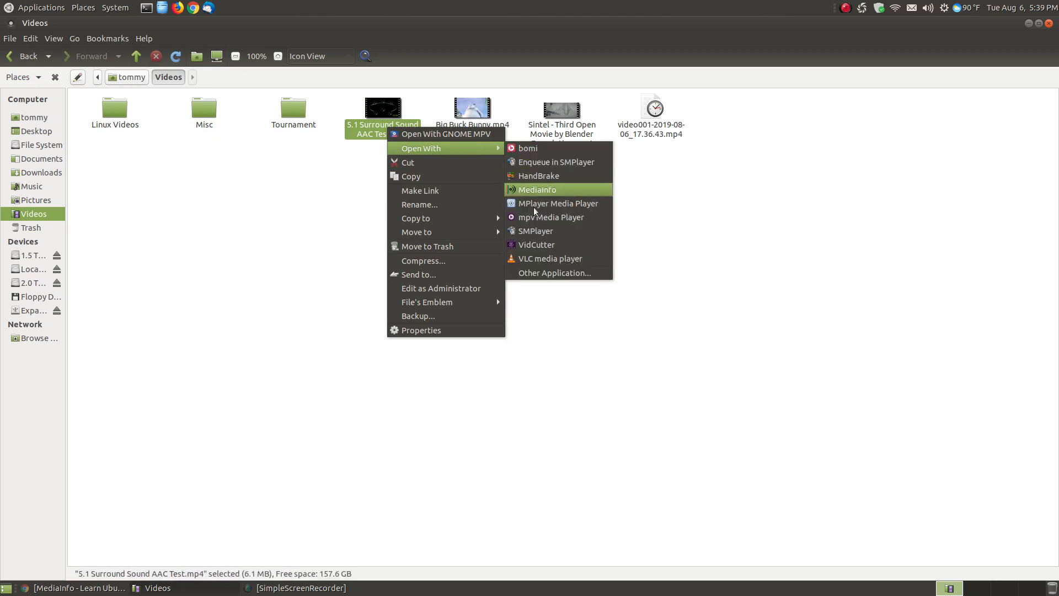
mouse_move(557, 204)
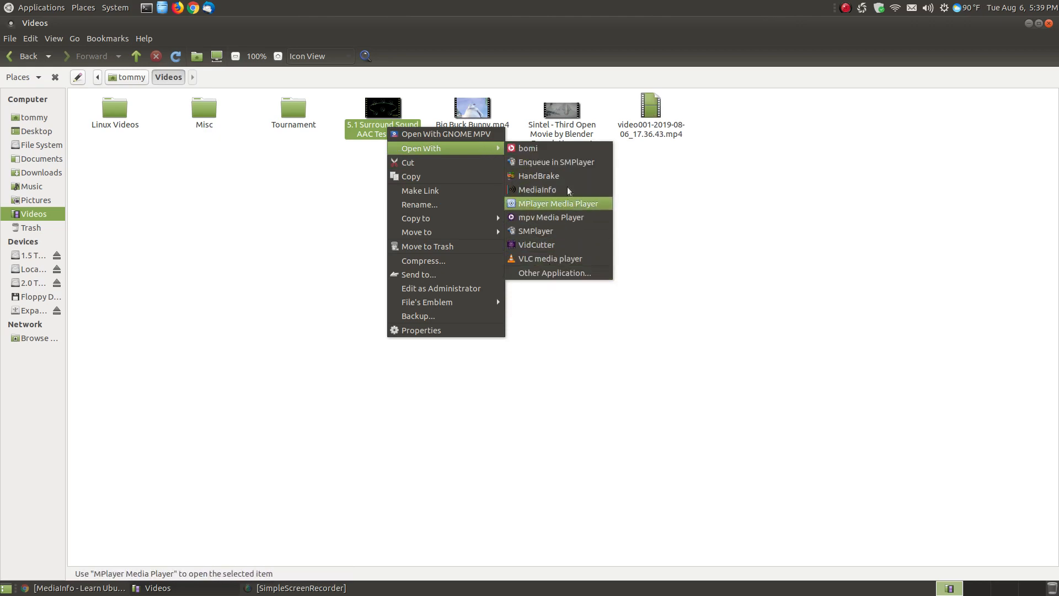
left_click(557, 204)
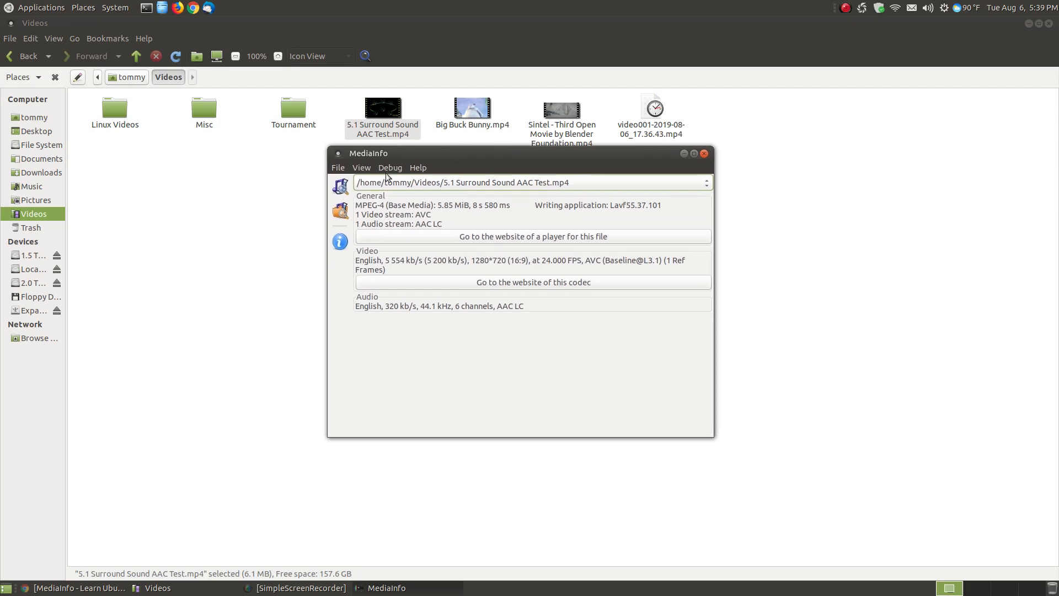
- Browse MediaInfo's report view formats, Easy through JSON, then dismiss the list
left_click(361, 167)
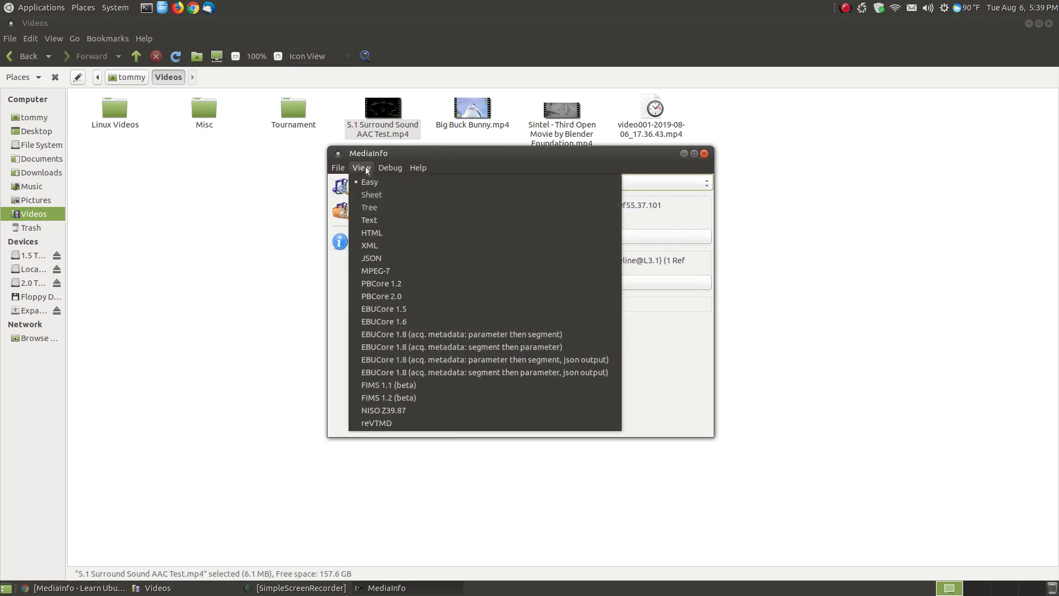
left_click(370, 182)
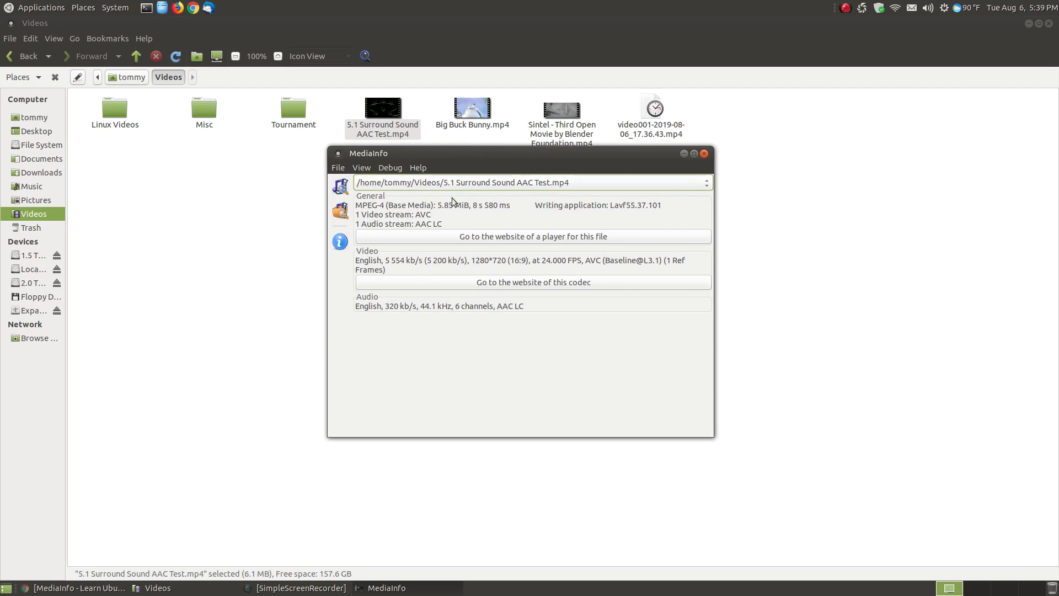
mouse_move(358, 215)
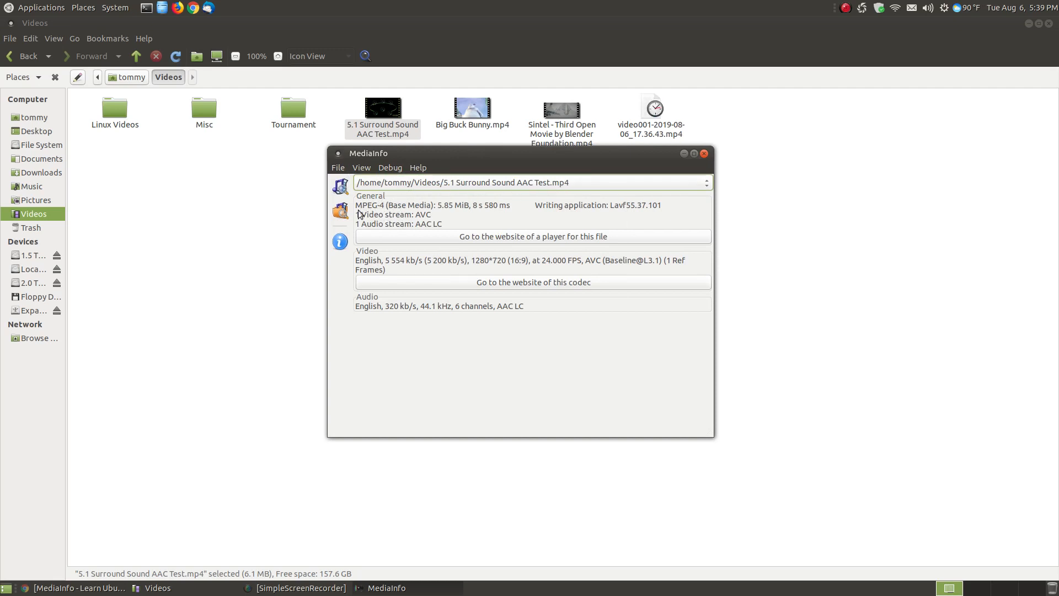
mouse_move(407, 211)
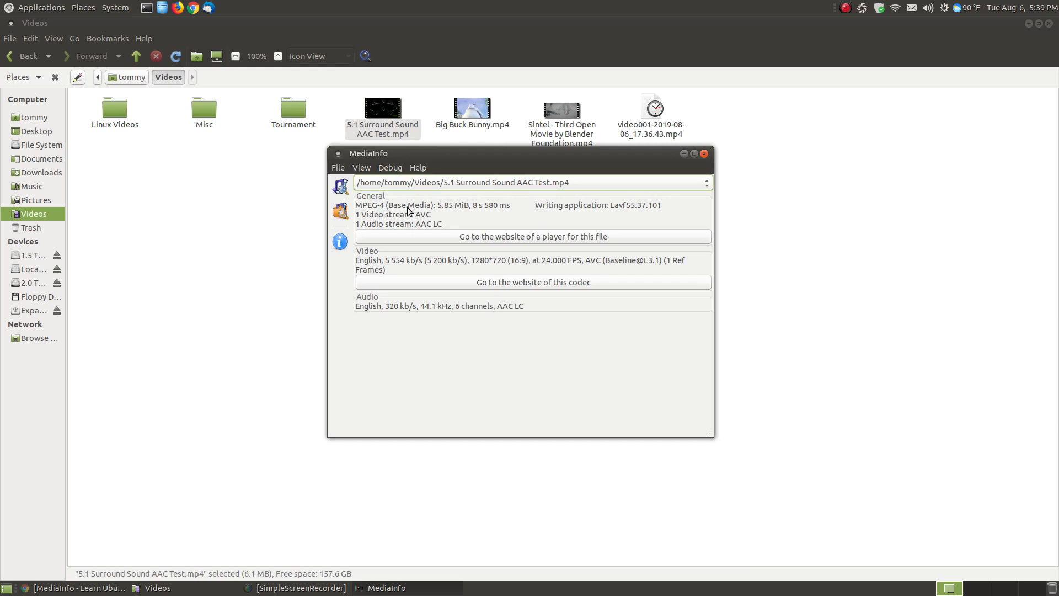
mouse_move(471, 222)
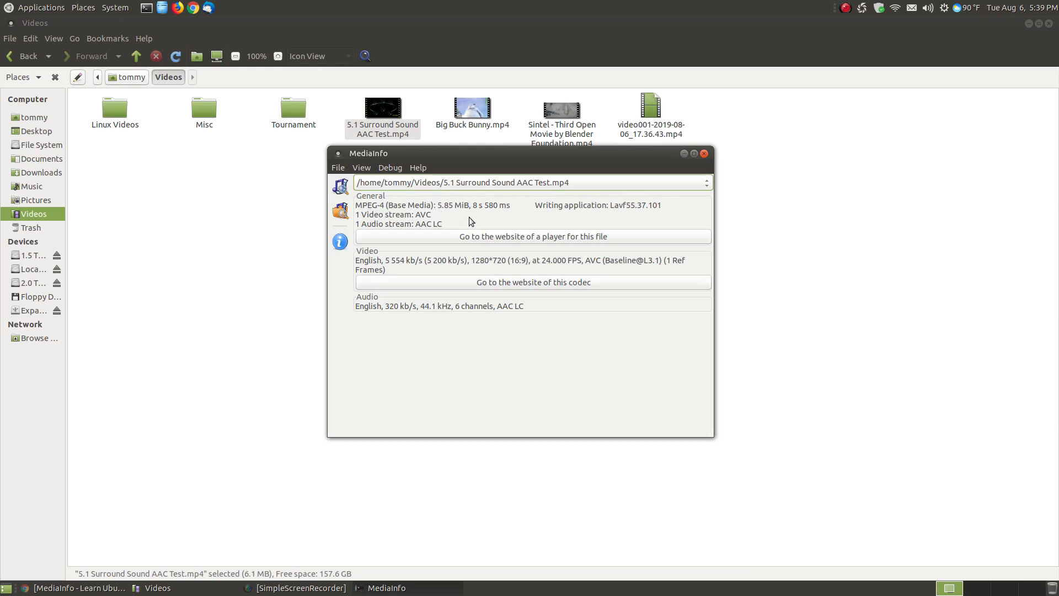
mouse_move(630, 226)
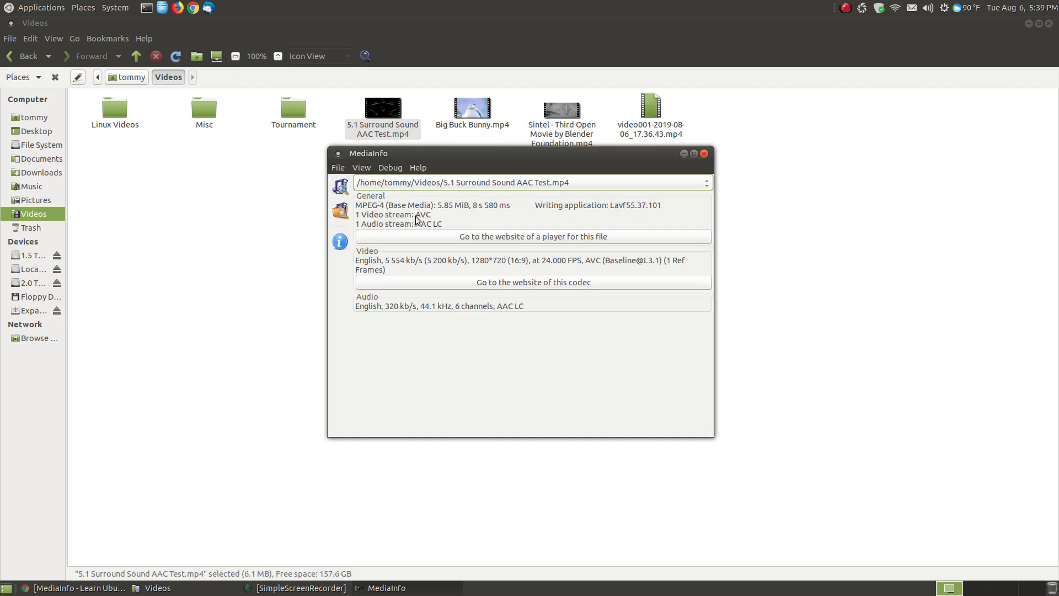
mouse_move(417, 229)
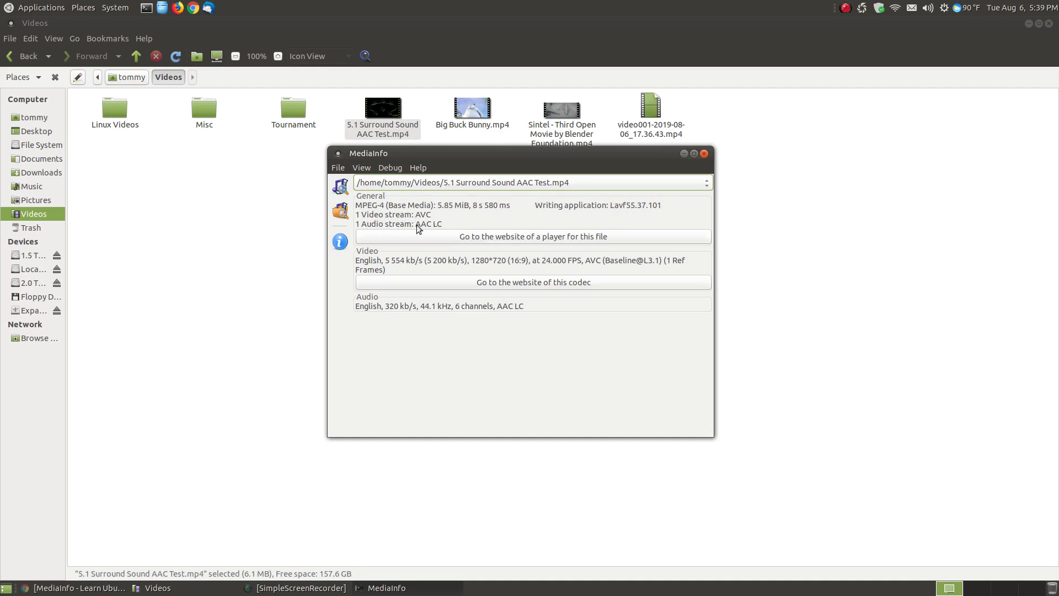
mouse_move(426, 228)
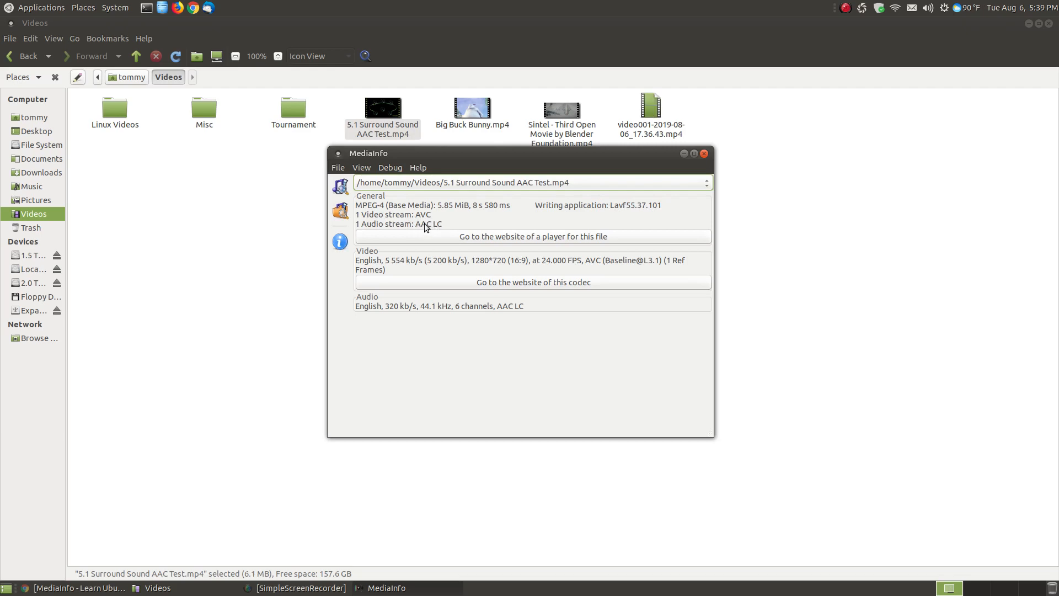
mouse_move(423, 269)
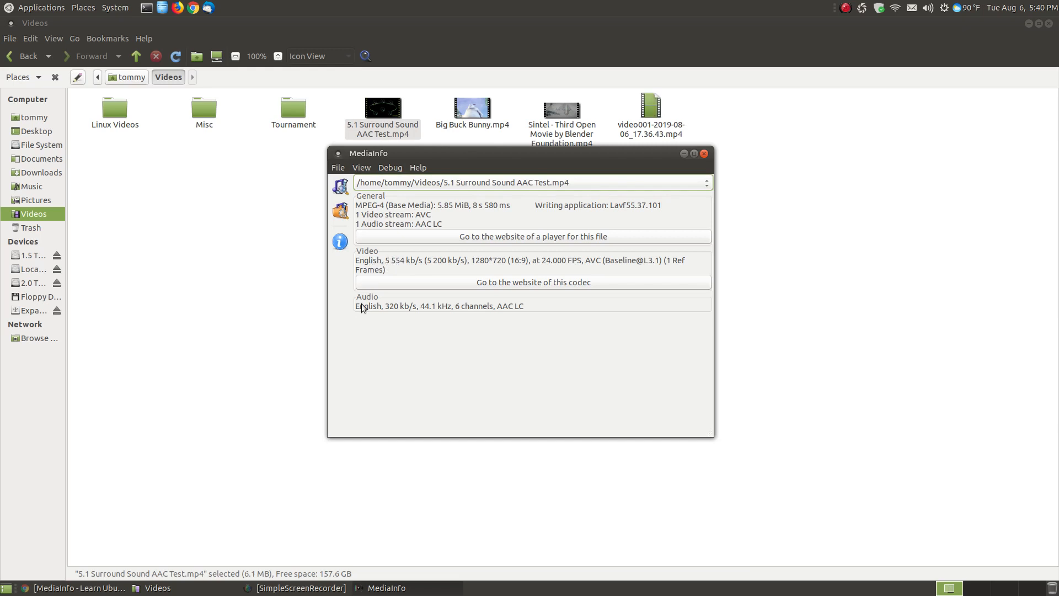
mouse_move(389, 267)
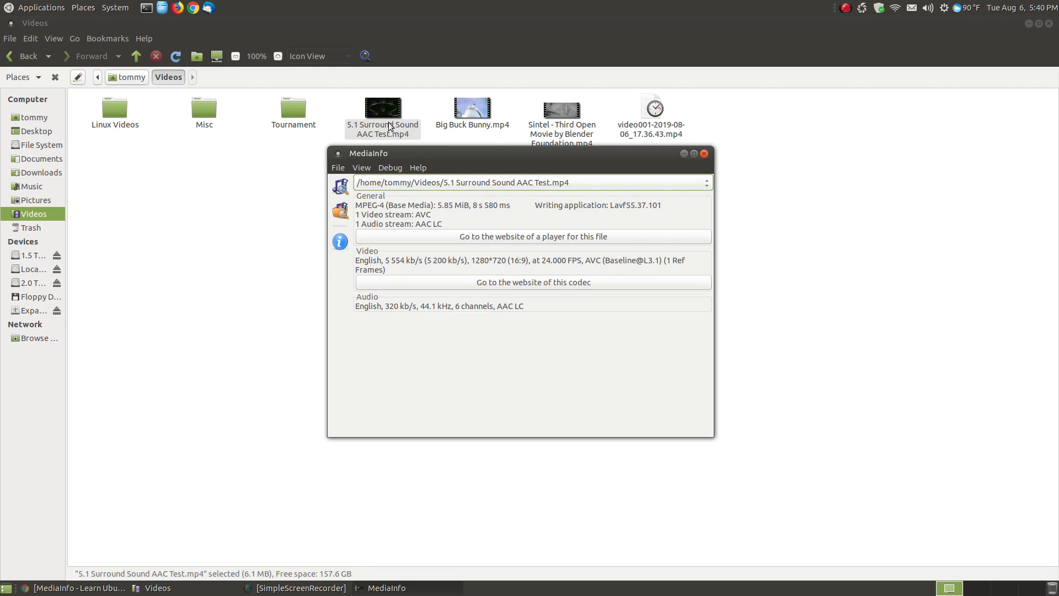
mouse_move(548, 270)
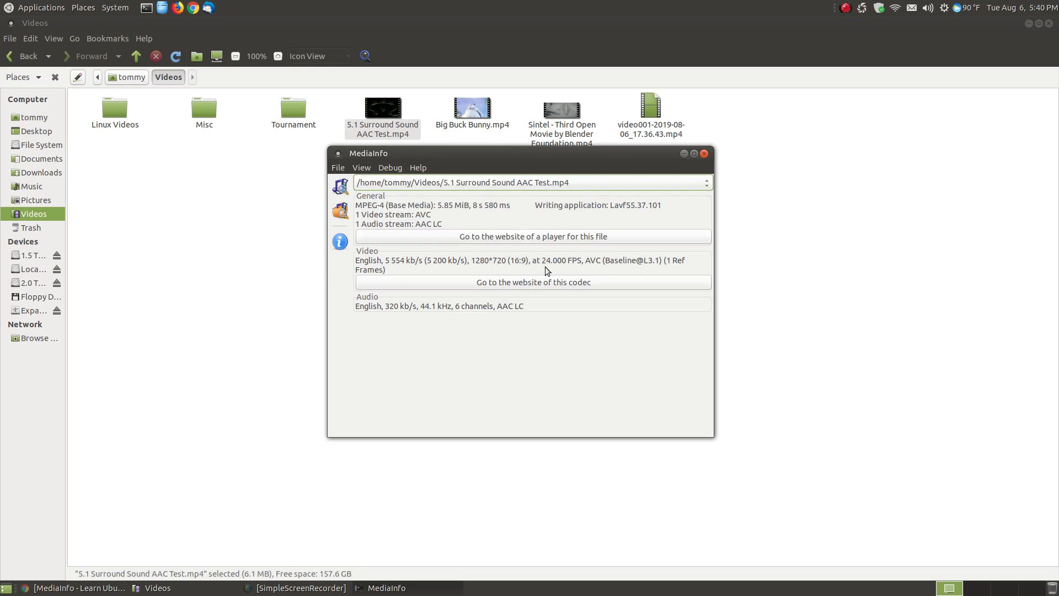
mouse_move(651, 273)
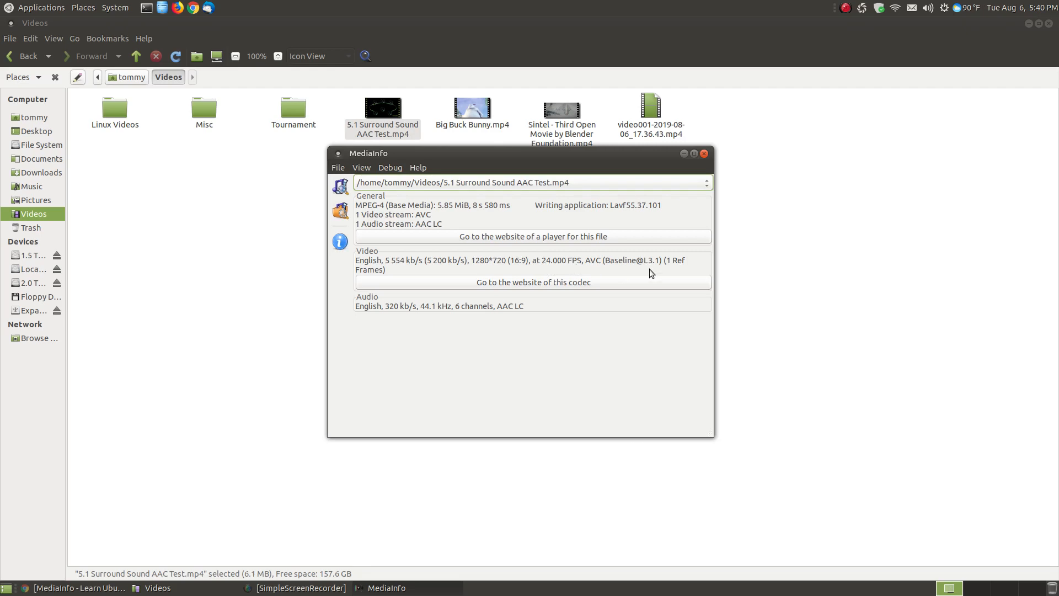
- Switch the report to Text view and scroll down to the AAC LC audio section
left_click(361, 167)
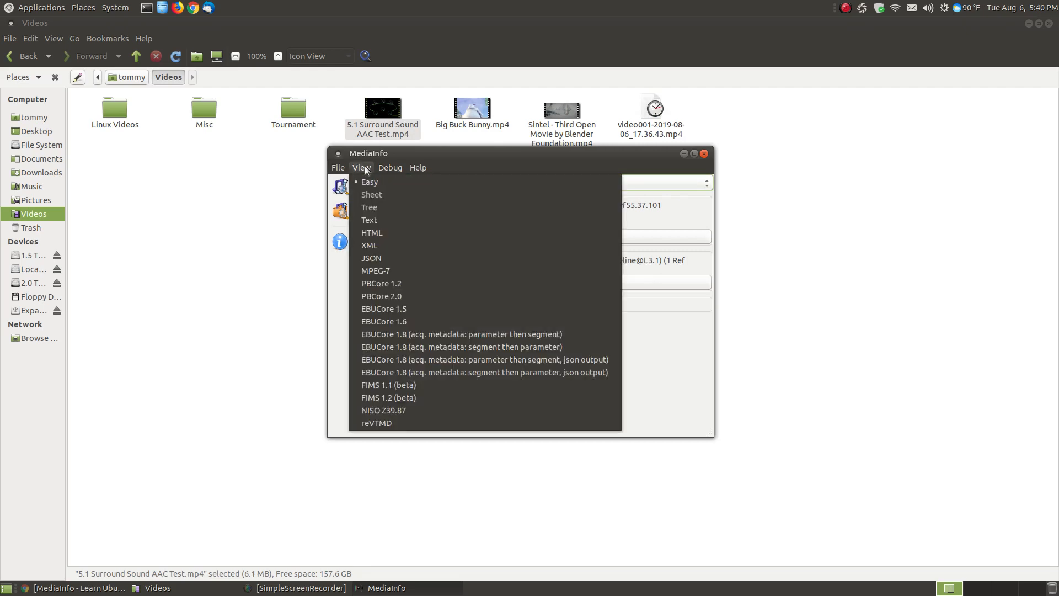
mouse_move(369, 219)
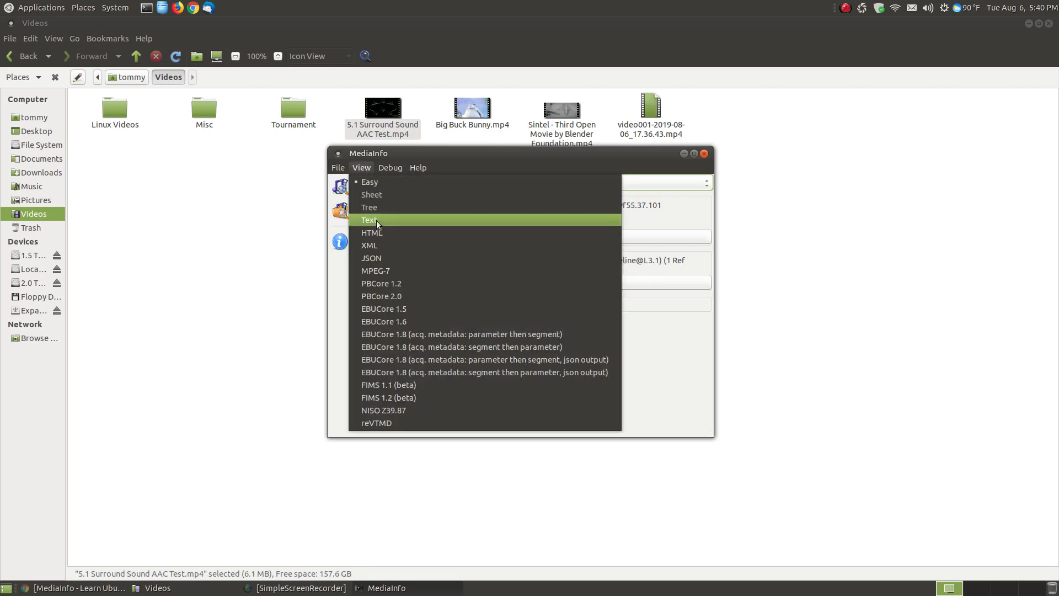
mouse_move(376, 424)
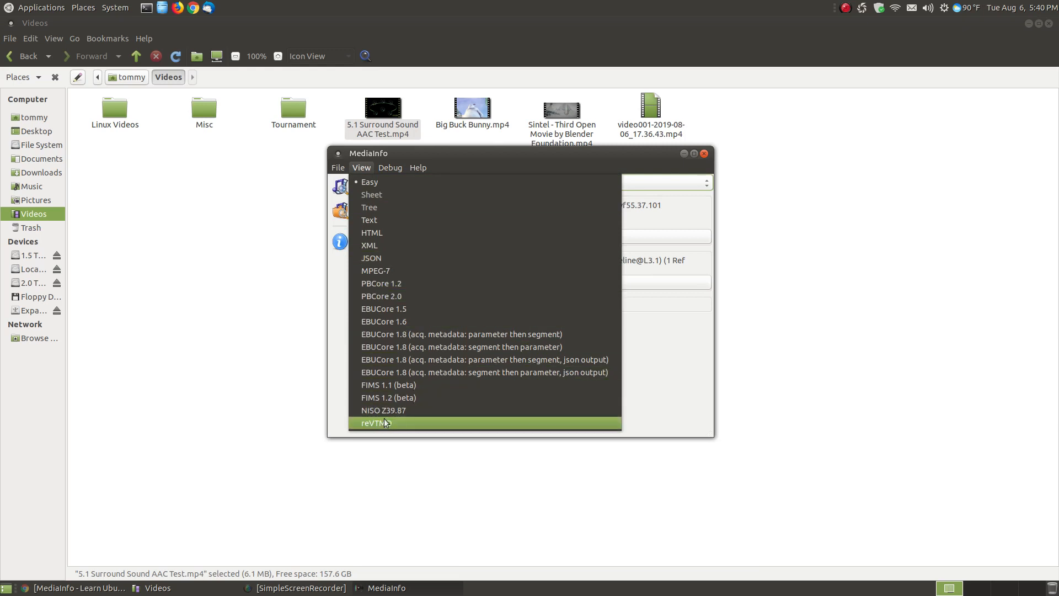
left_click(370, 220)
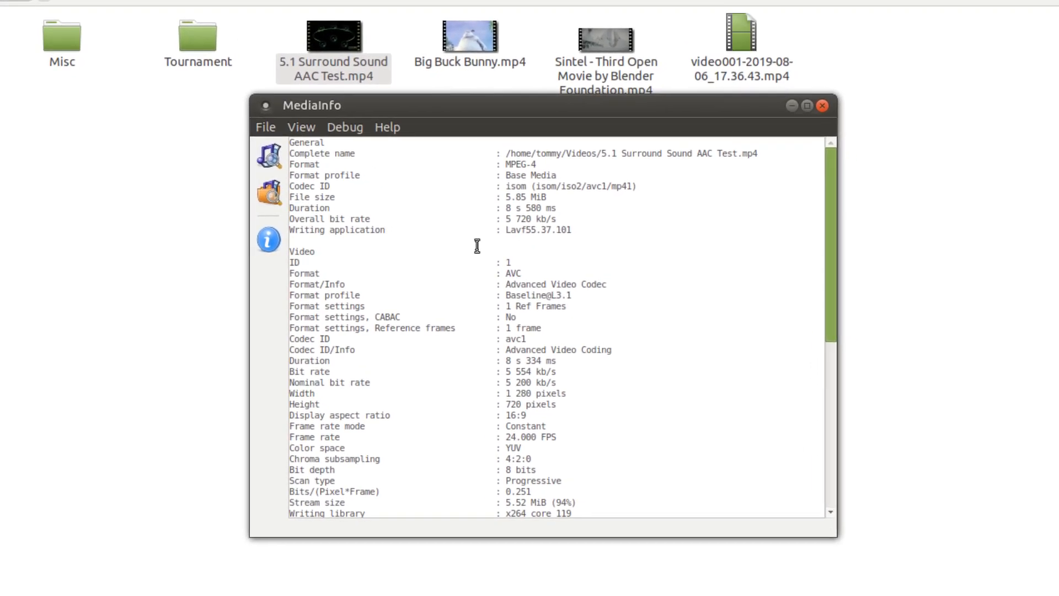
scroll("down", 3)
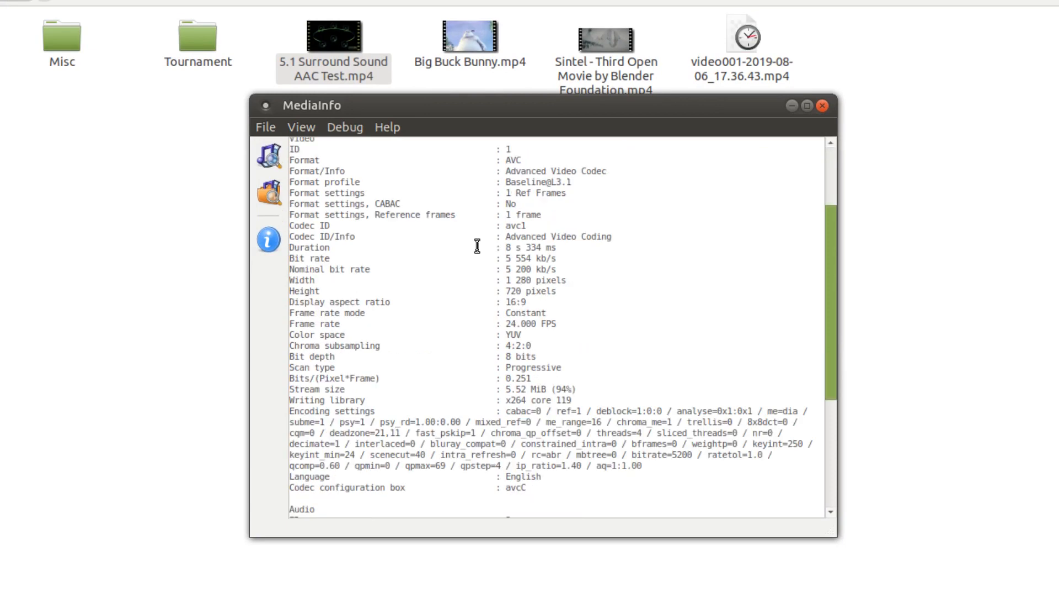
scroll("down", 3)
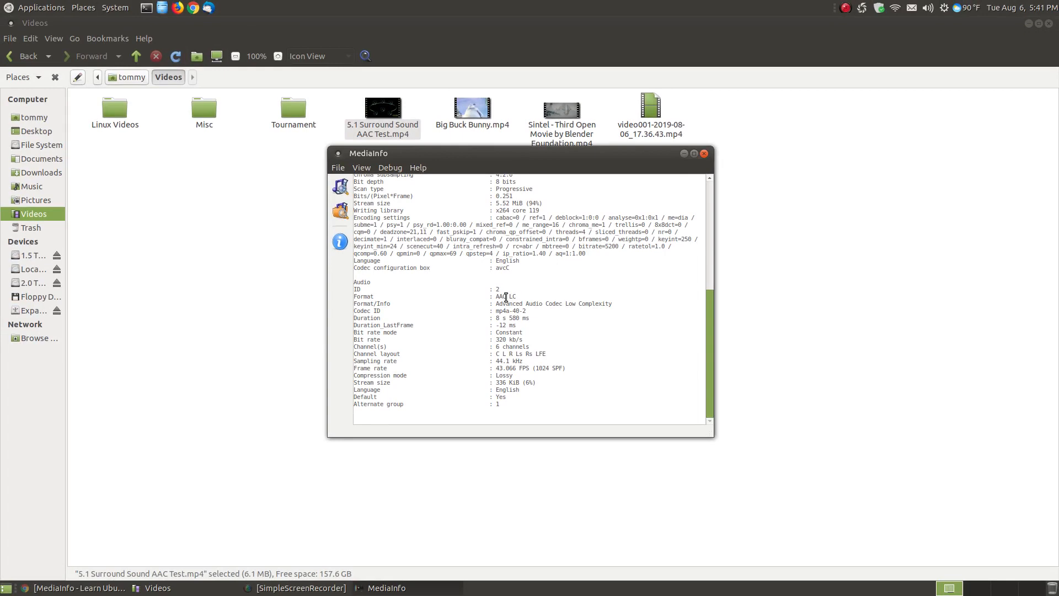
- Select all the report text and scroll back up to the General section
scroll("up", 3)
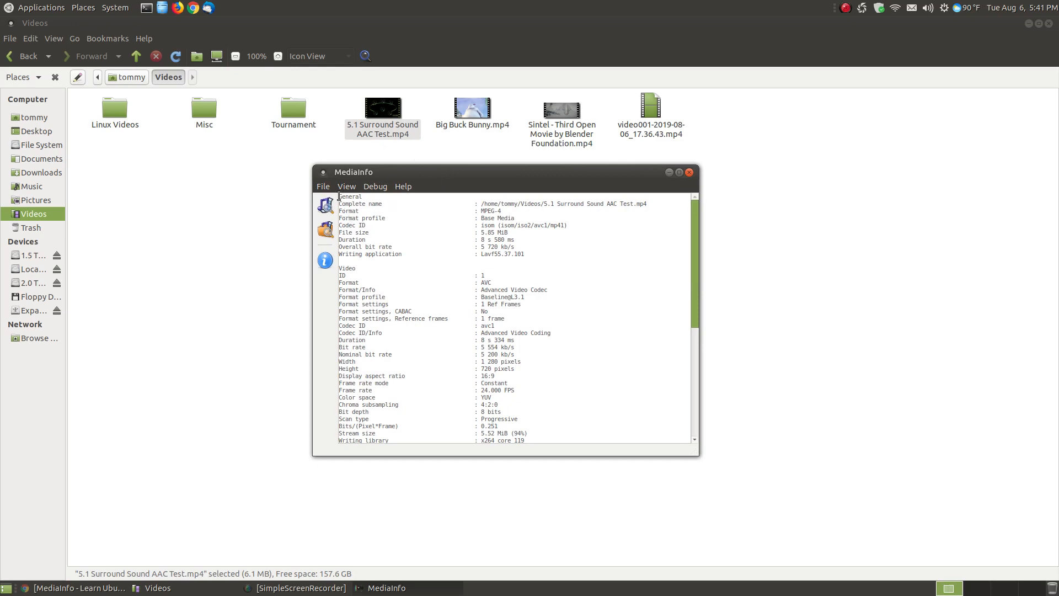
right_click(499, 321)
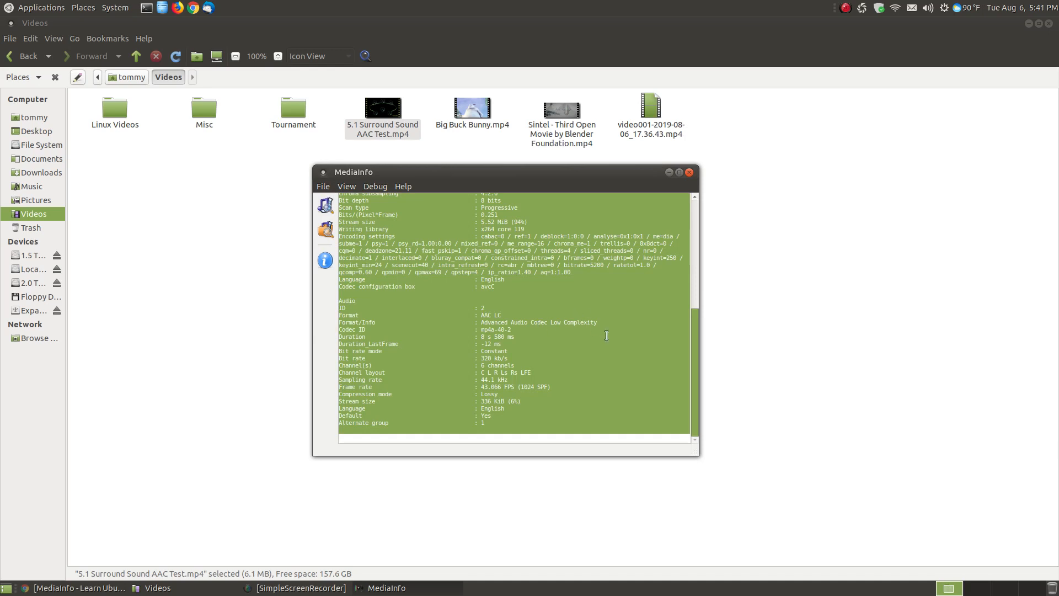
scroll("up", 3)
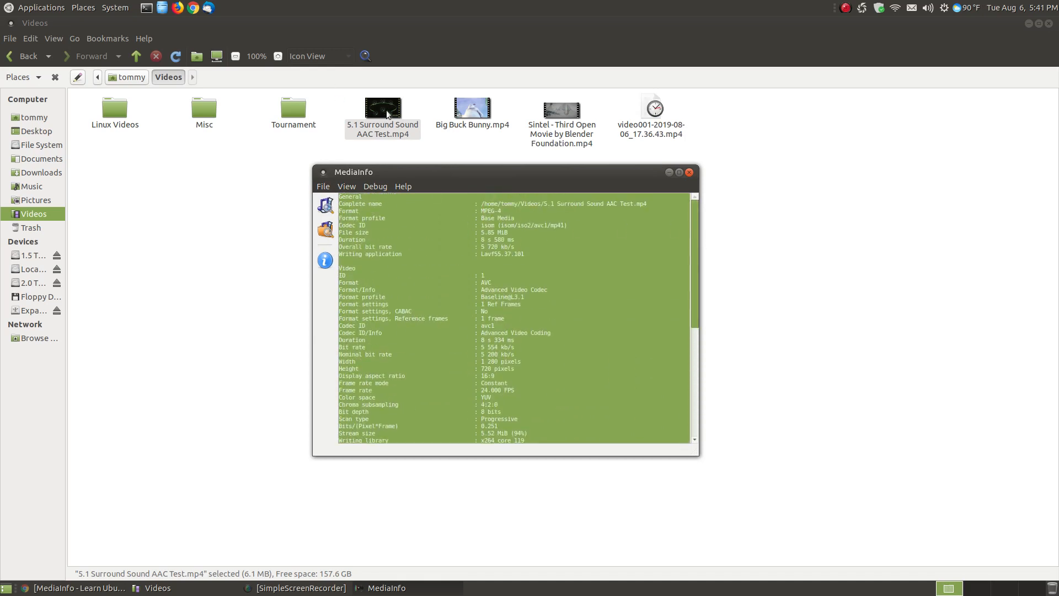
mouse_move(435, 237)
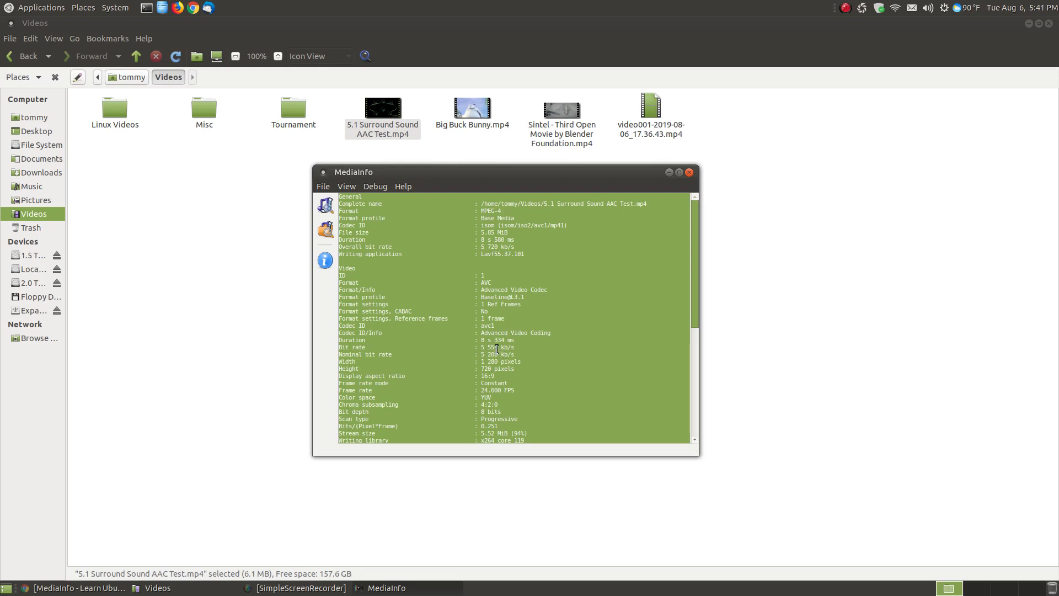
mouse_move(524, 177)
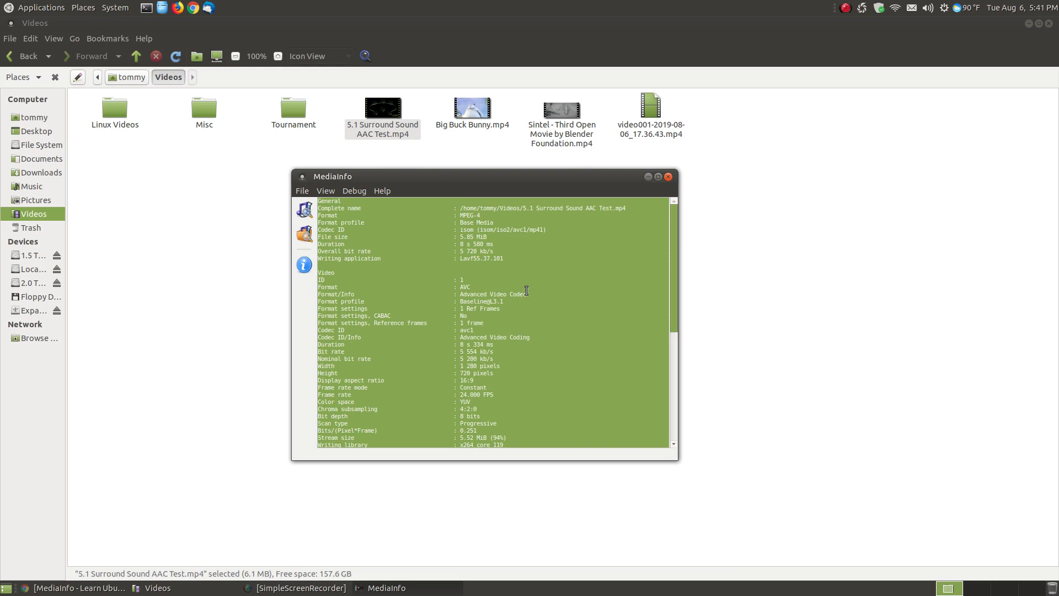
mouse_move(521, 262)
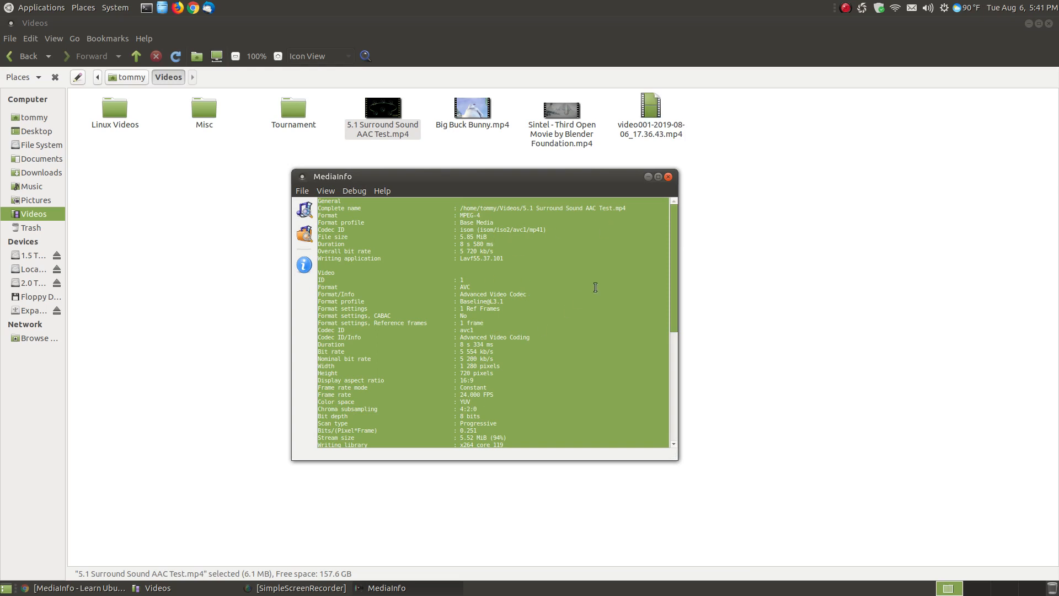
mouse_move(668, 177)
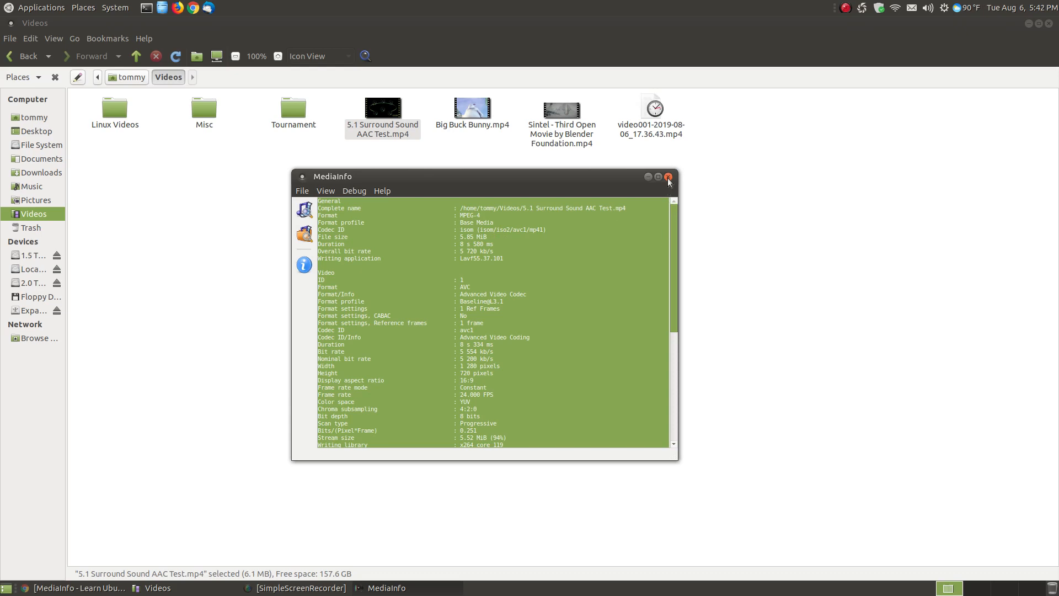
- Close the video report and open Benjamin Tissot -Beyond the Line.mp3 from Music in MediaInfo
left_click(669, 177)
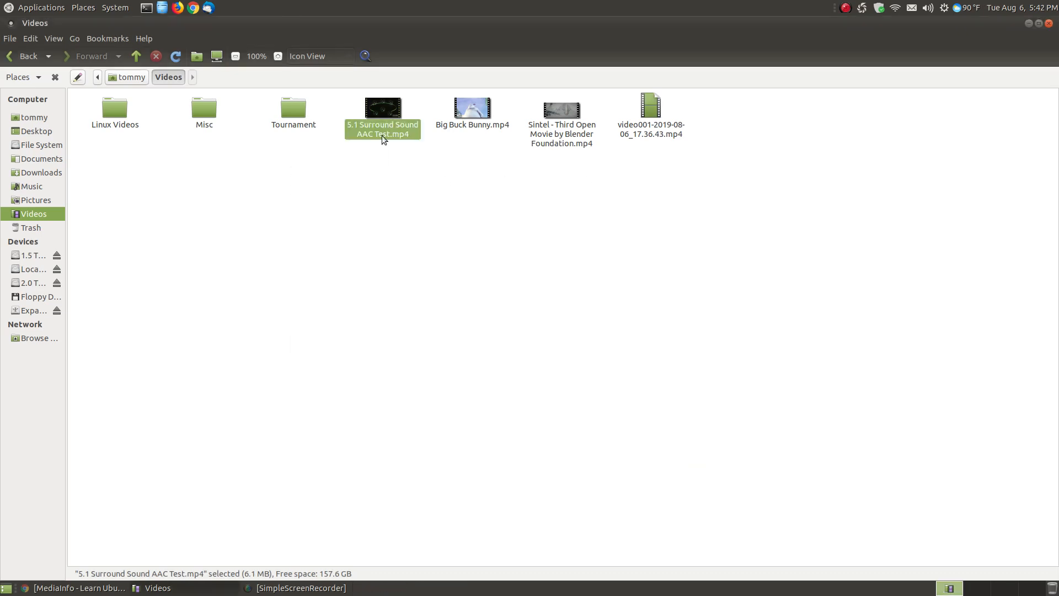
mouse_move(380, 143)
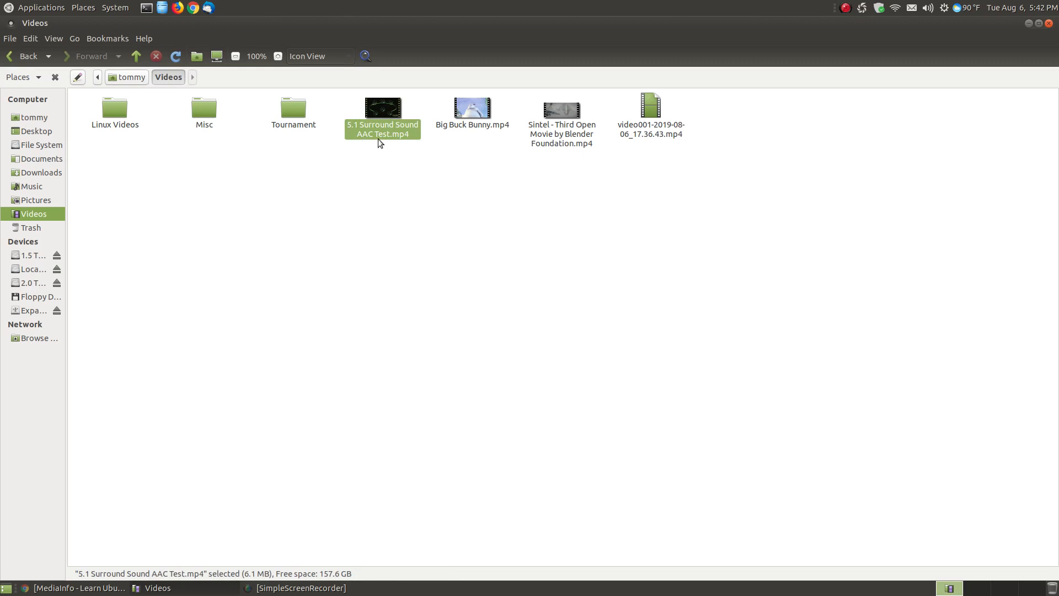
left_click(31, 186)
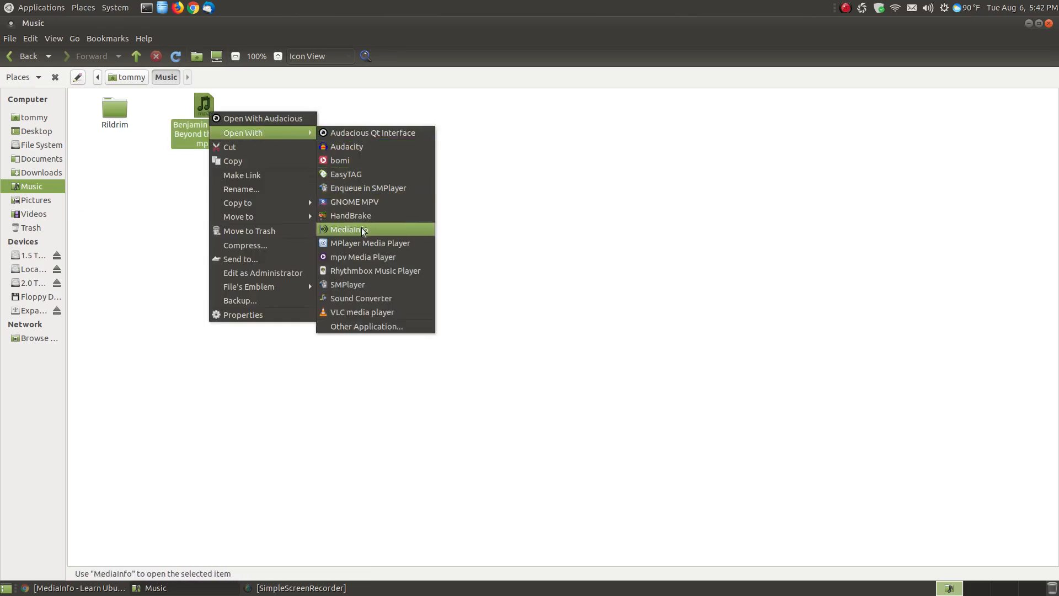
left_click(347, 229)
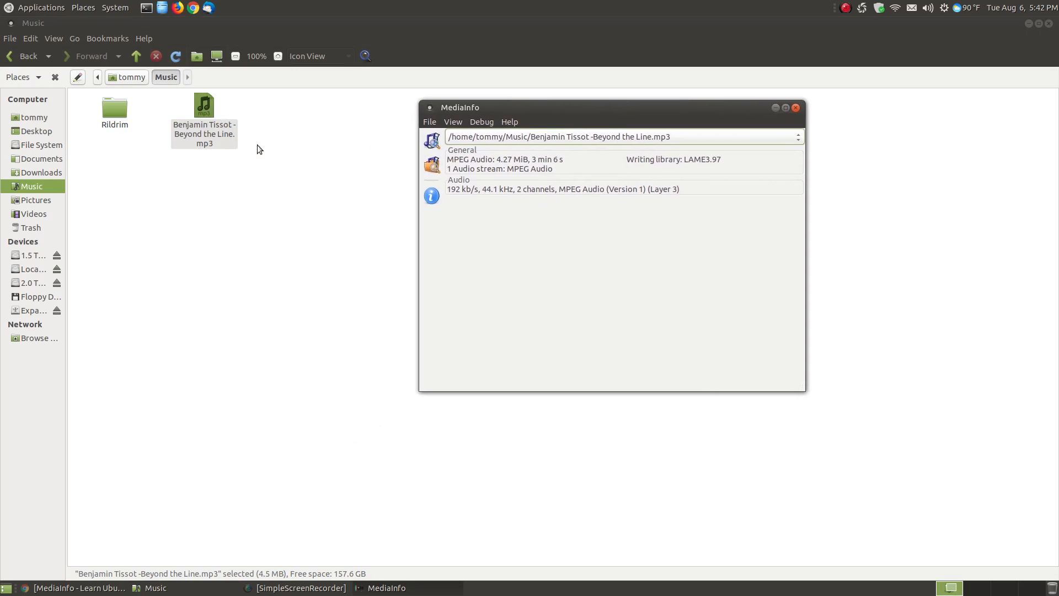
mouse_move(558, 206)
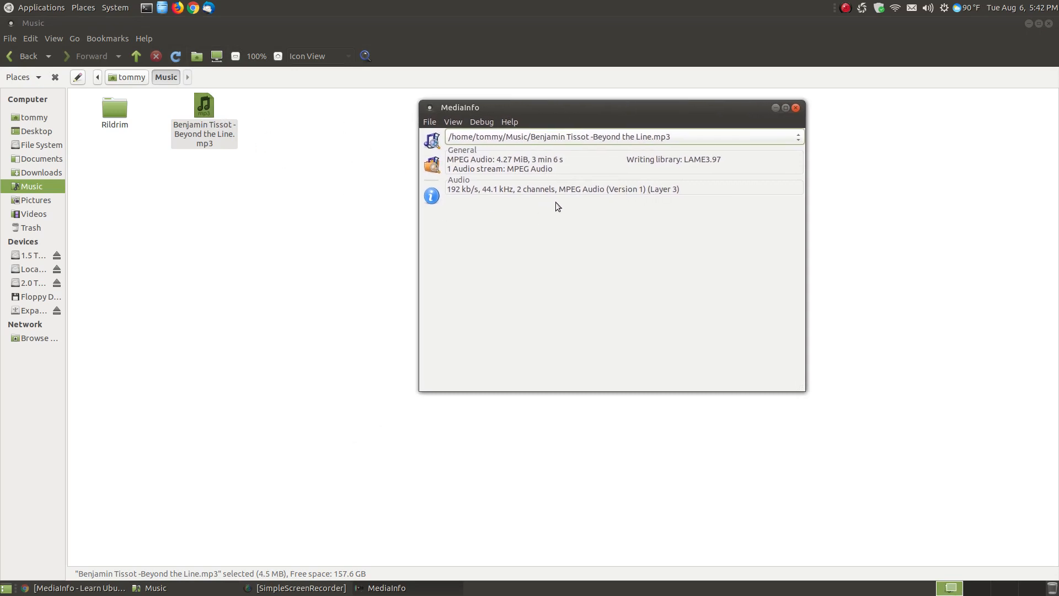
mouse_move(463, 197)
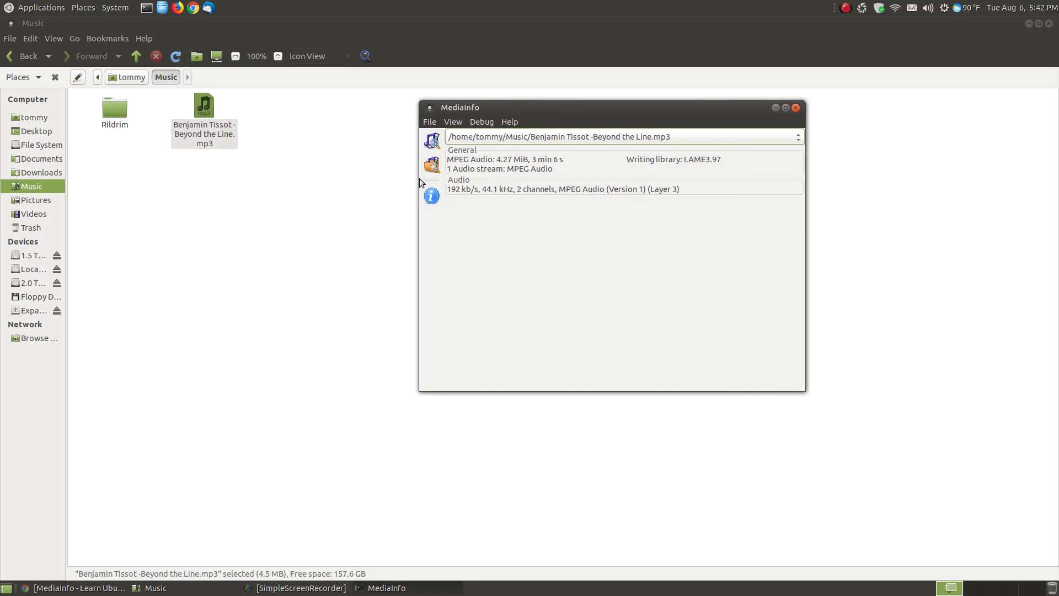
mouse_move(469, 198)
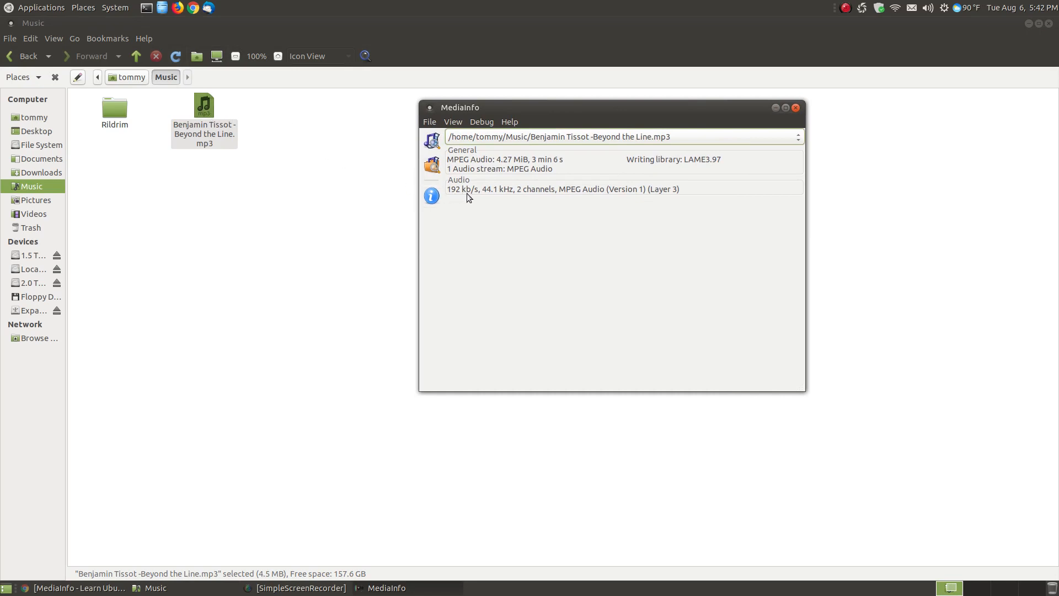
mouse_move(500, 196)
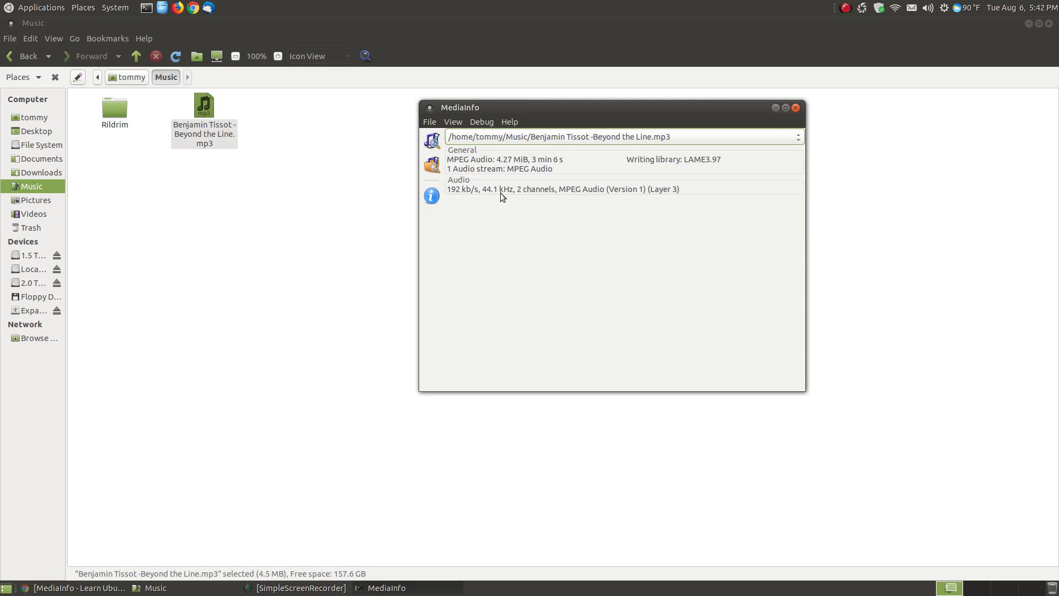
mouse_move(509, 198)
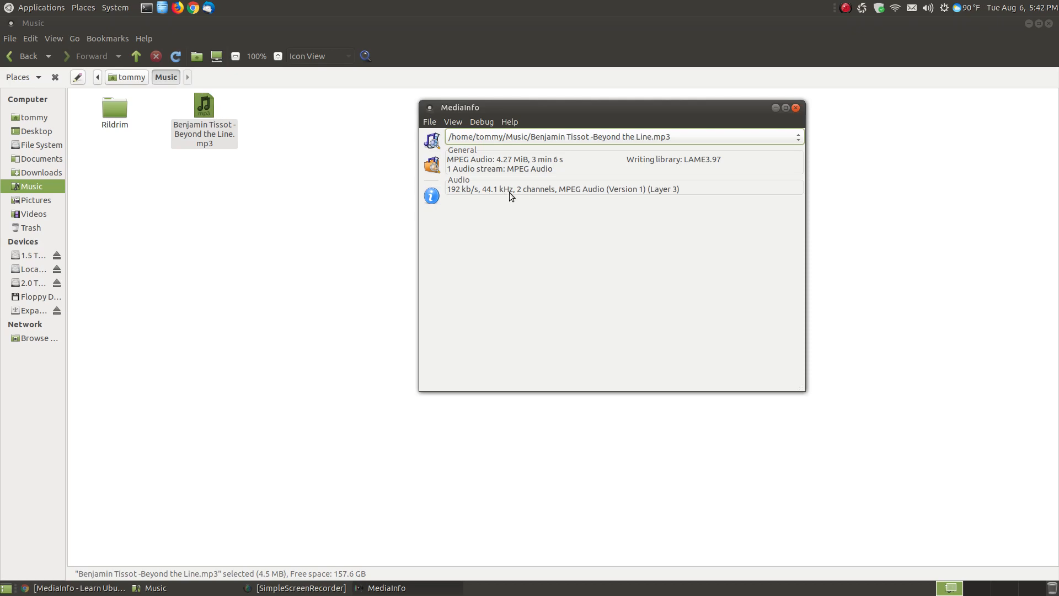
- Switch the MP3 report to Text view showing 192 kb/s Layer 3 details
left_click(453, 121)
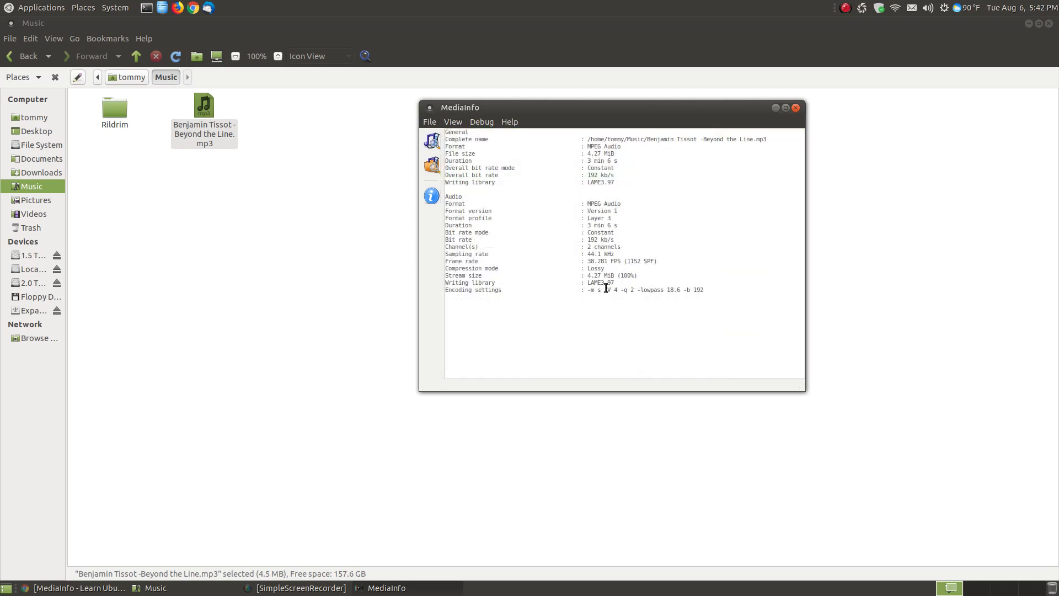
mouse_move(583, 329)
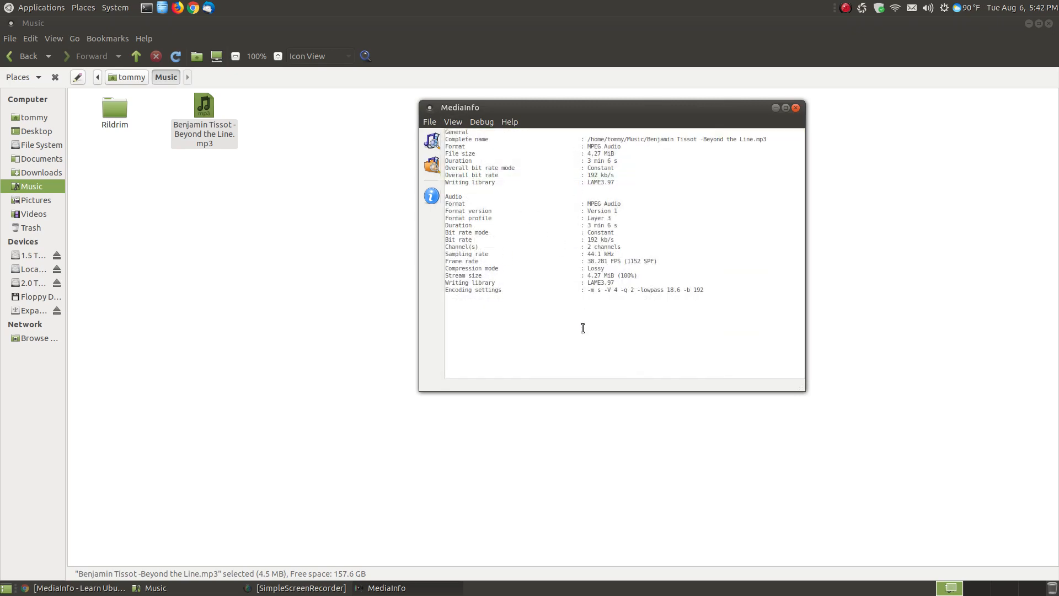
mouse_move(577, 337)
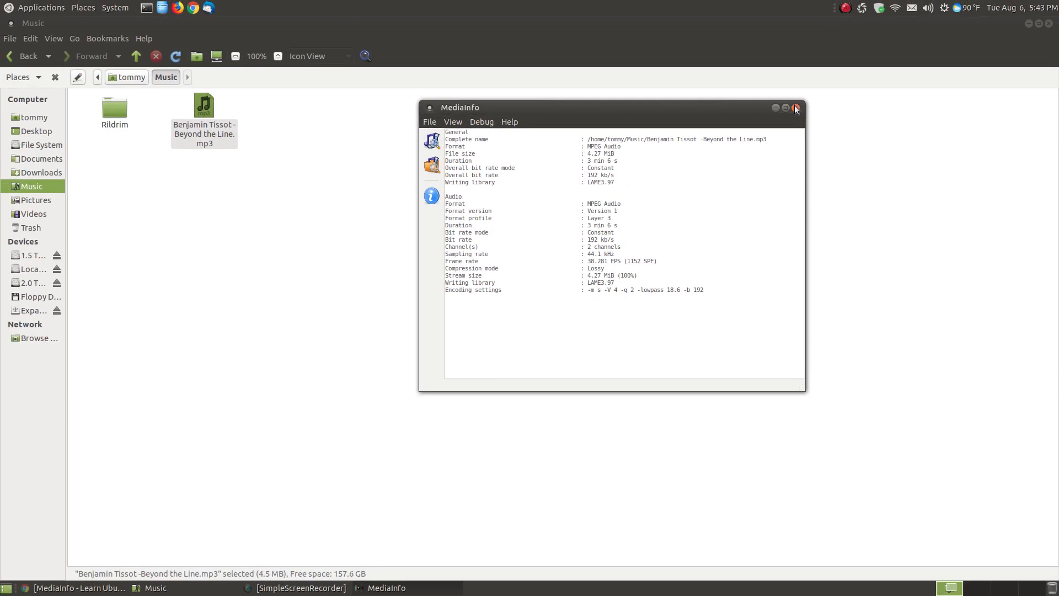
- Close the MP3 report, reopen the surround clip in MediaInfo, and pick Text view
left_click(795, 108)
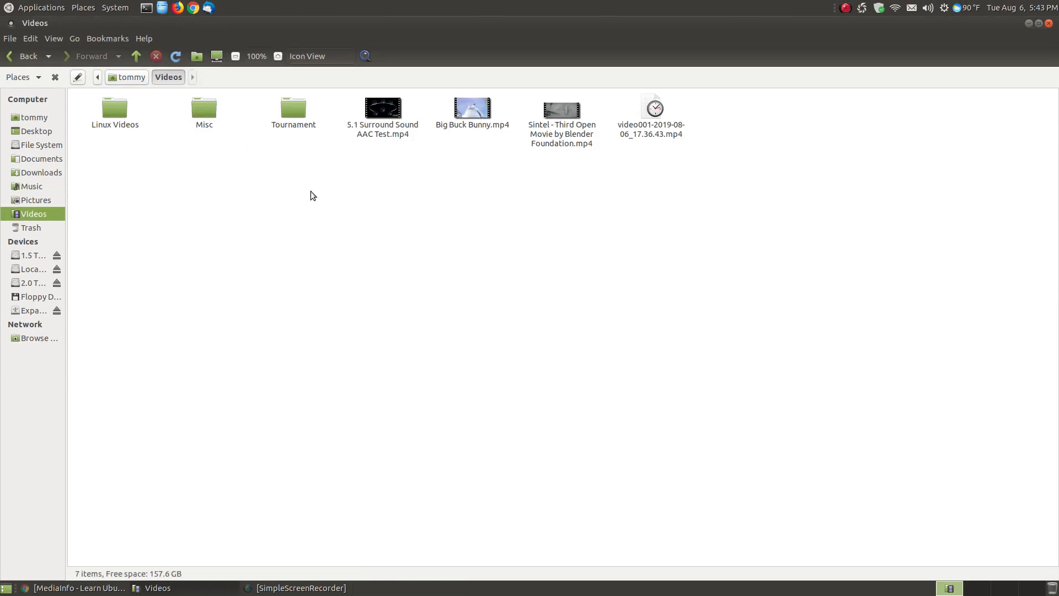
right_click(382, 108)
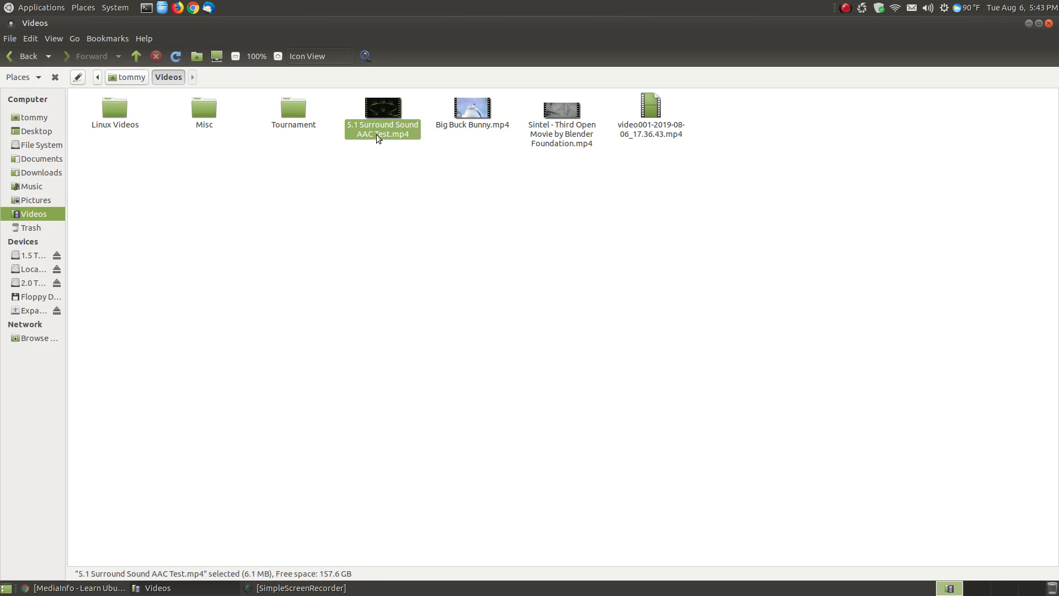
right_click(382, 129)
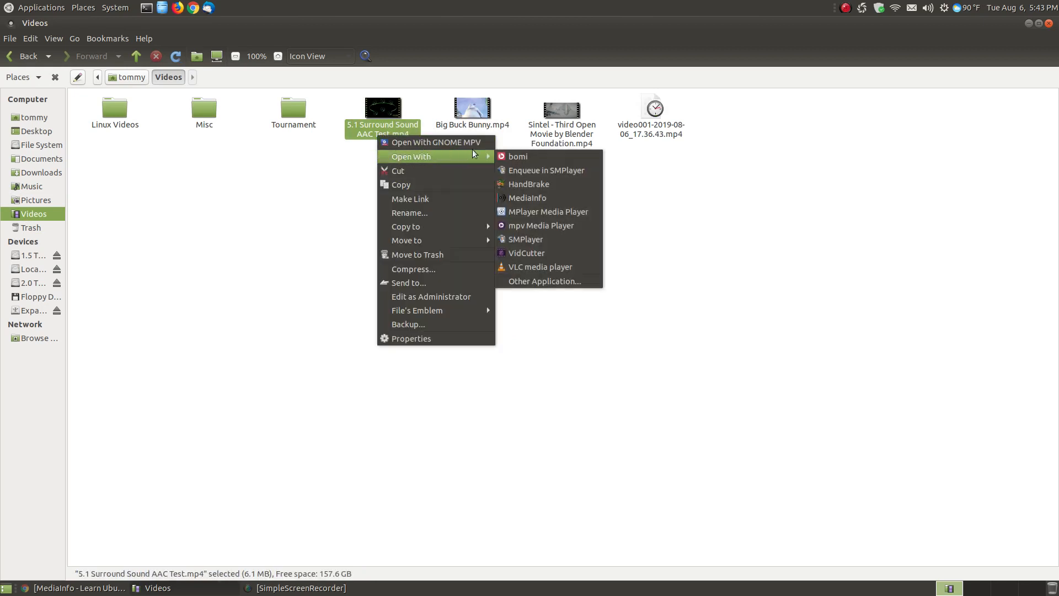
left_click(527, 199)
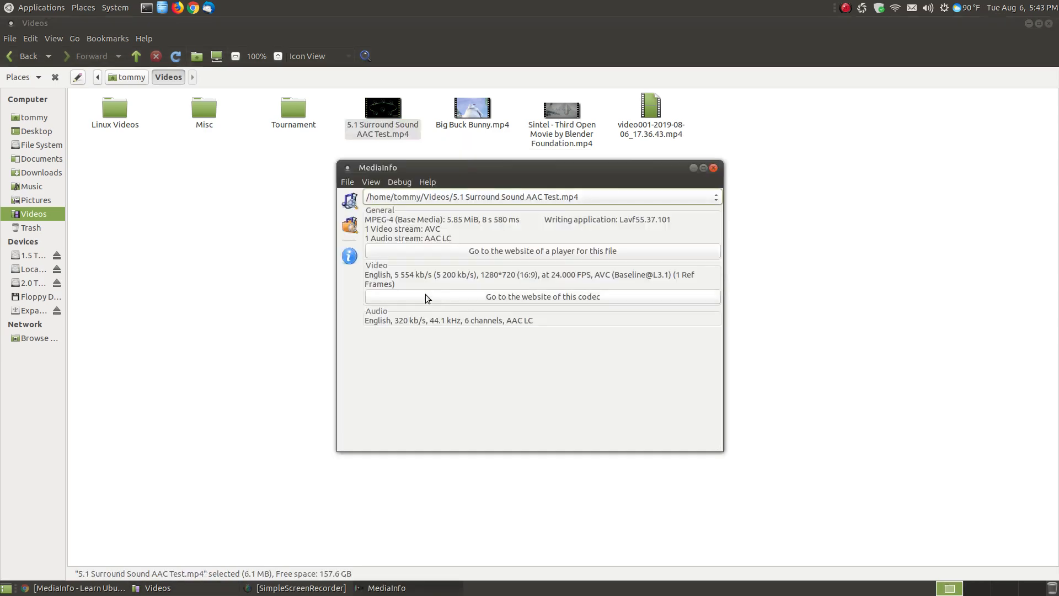
left_click(370, 182)
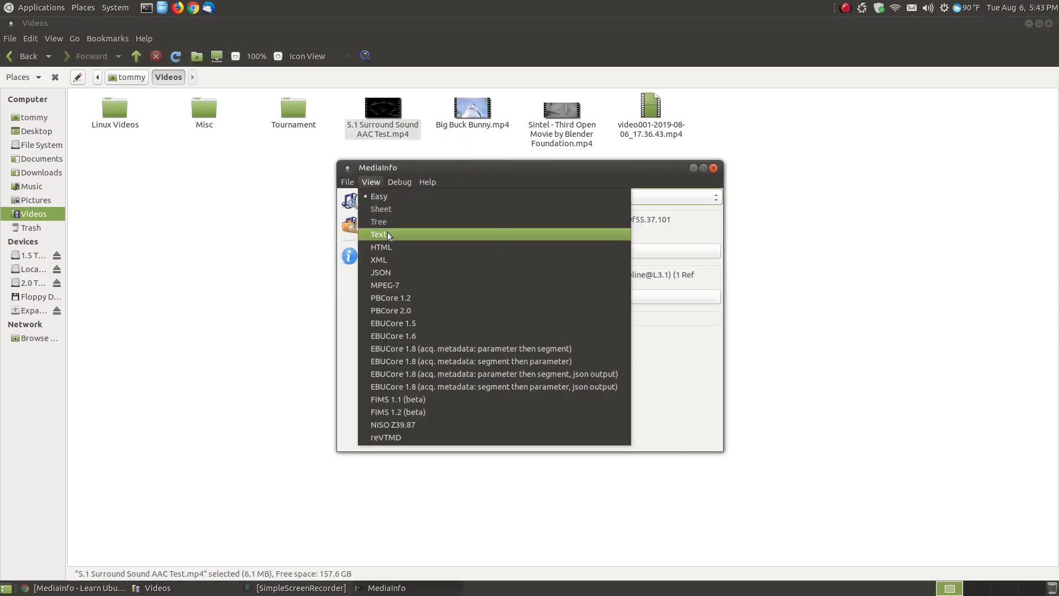
left_click(380, 235)
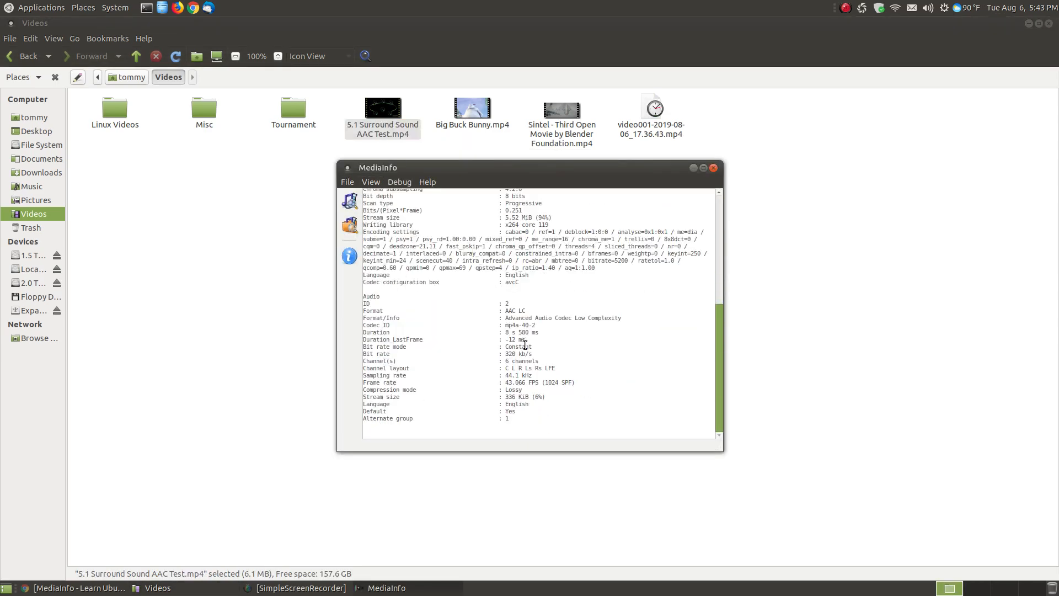
mouse_move(517, 312)
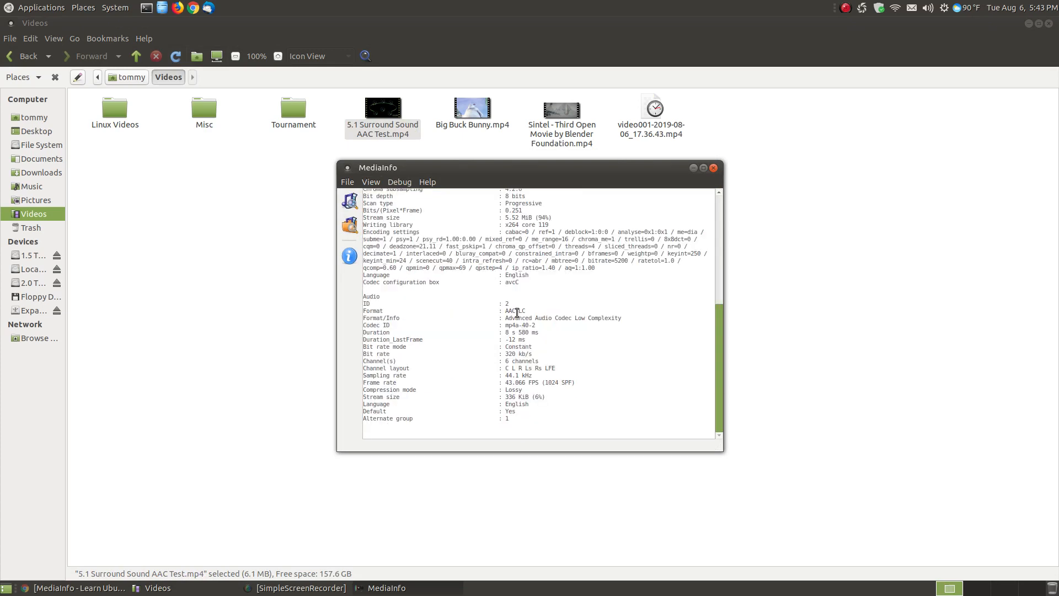
- Highlight 'AAC' in the report and bring up the Quora AAC vs AC3 article in Chrome
double_click(511, 310)
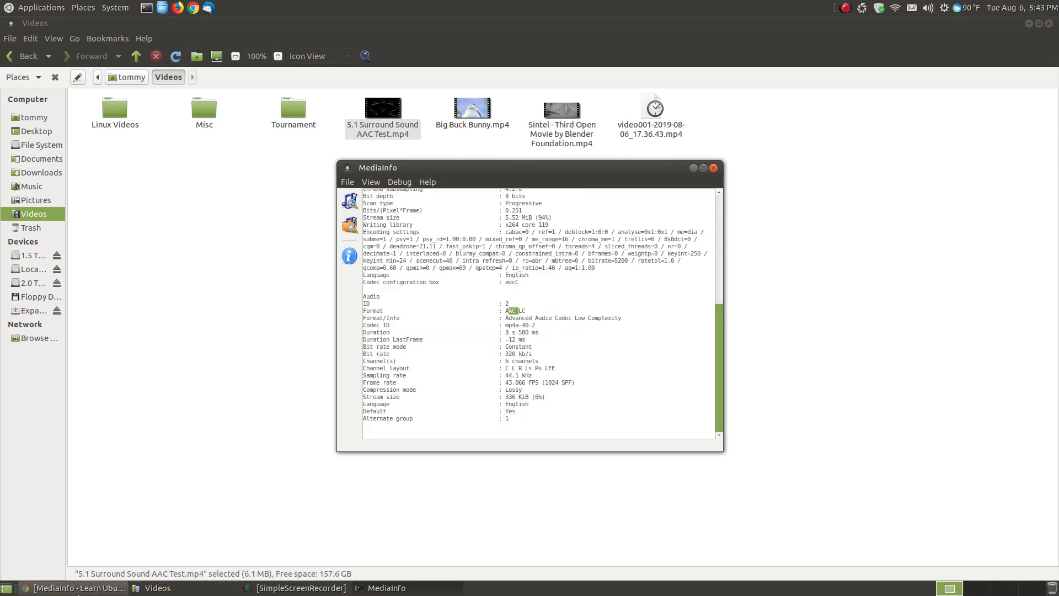
left_click(74, 587)
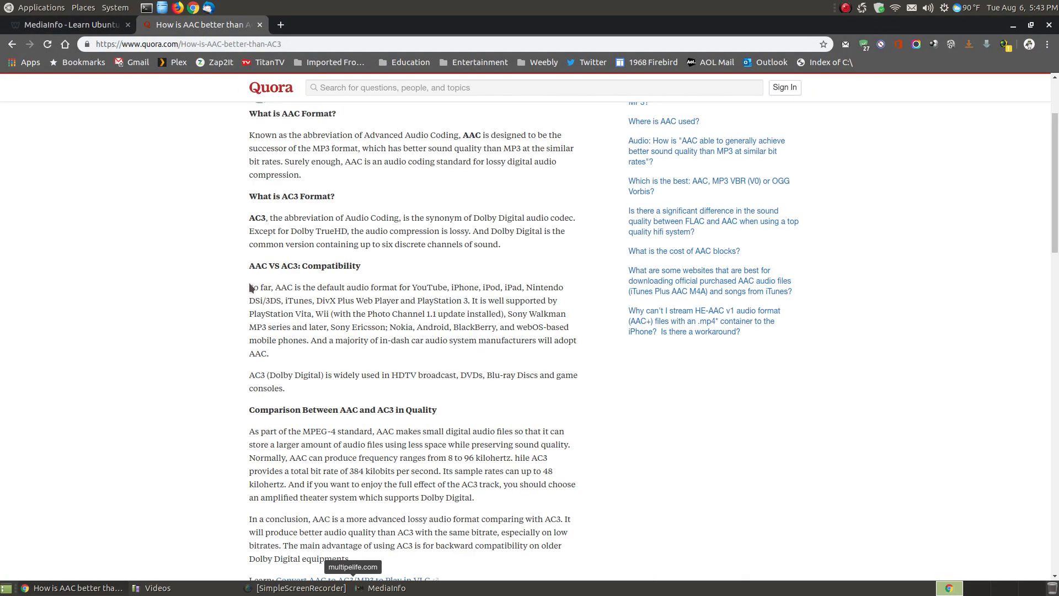
mouse_move(332, 280)
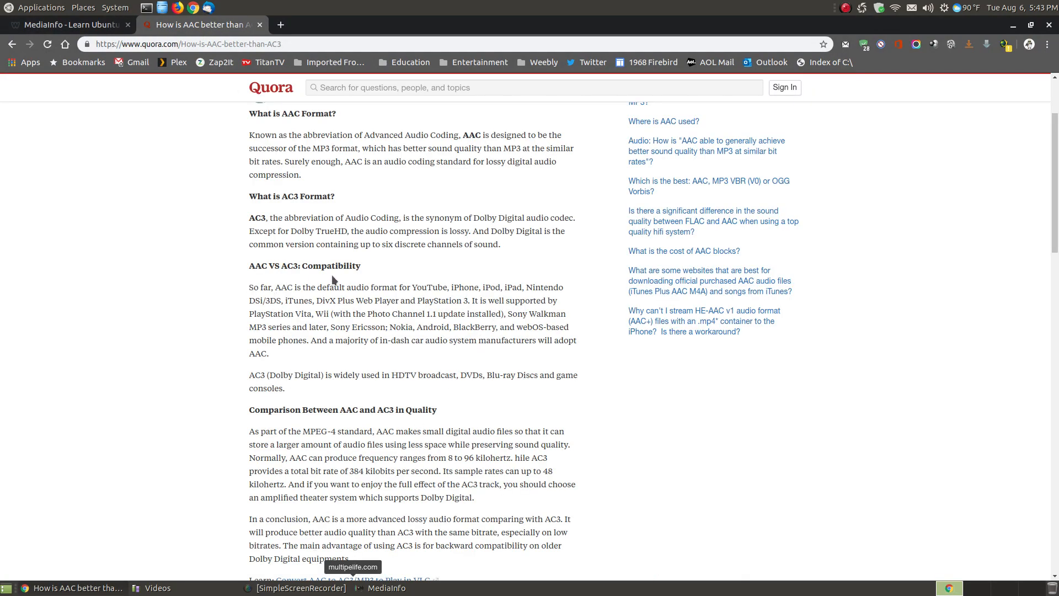
mouse_move(527, 147)
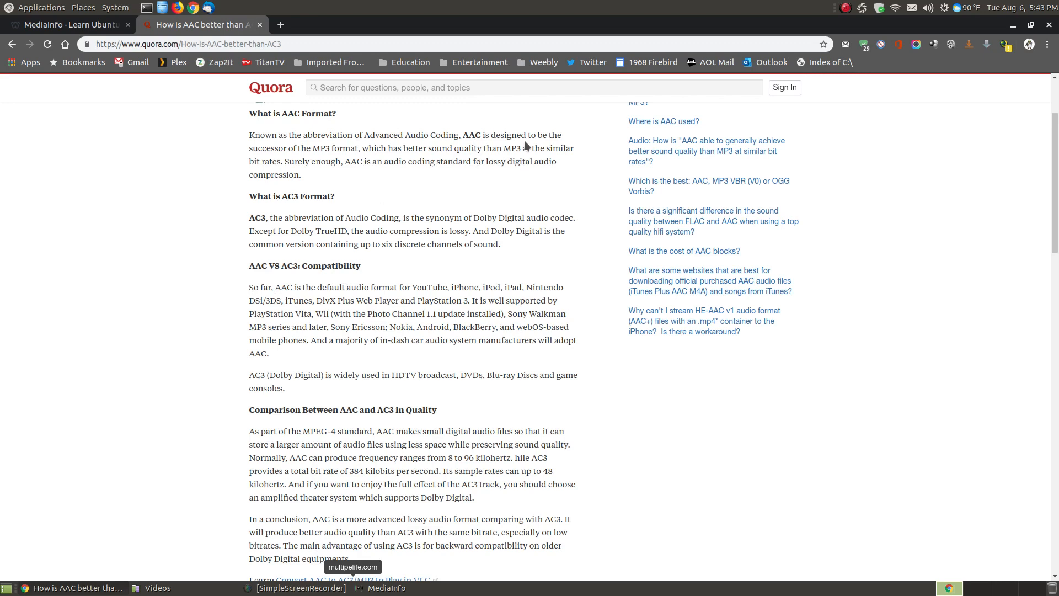
mouse_move(343, 146)
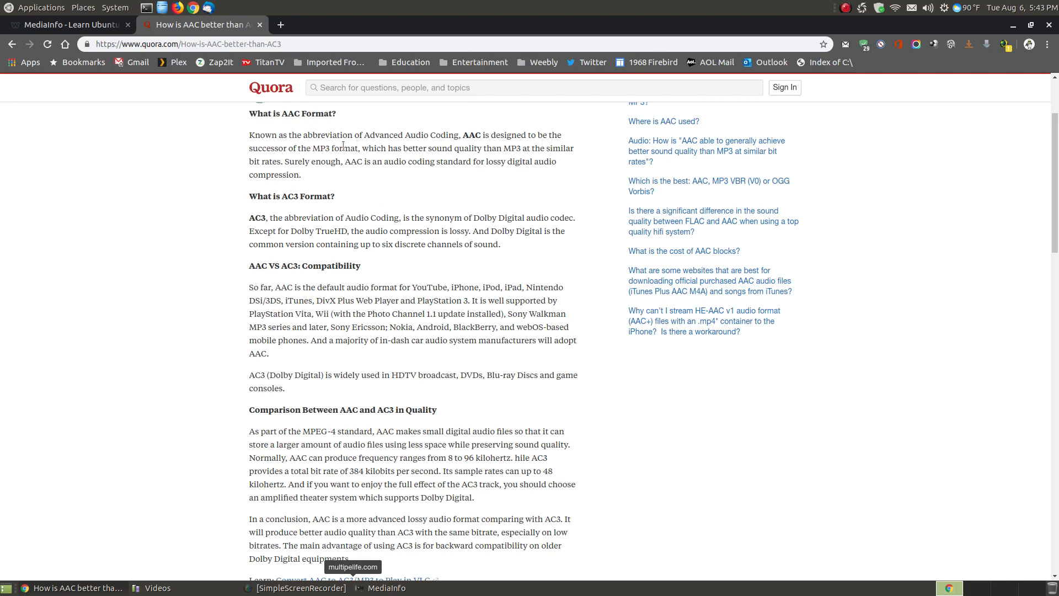
mouse_move(478, 158)
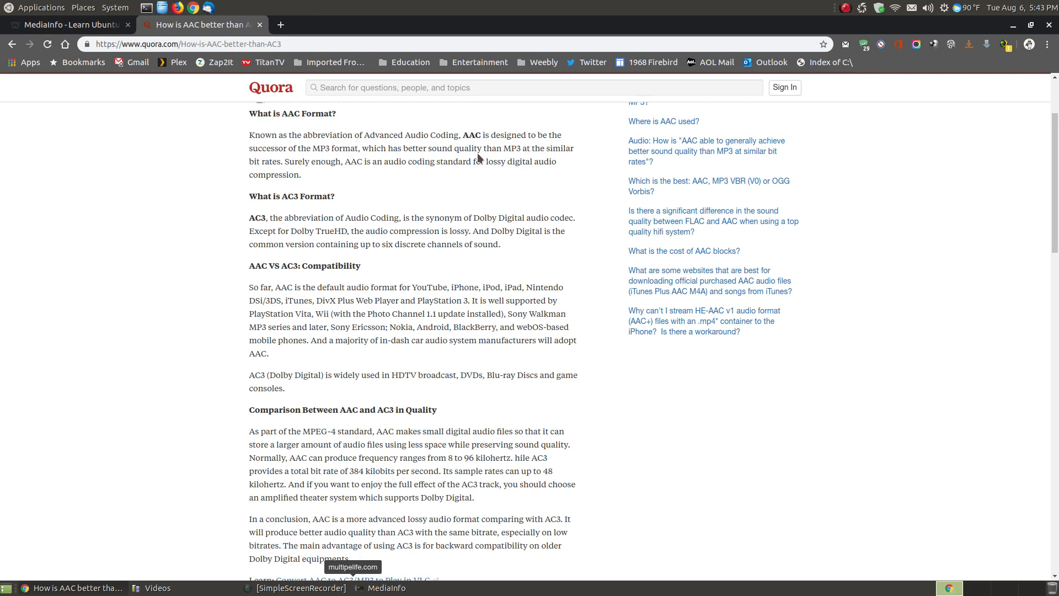
mouse_move(503, 172)
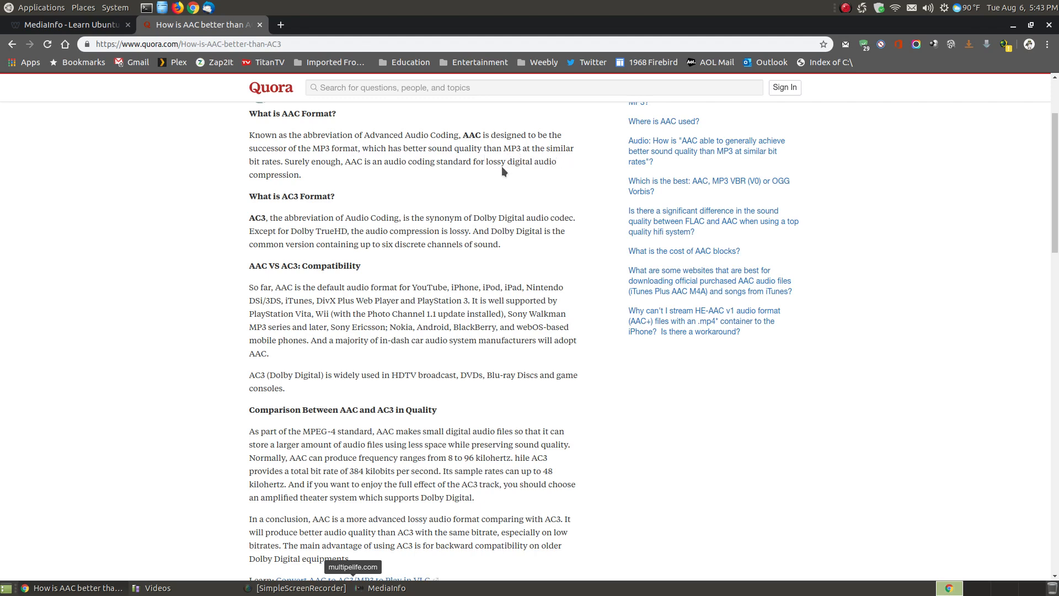
mouse_move(487, 347)
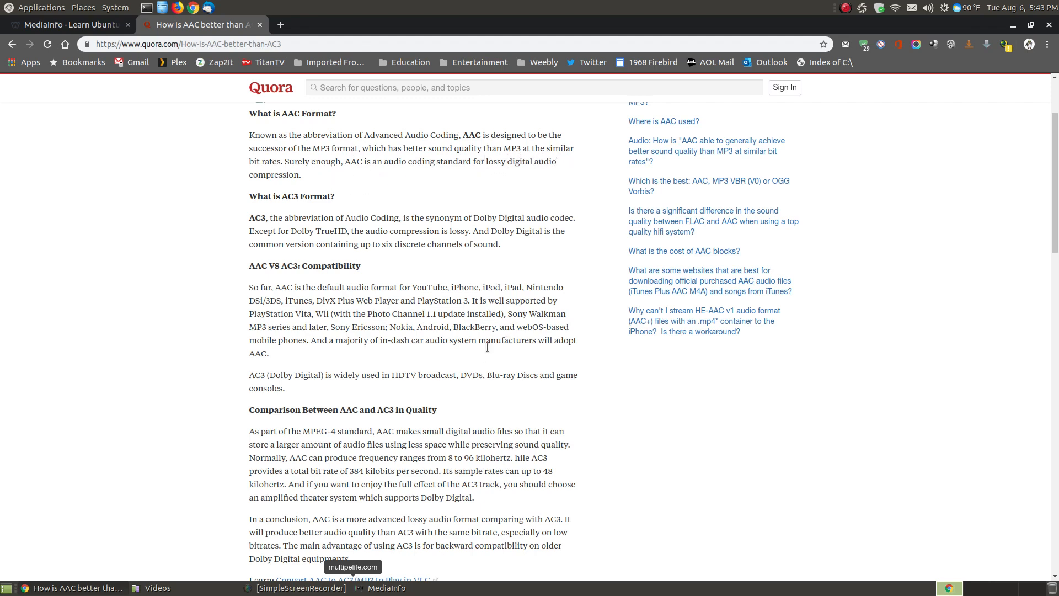
mouse_move(417, 286)
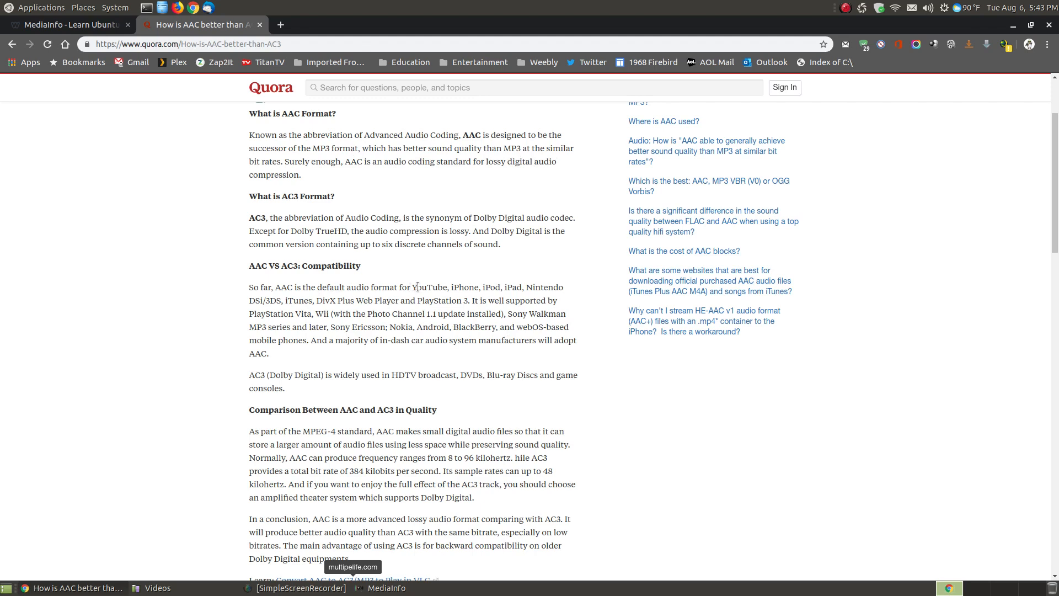
mouse_move(510, 289)
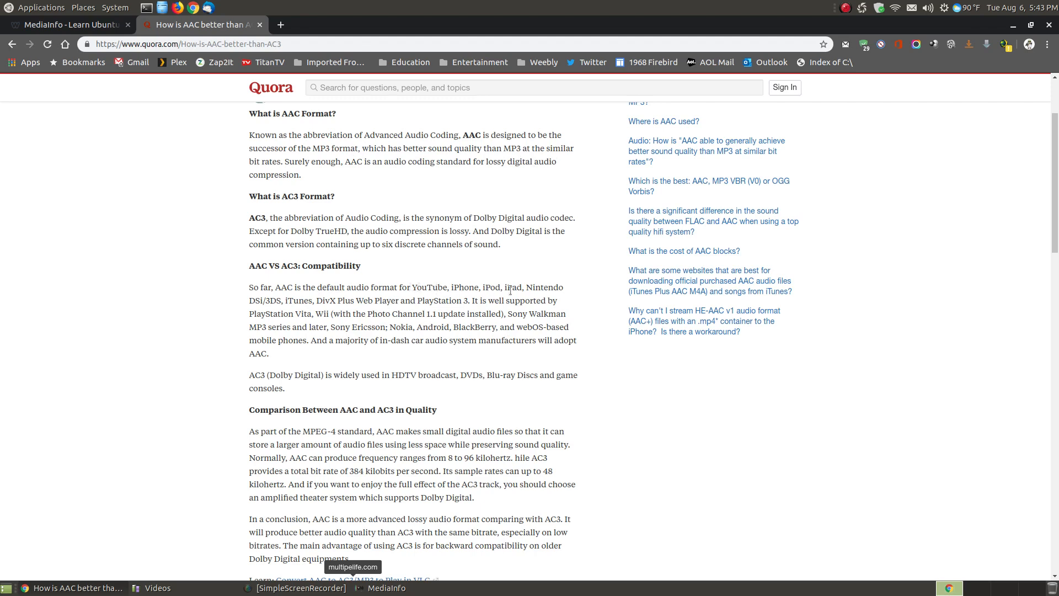
mouse_move(258, 299)
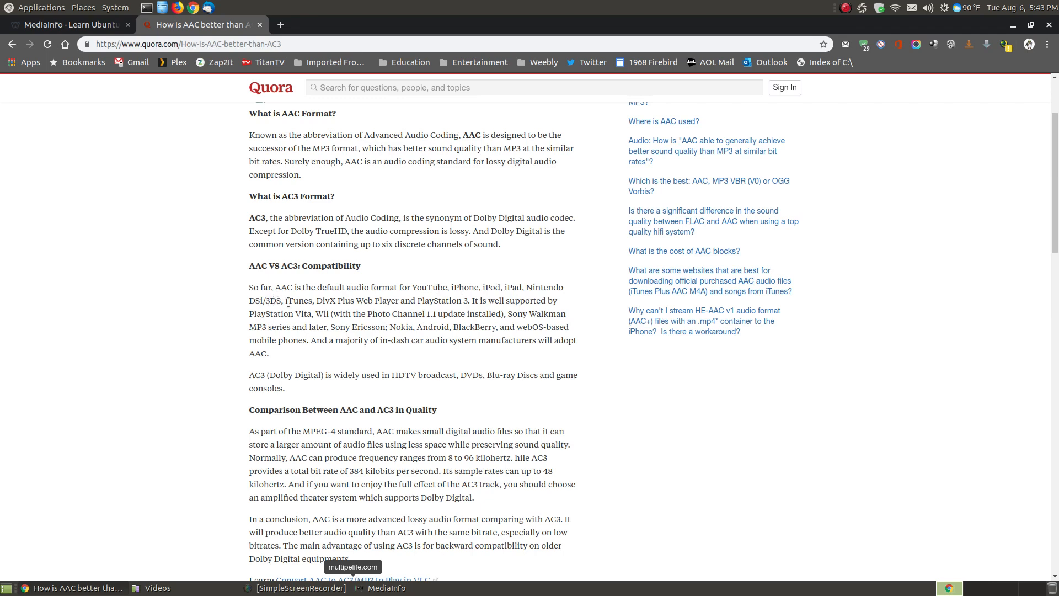
mouse_move(397, 314)
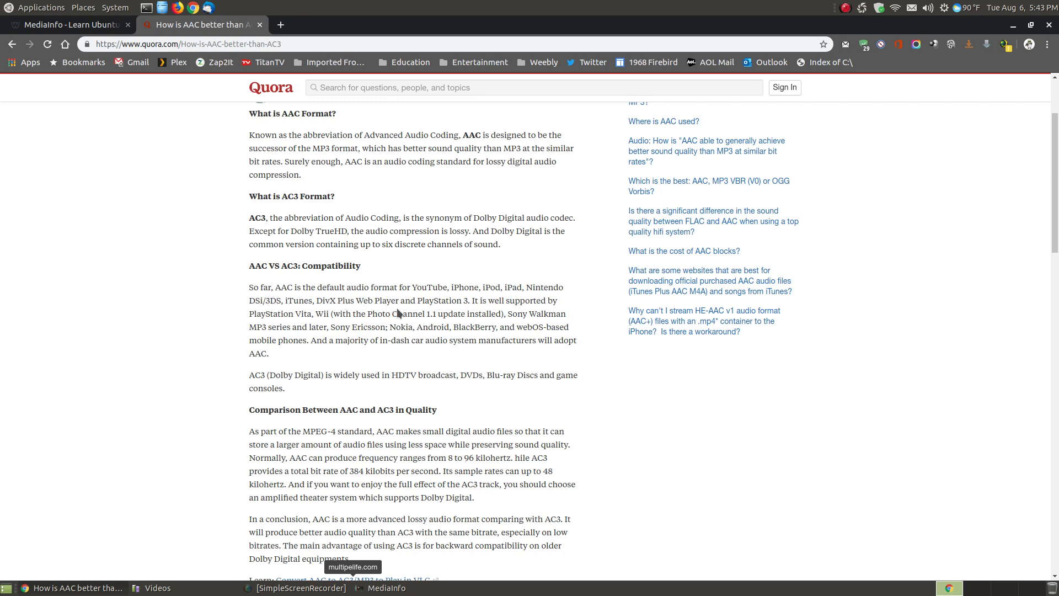
mouse_move(391, 313)
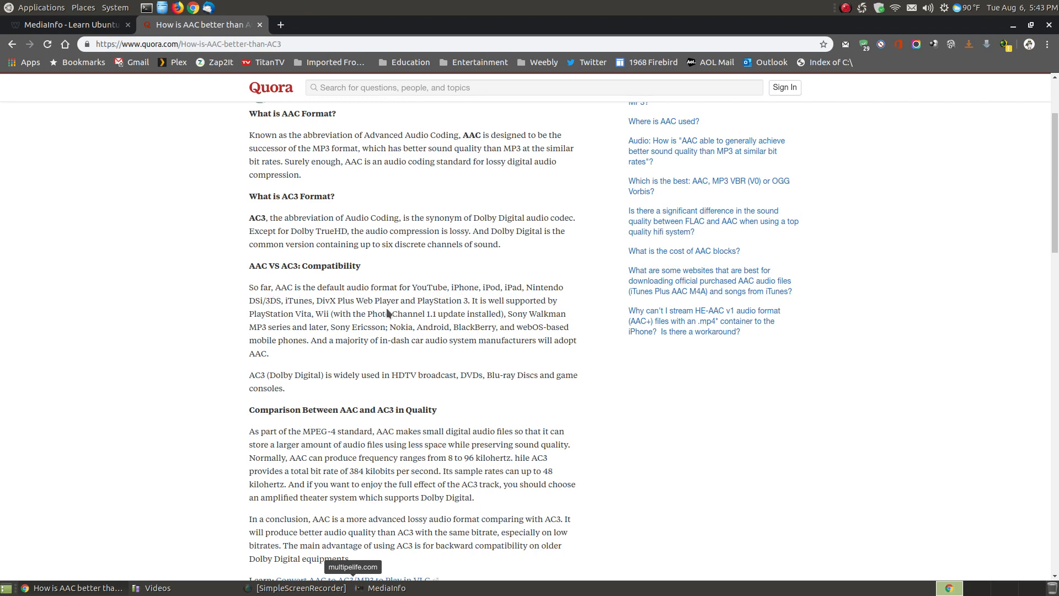
mouse_move(316, 287)
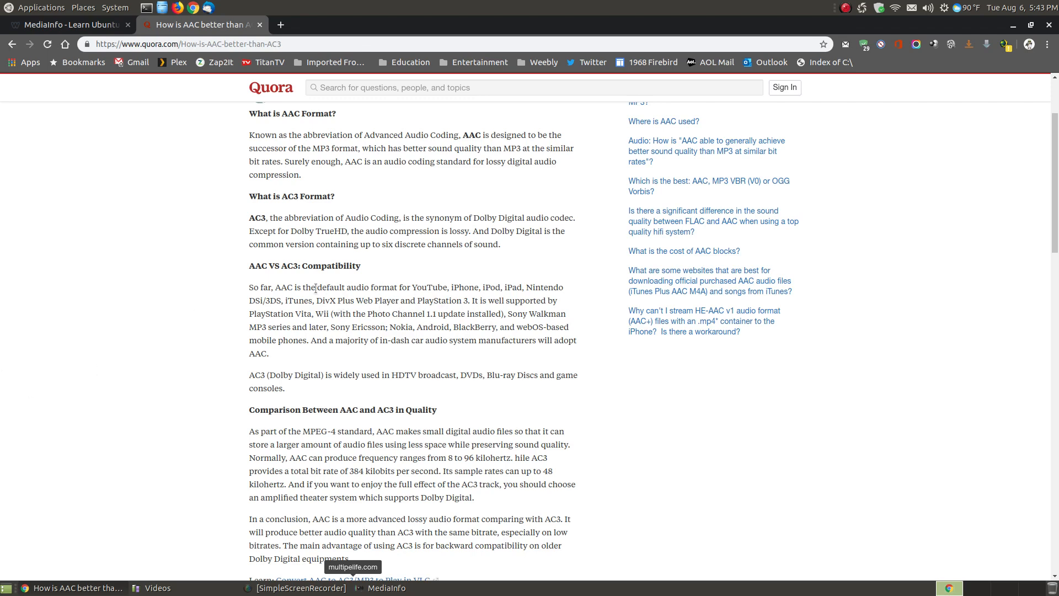
mouse_move(328, 328)
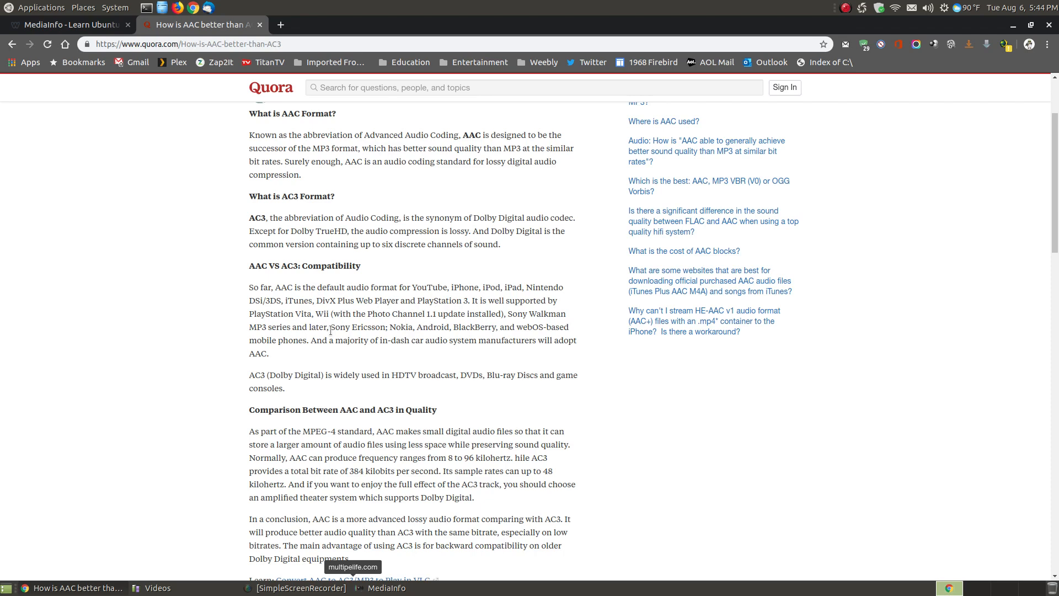
mouse_move(315, 327)
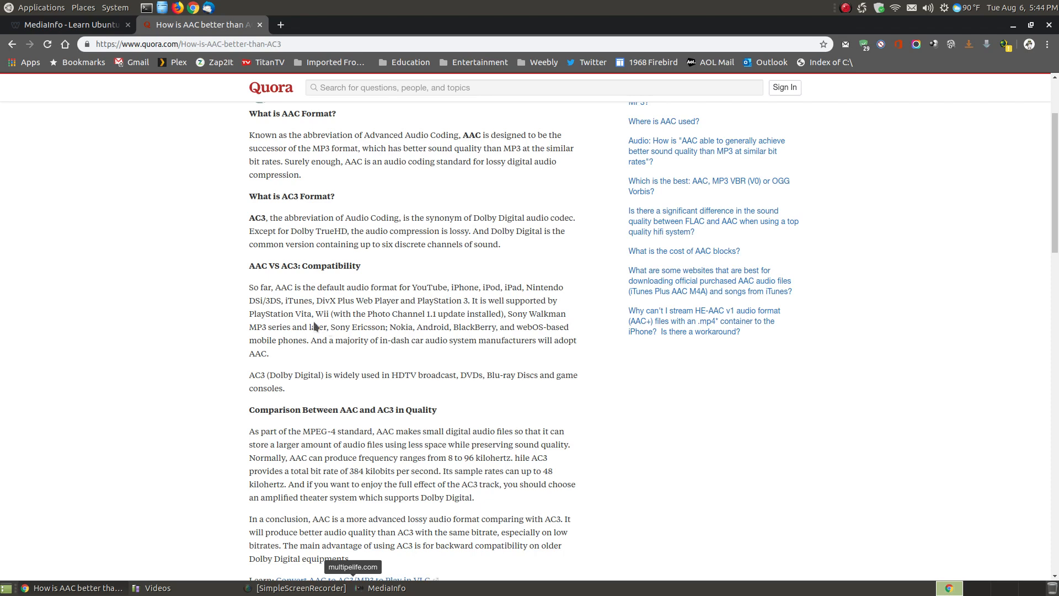
mouse_move(368, 343)
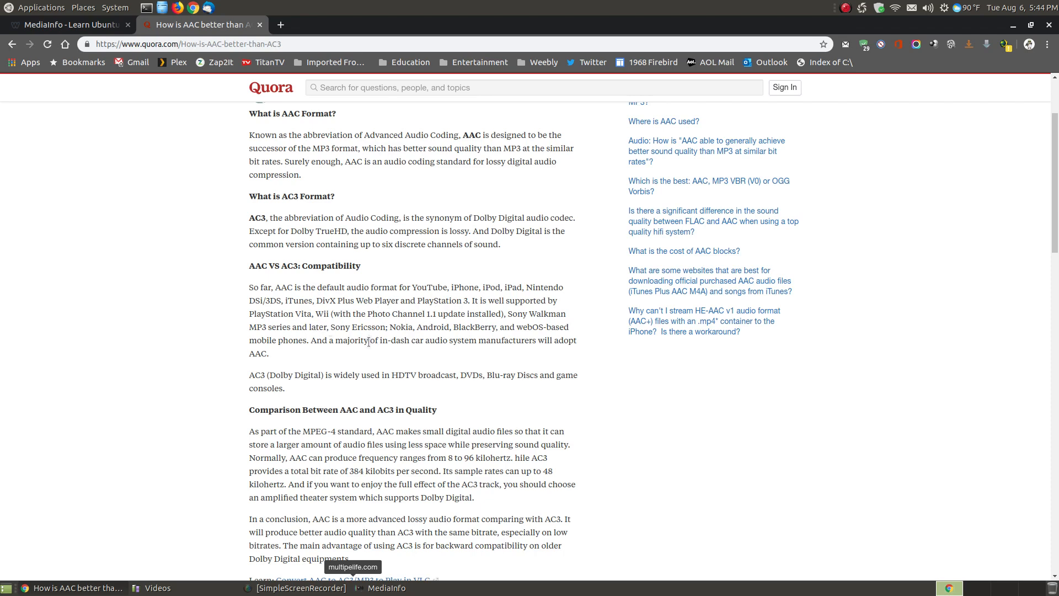
mouse_move(351, 371)
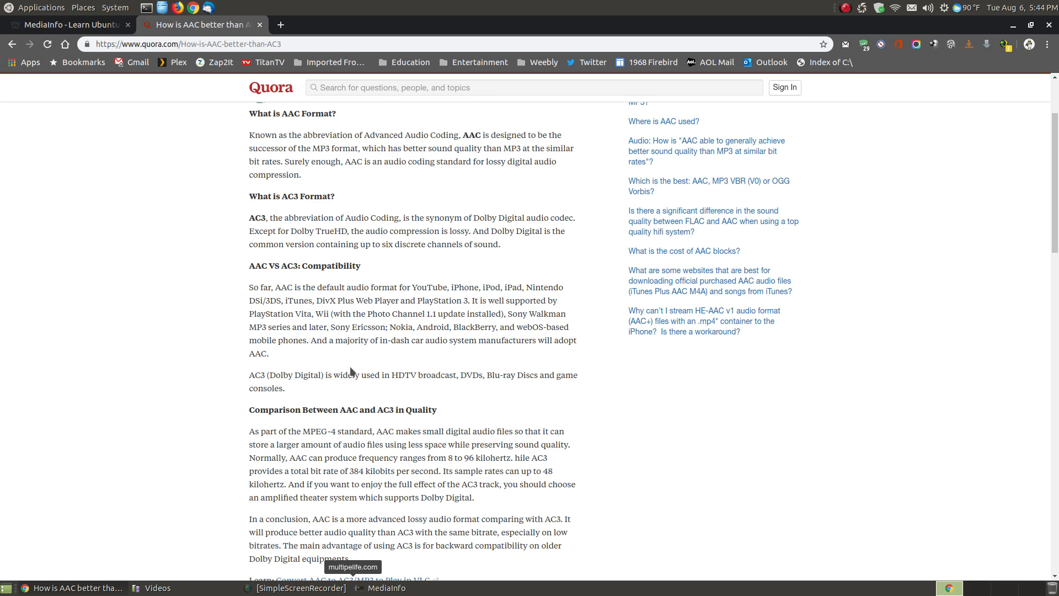
mouse_move(264, 371)
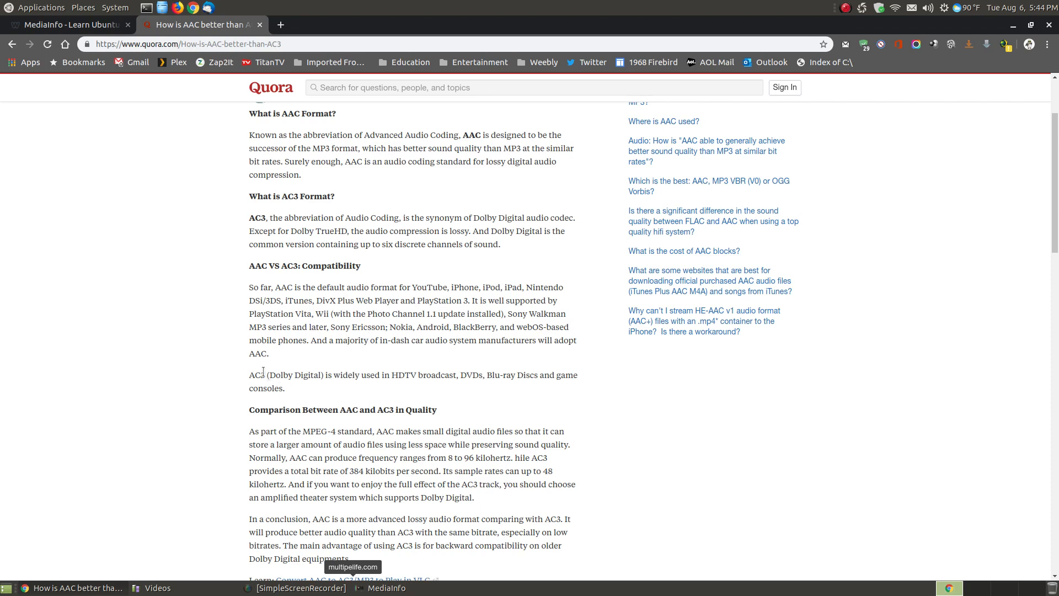
double_click(257, 375)
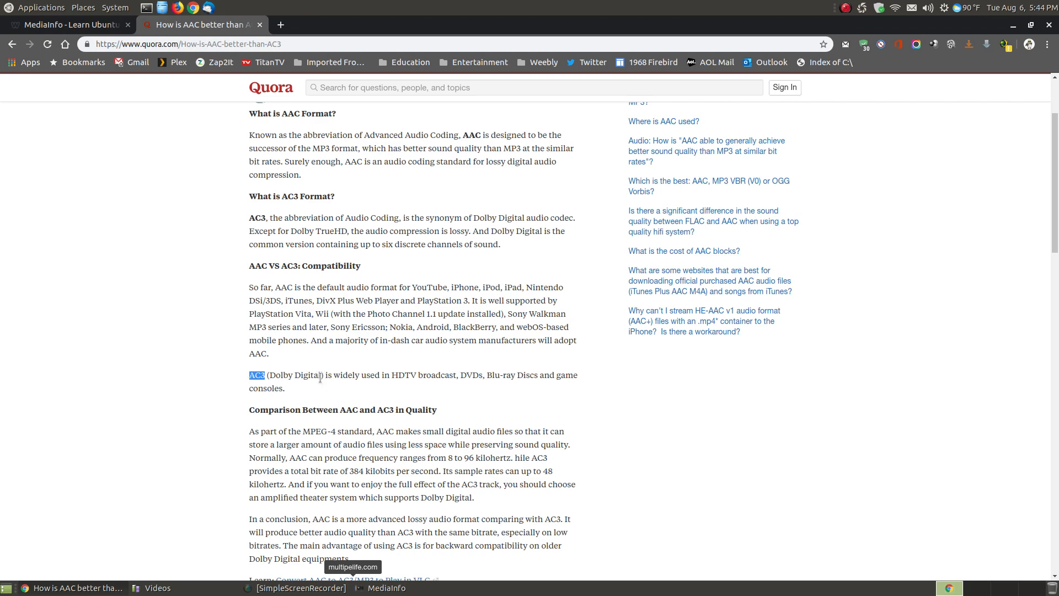
mouse_move(334, 375)
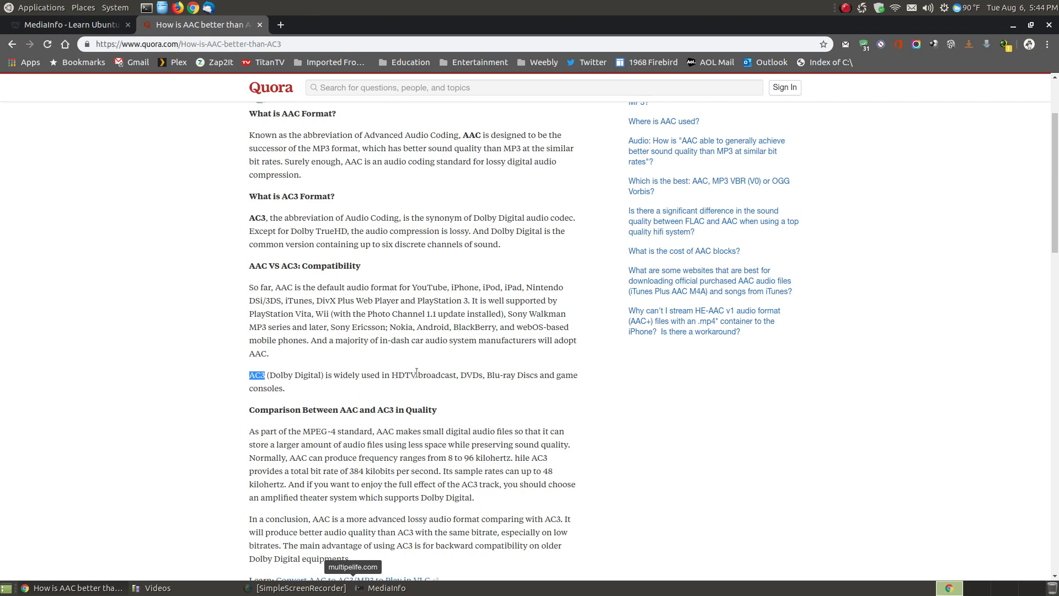
mouse_move(463, 374)
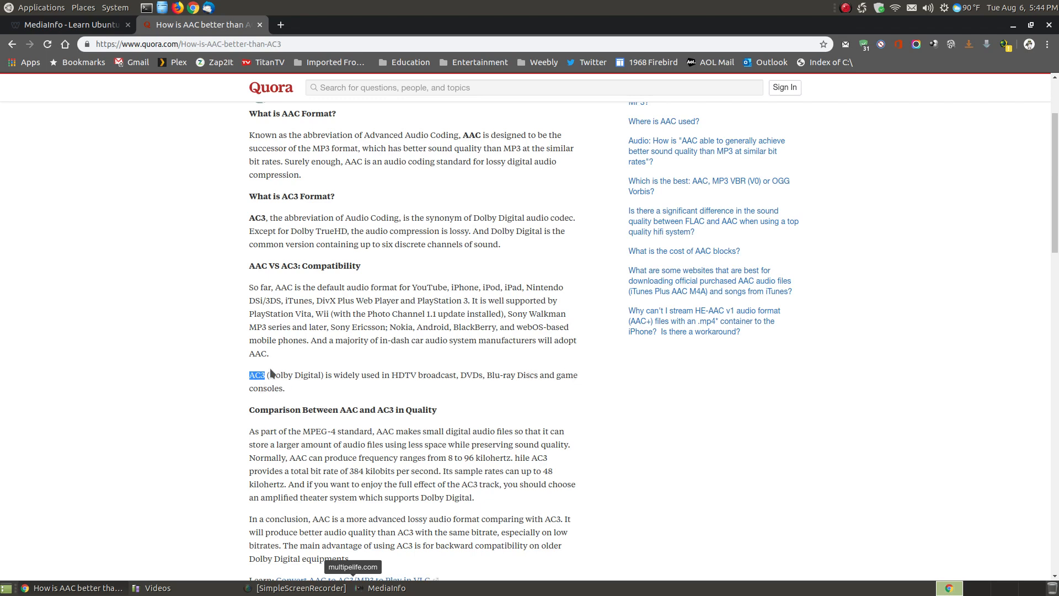
mouse_move(291, 287)
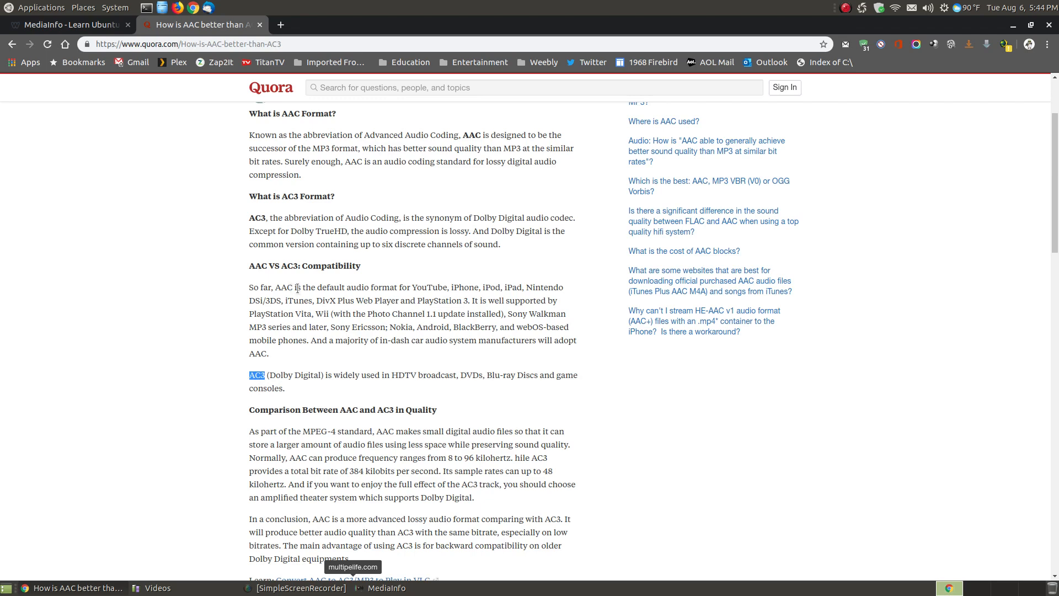
mouse_move(293, 289)
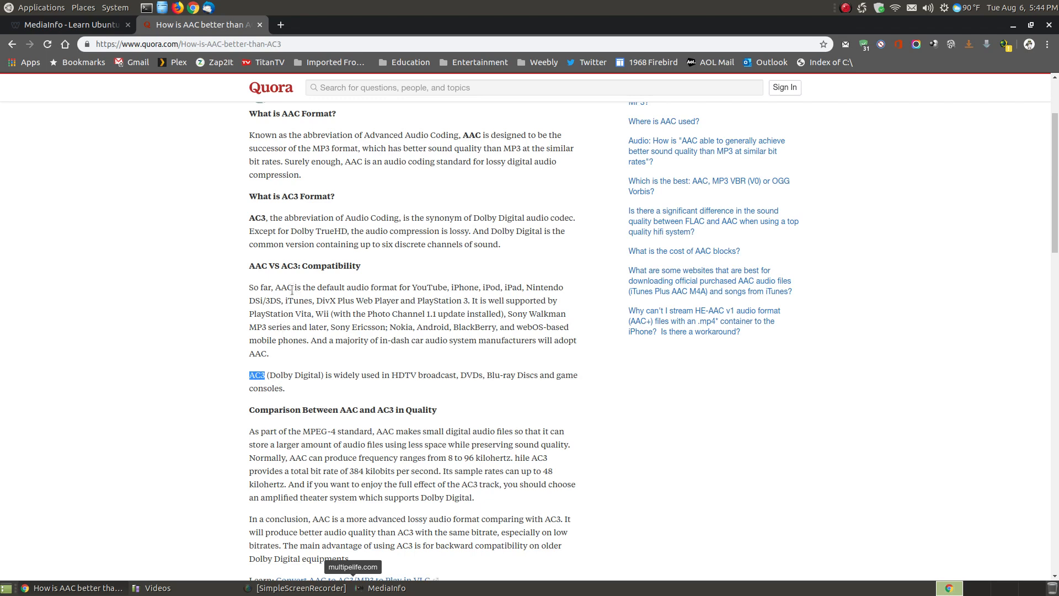
mouse_move(376, 392)
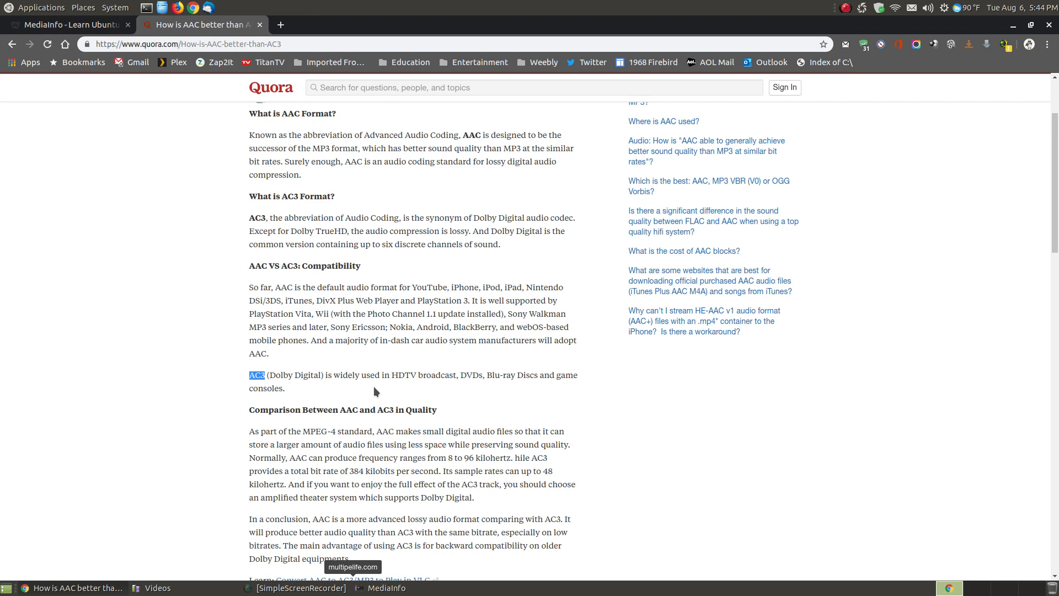
mouse_move(371, 370)
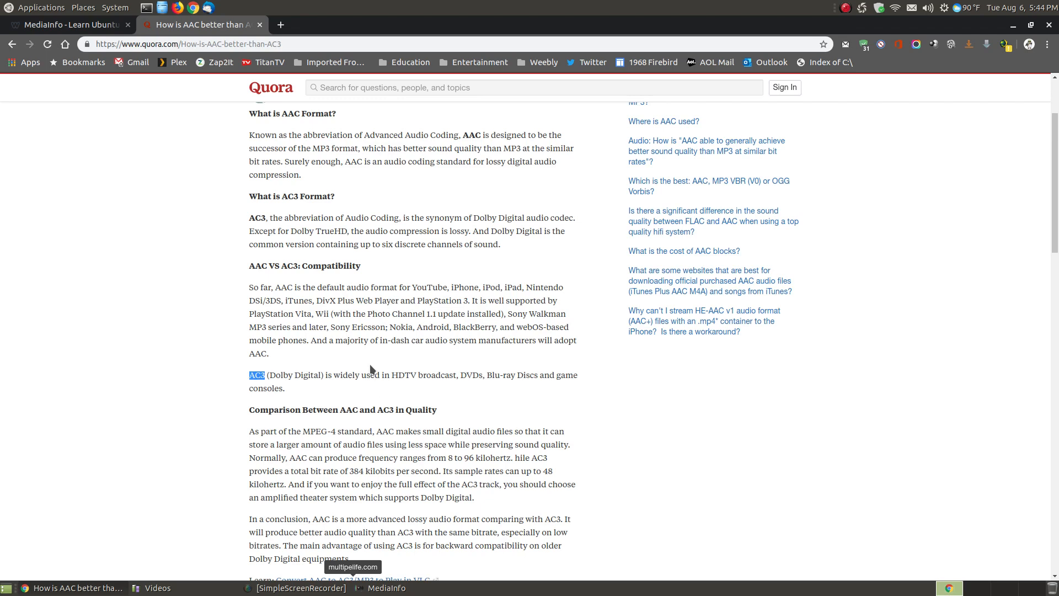
left_click(329, 375)
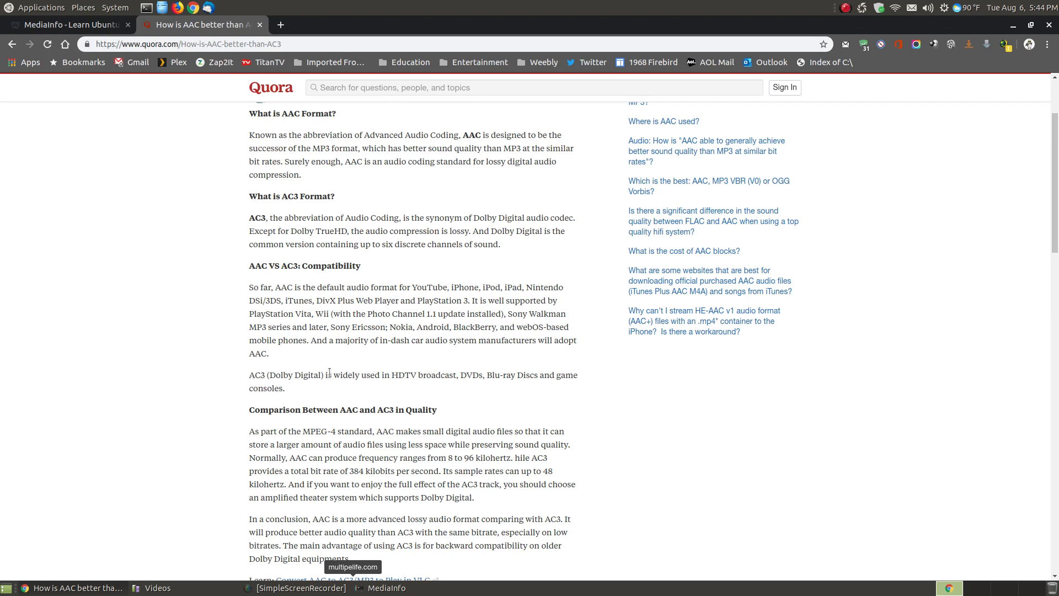
double_click(258, 375)
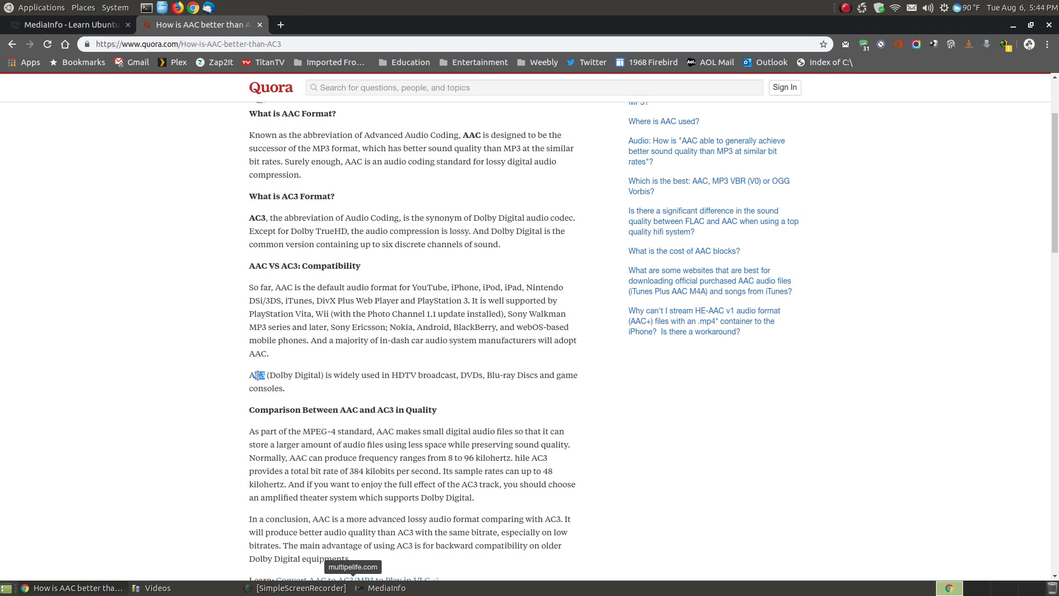
- Bring MediaInfo forward, view and close Help > About, then return to the tutorial tab
left_click(380, 587)
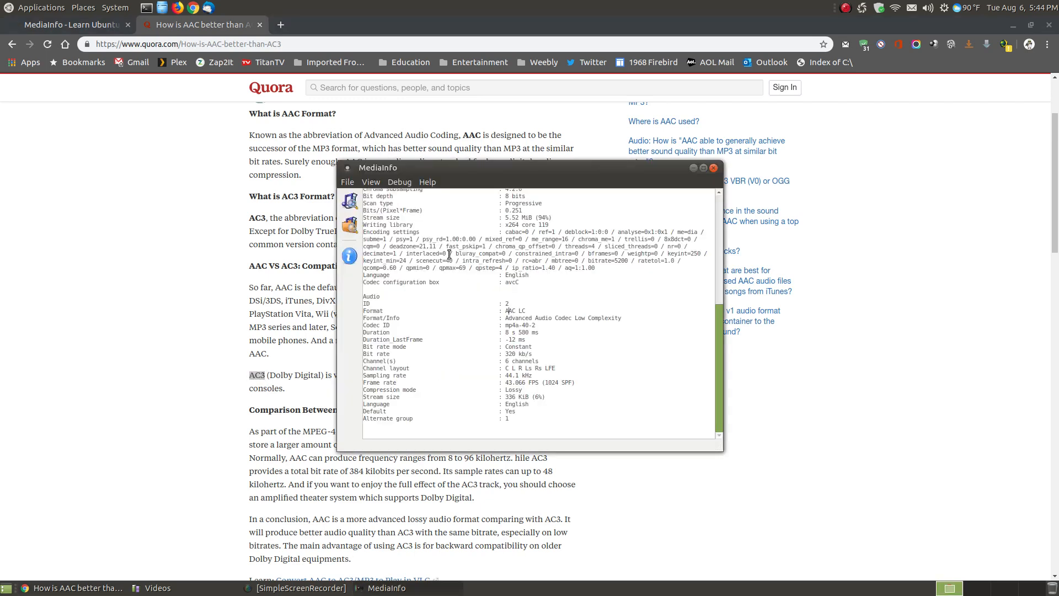
left_click(428, 182)
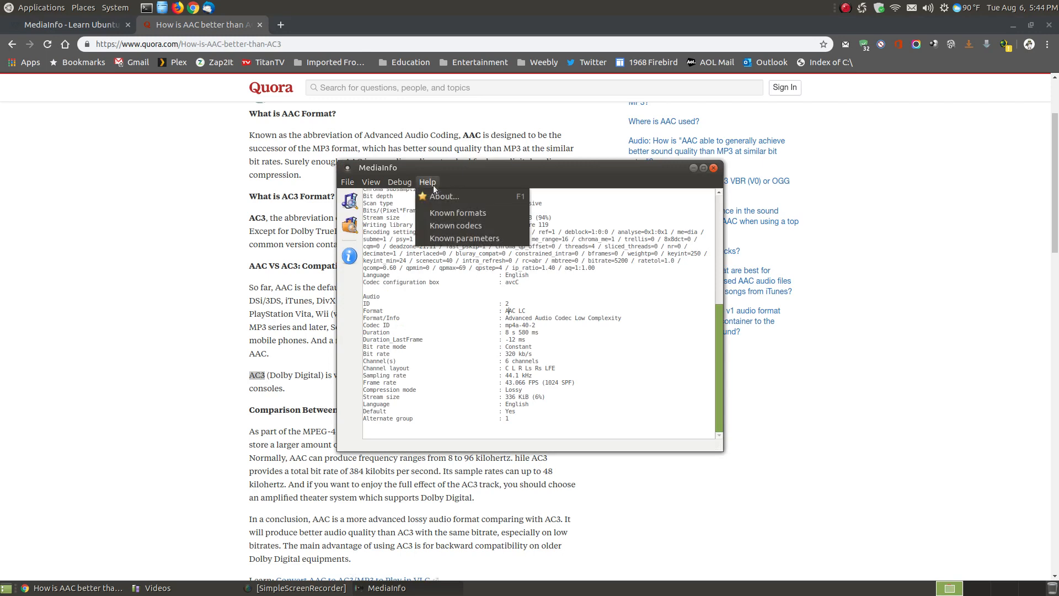
left_click(443, 197)
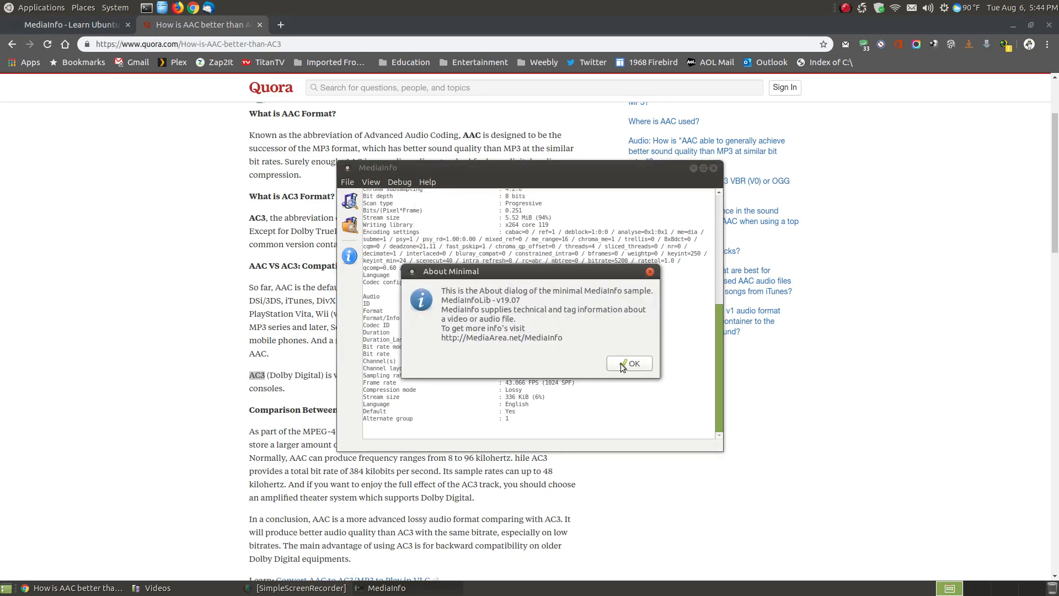
left_click(629, 363)
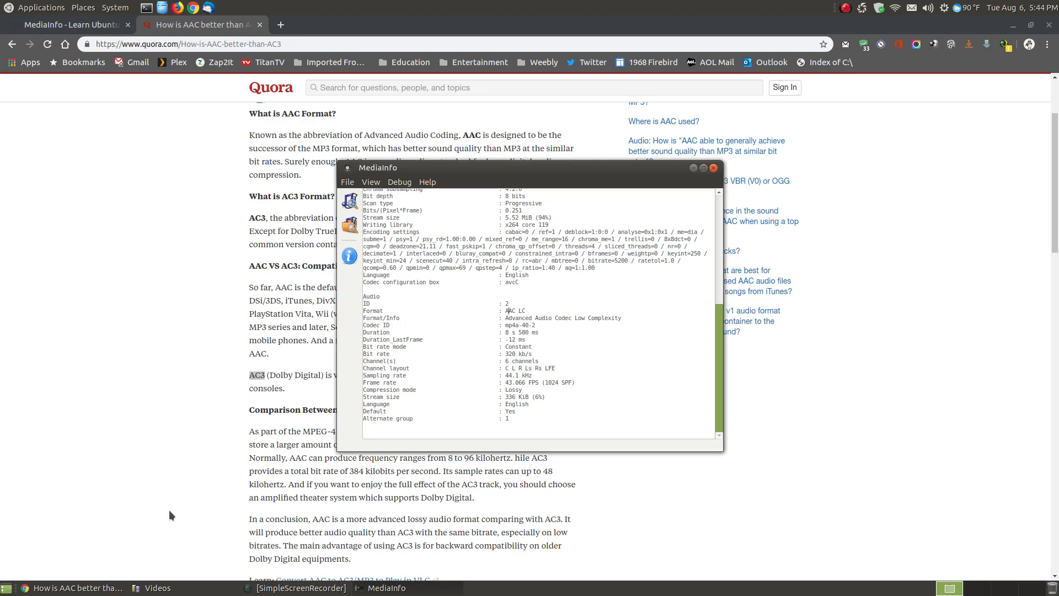
left_click(67, 24)
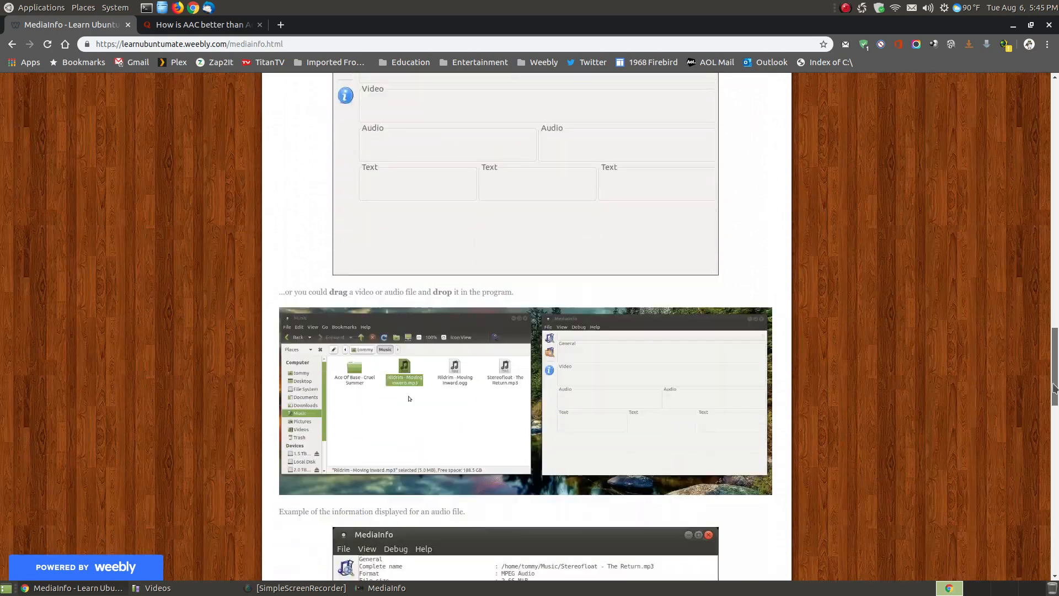
- Scroll through the Weebly MediaInfo tutorial, then minimize Chrome to reveal MediaInfo
scroll("down", 3)
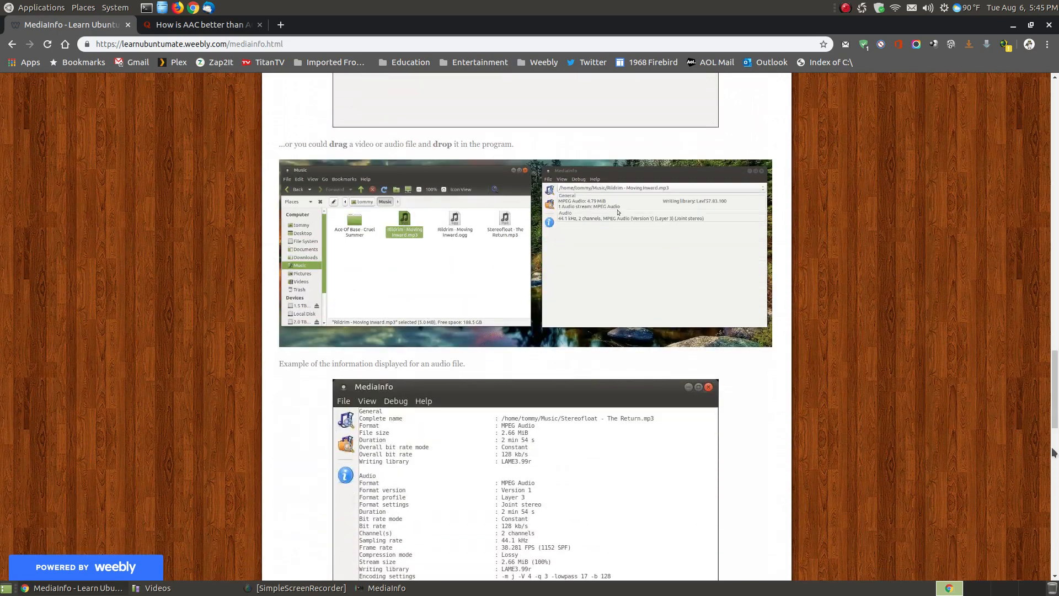
scroll("down", 3)
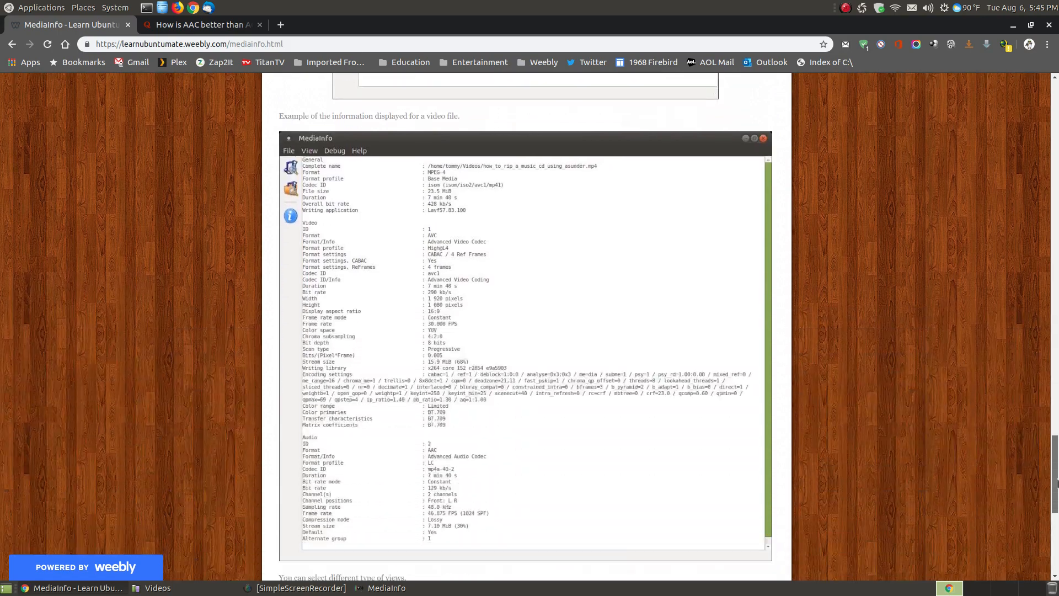
scroll("down", 3)
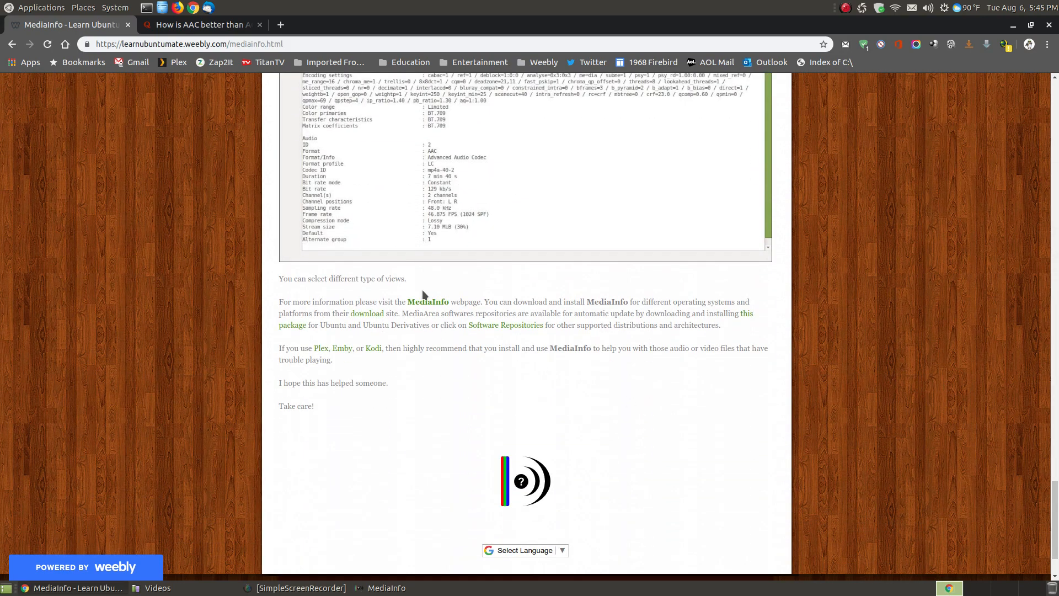
scroll("up", 3)
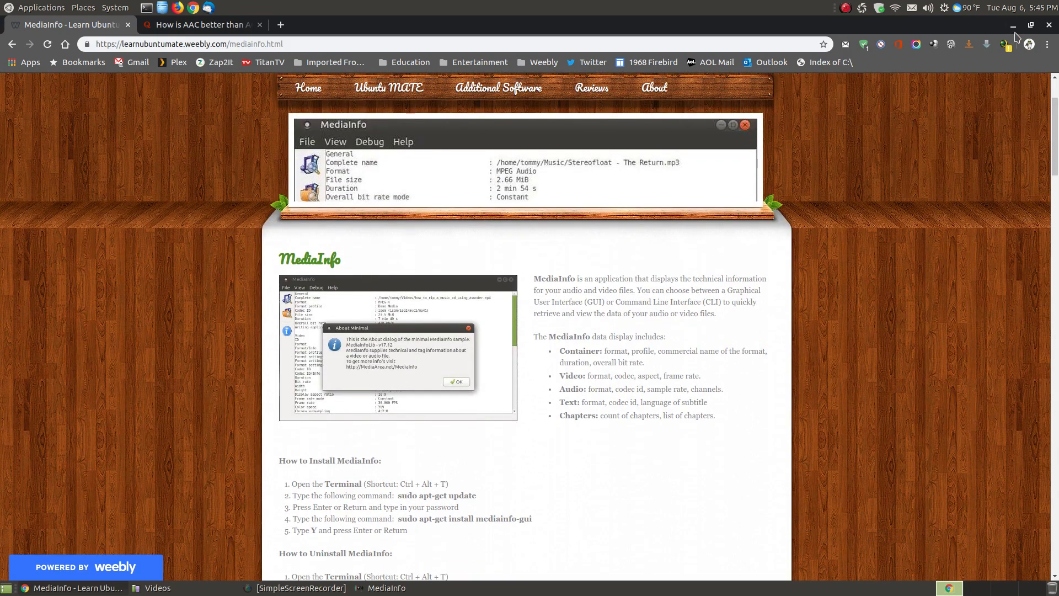
left_click(151, 587)
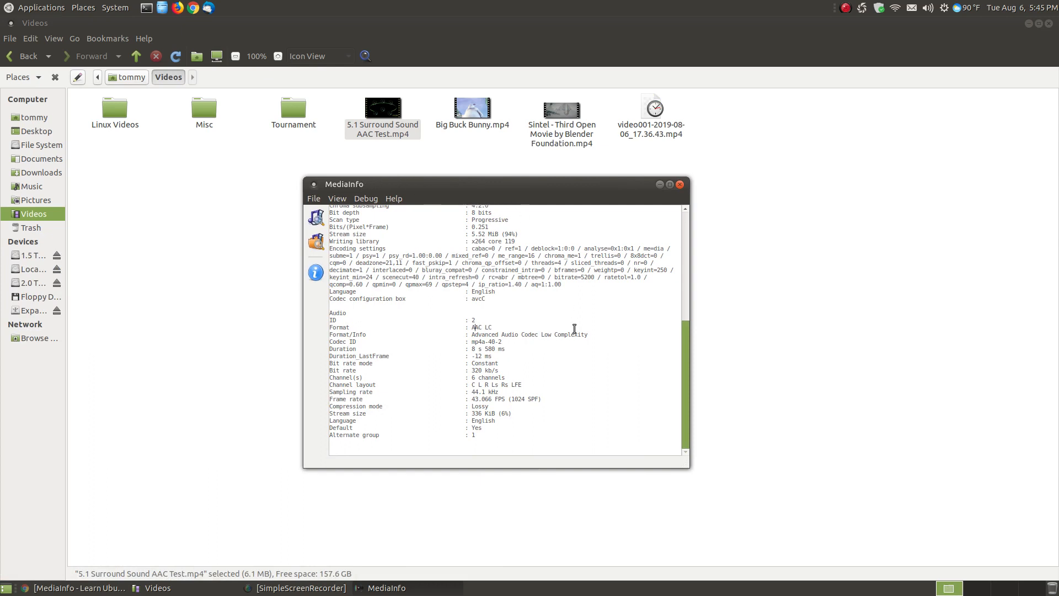
mouse_move(500, 320)
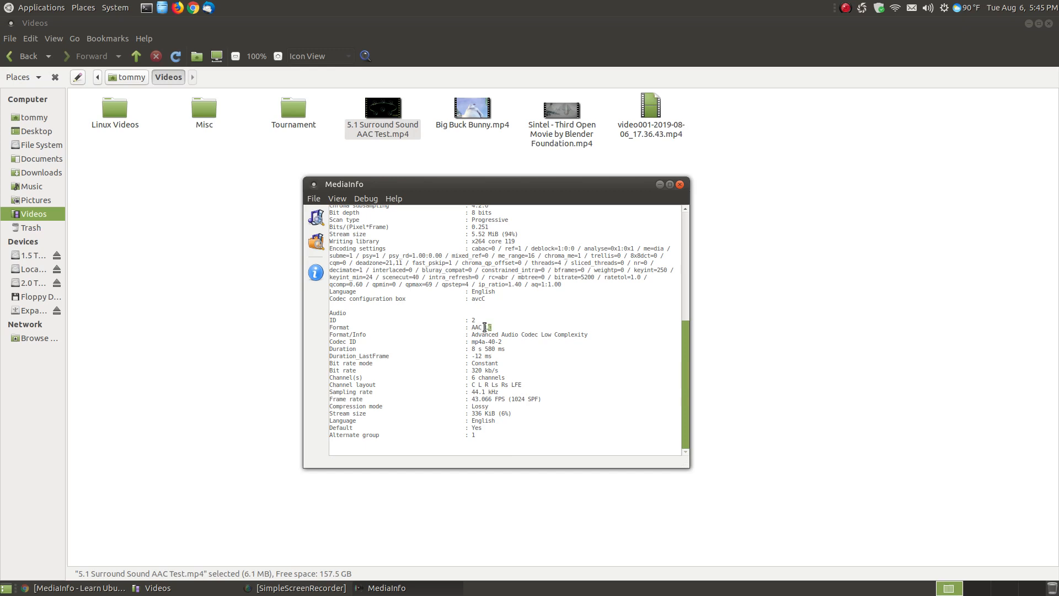
double_click(478, 328)
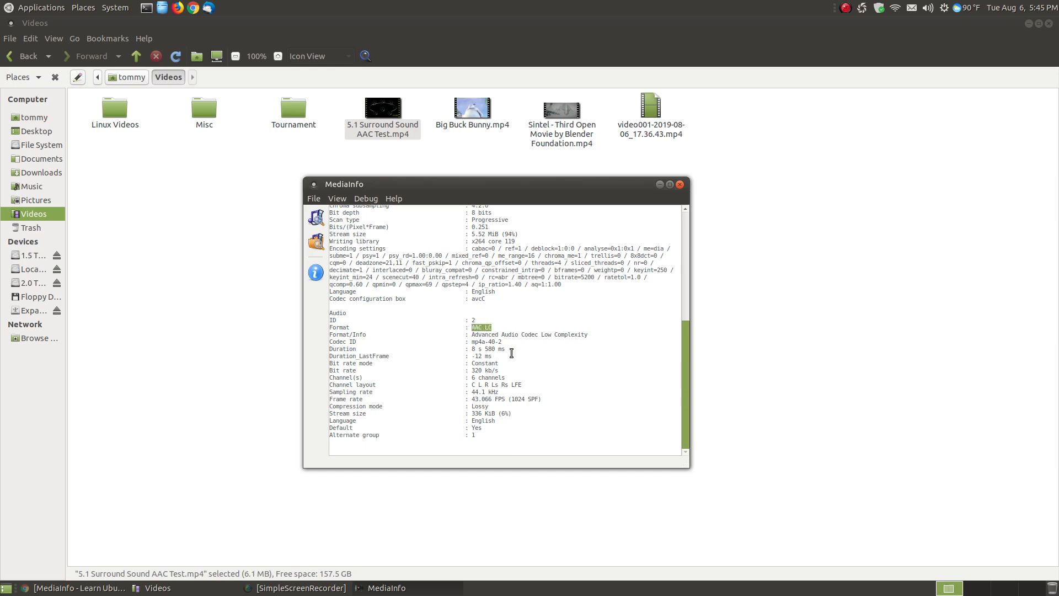
scroll("up", 3)
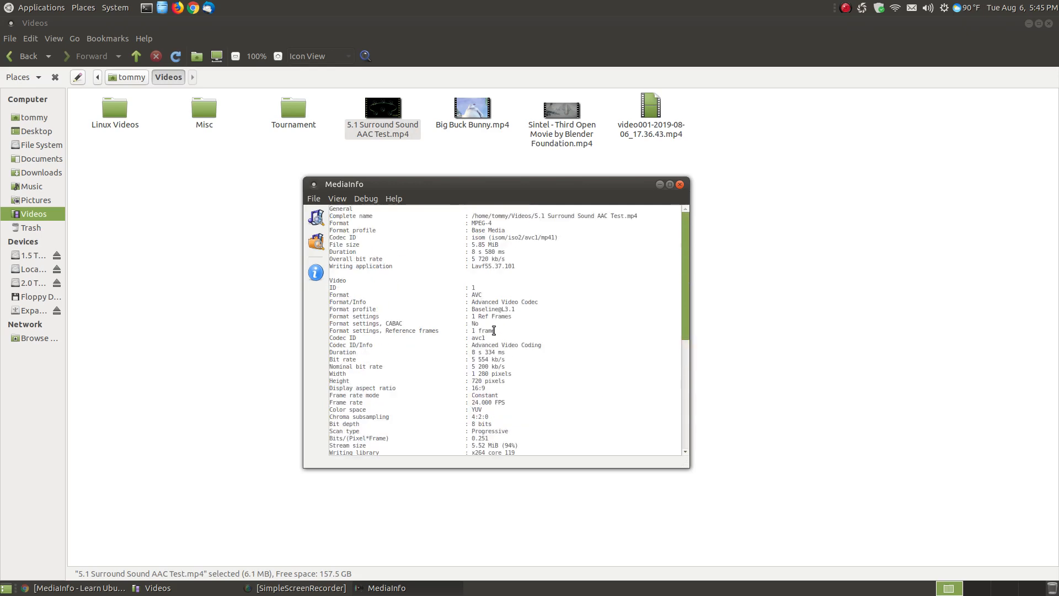
scroll("down", 3)
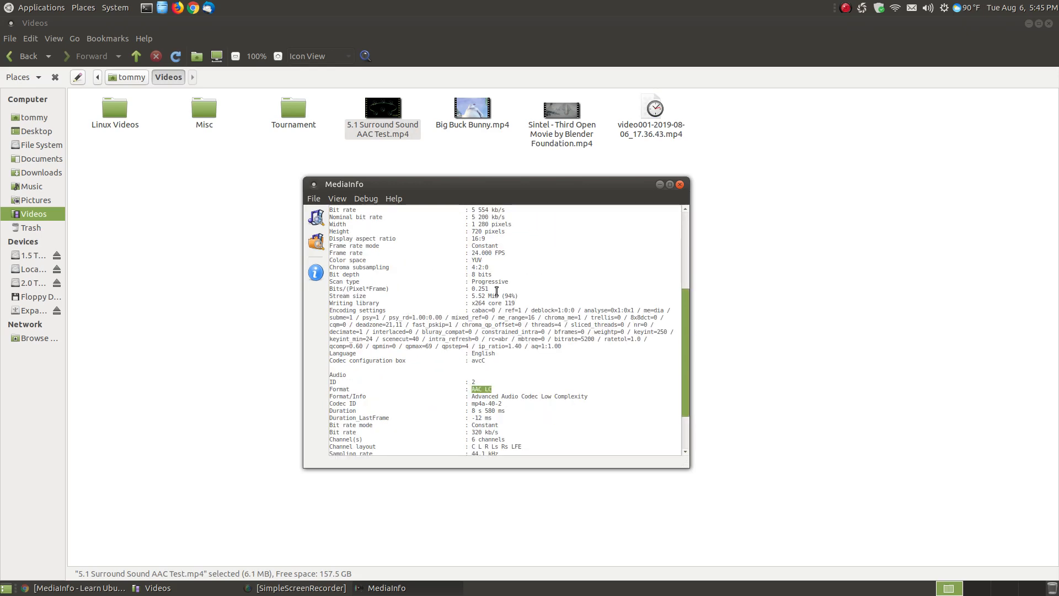
scroll("down", 3)
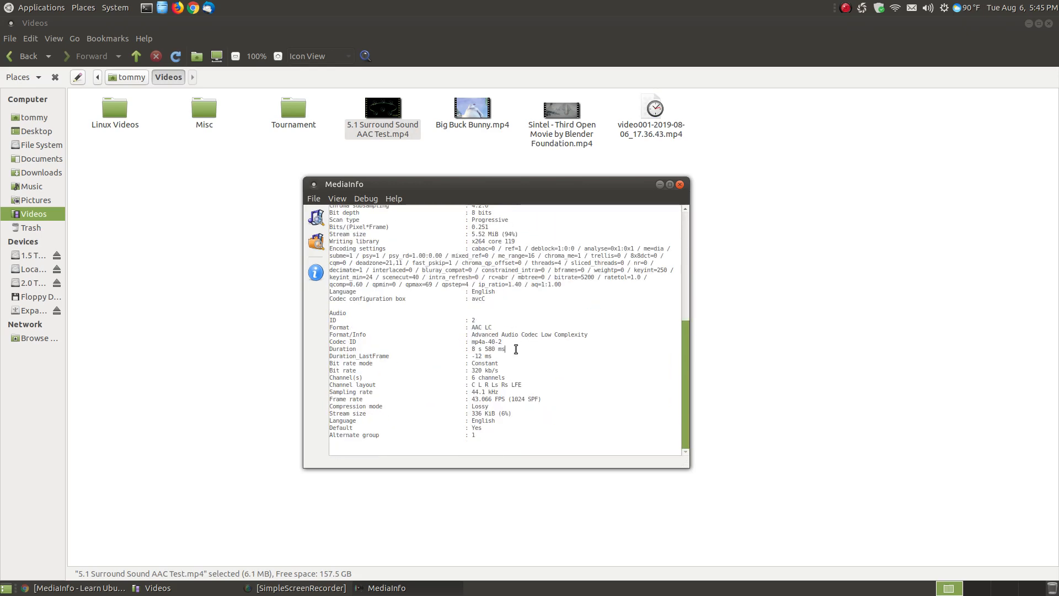